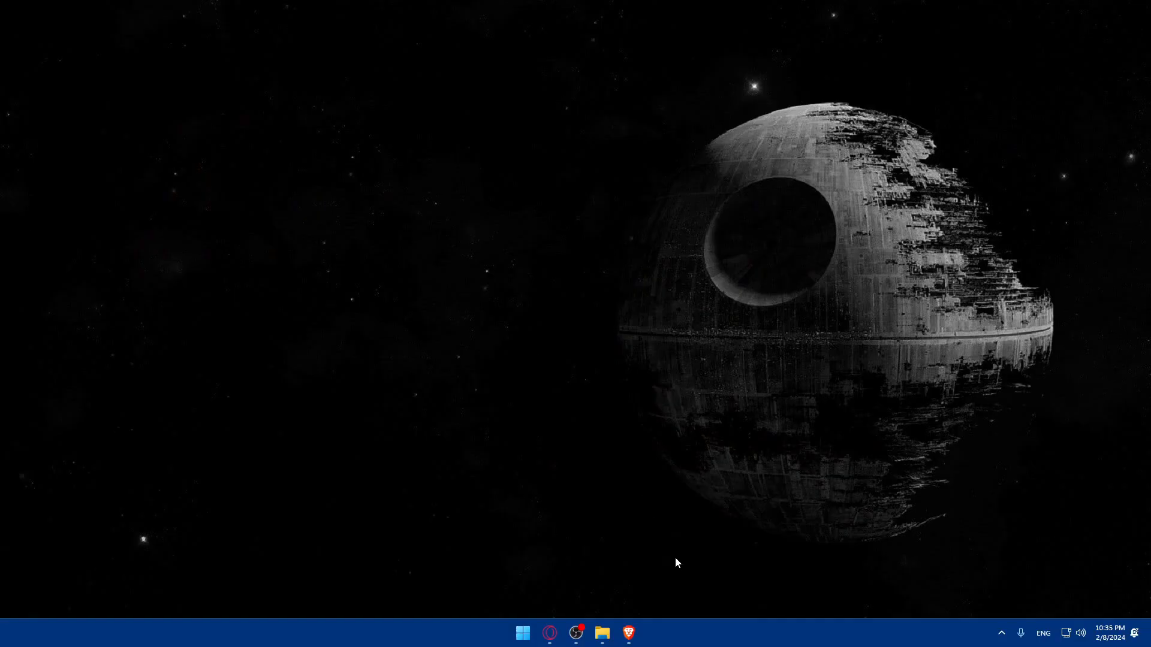
mouse_move(682, 583)
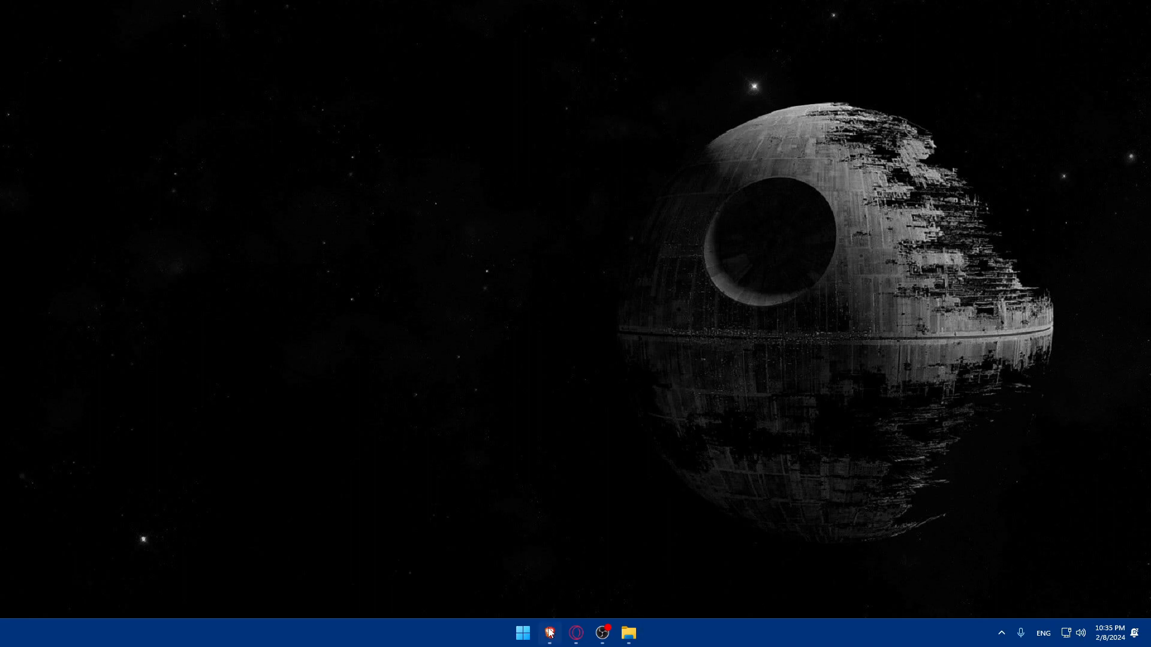
- Open a private Brave window and load asana.com from the address bar suggestion
left_click(549, 633)
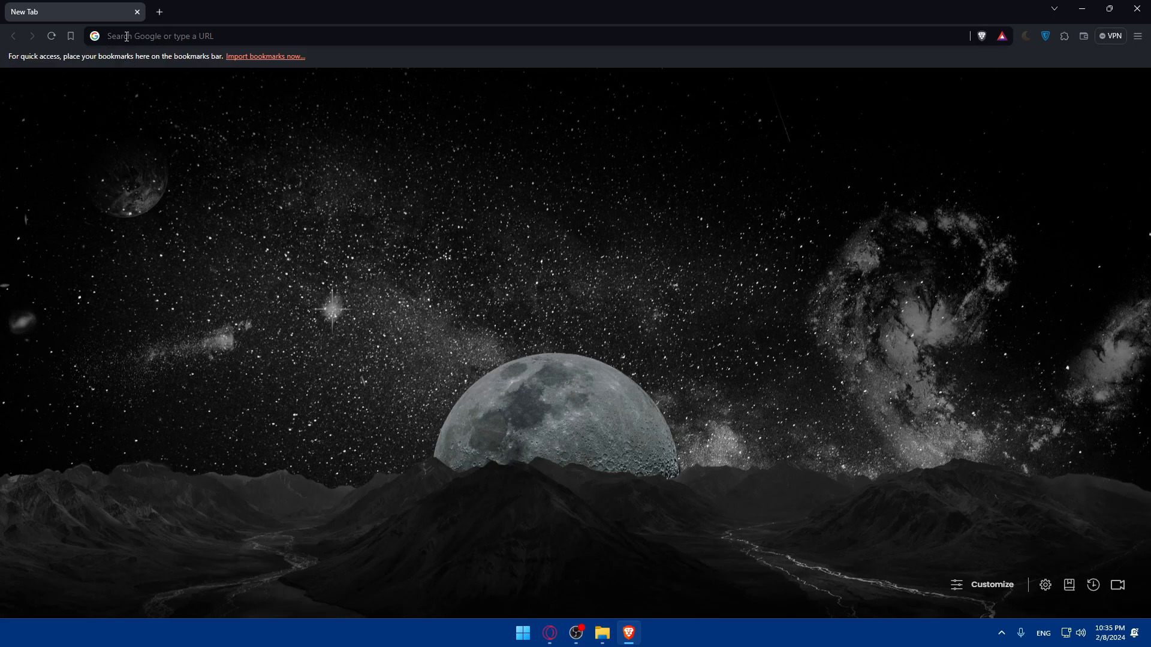
type("asana.com")
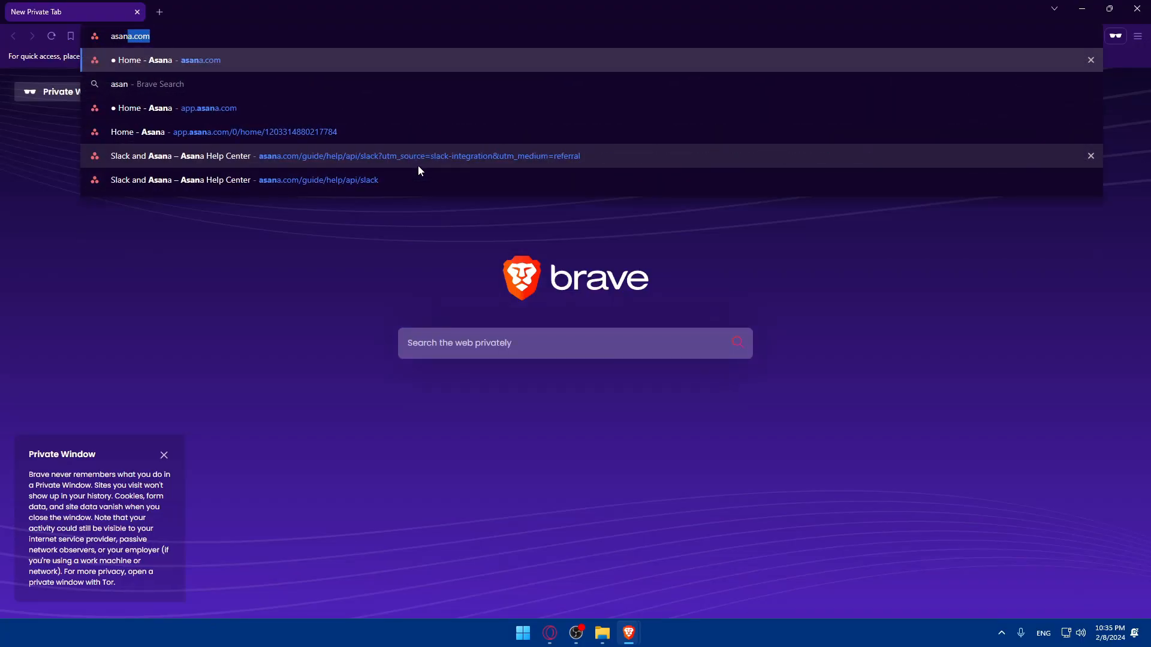
left_click(199, 59)
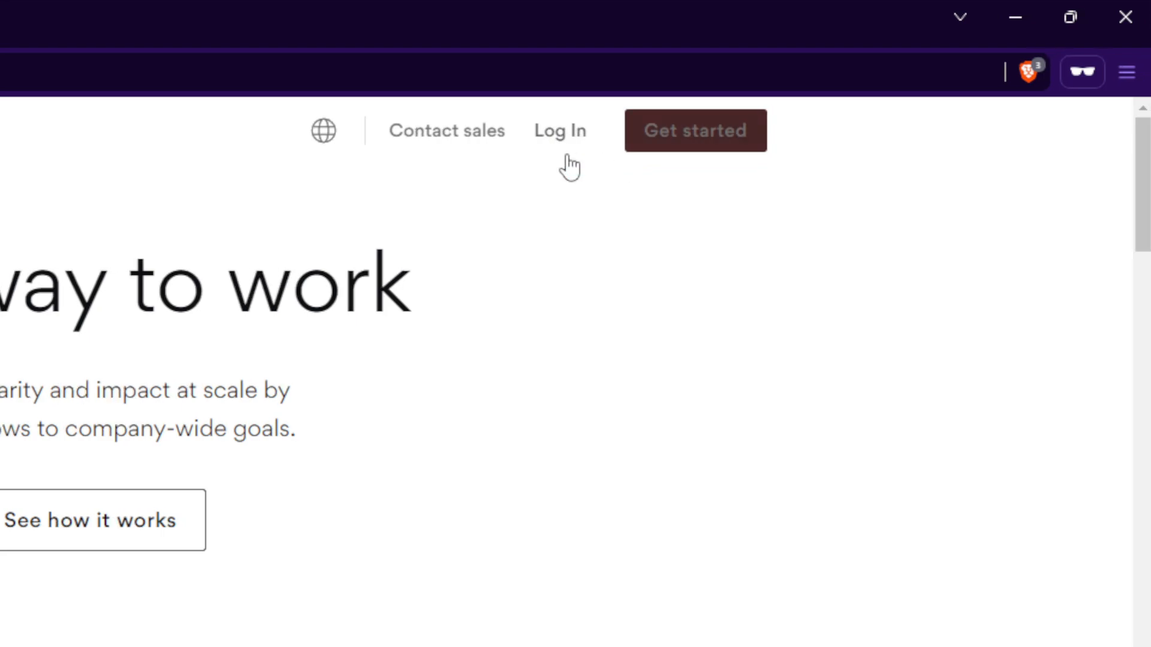
mouse_move(693, 140)
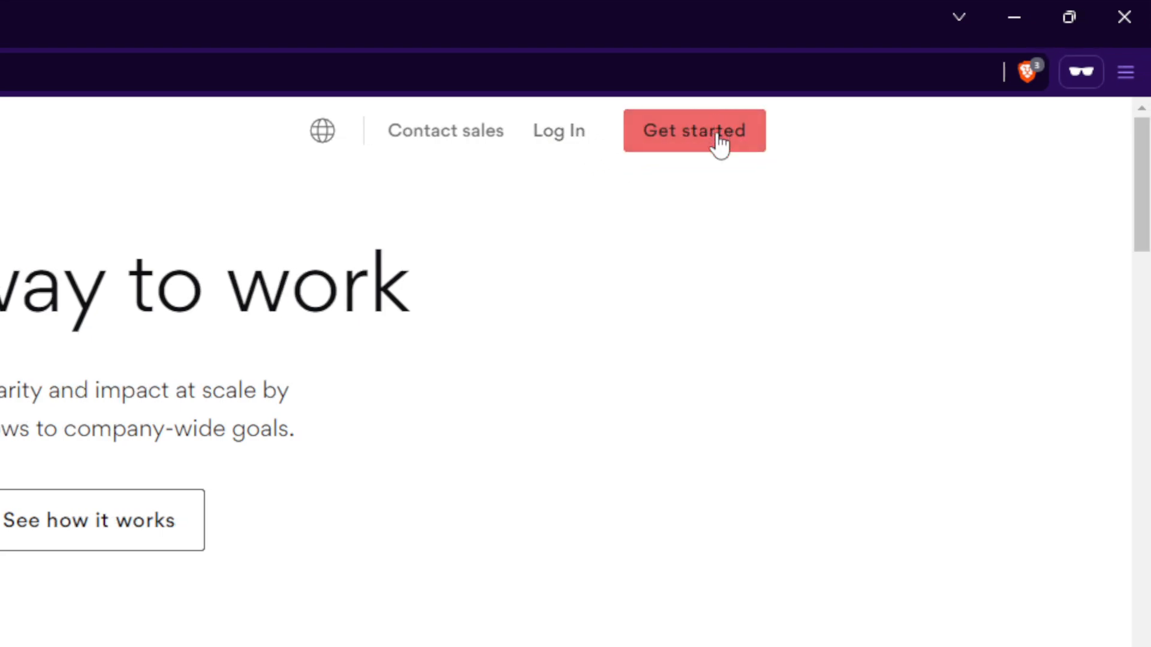
- Open Asana's Pricing page and switch the plans toggle to Businesses & enterprises
scroll("up", 3)
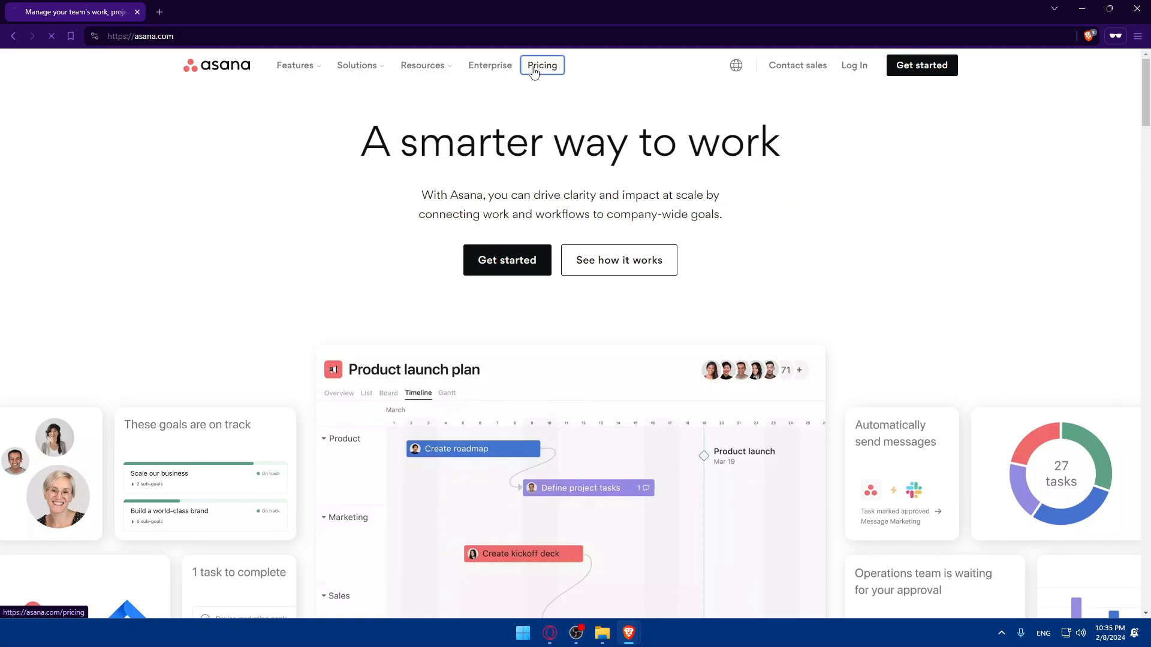
left_click(542, 65)
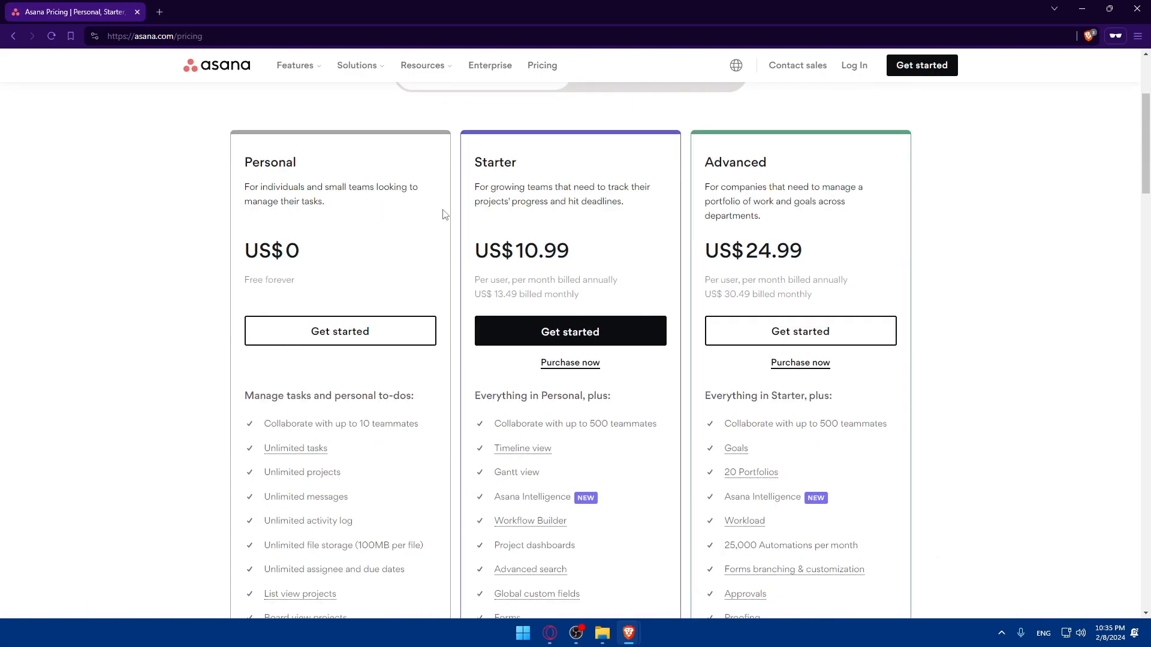
scroll("up", 3)
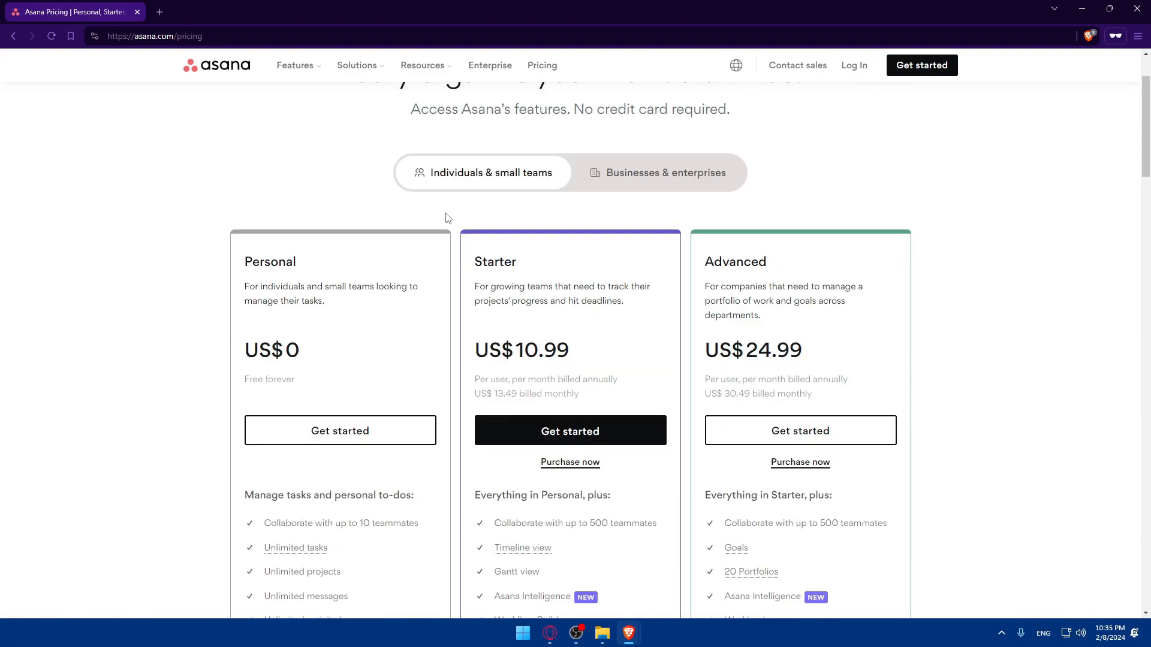
left_click(657, 172)
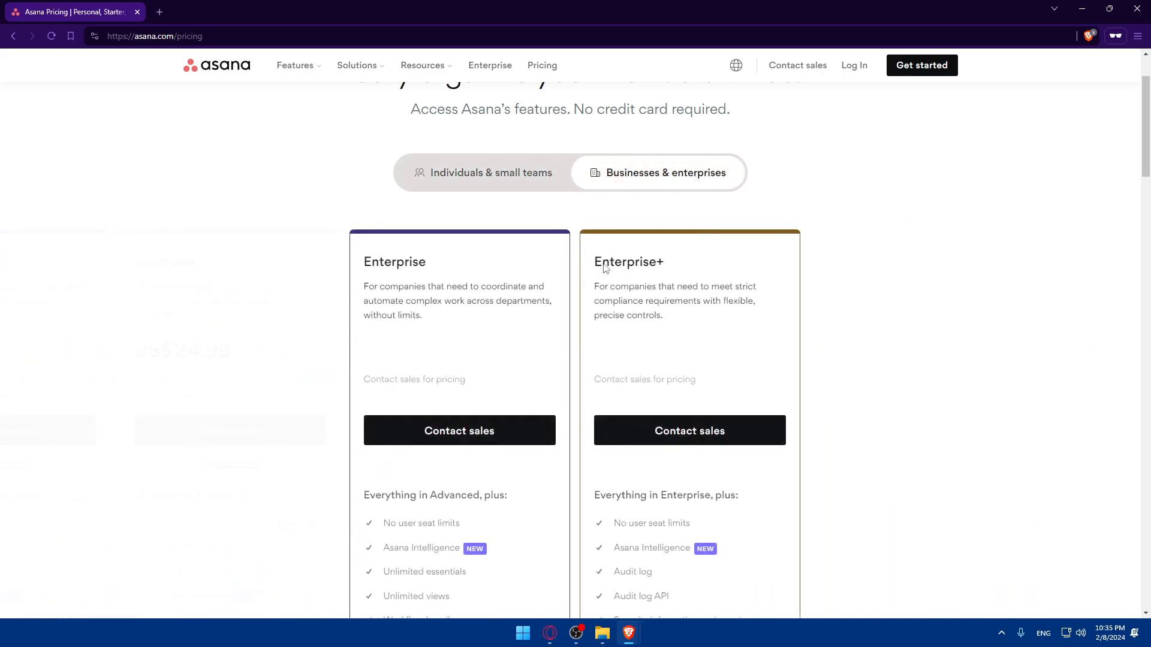
scroll("down", 3)
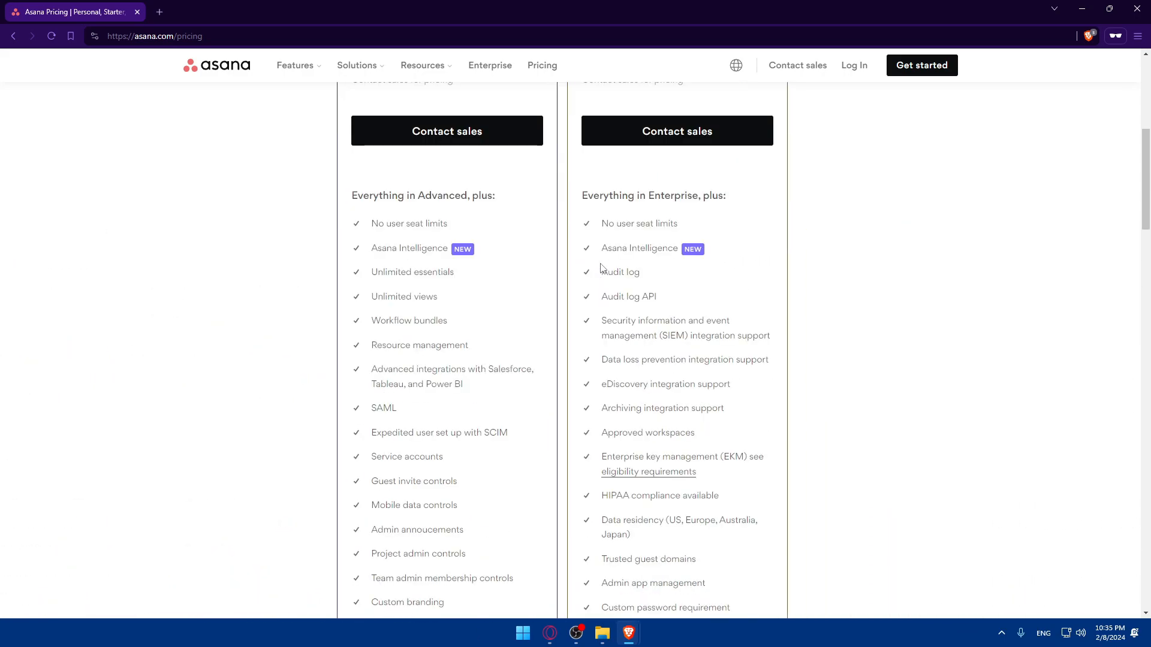
scroll("up", 3)
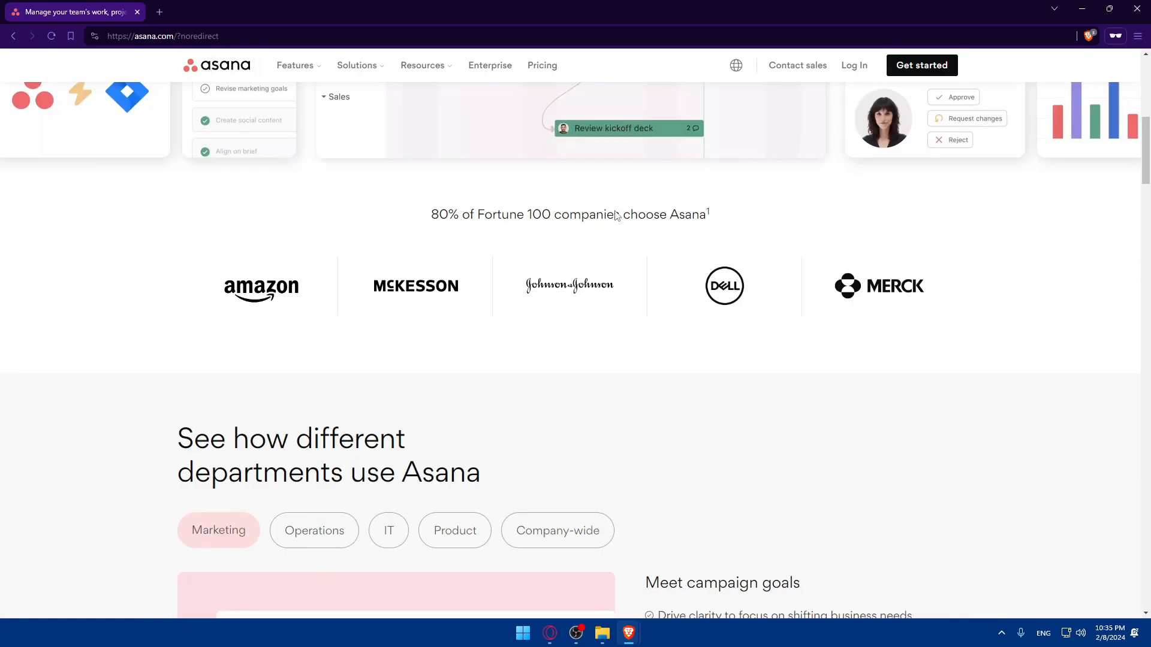
scroll("down", 3)
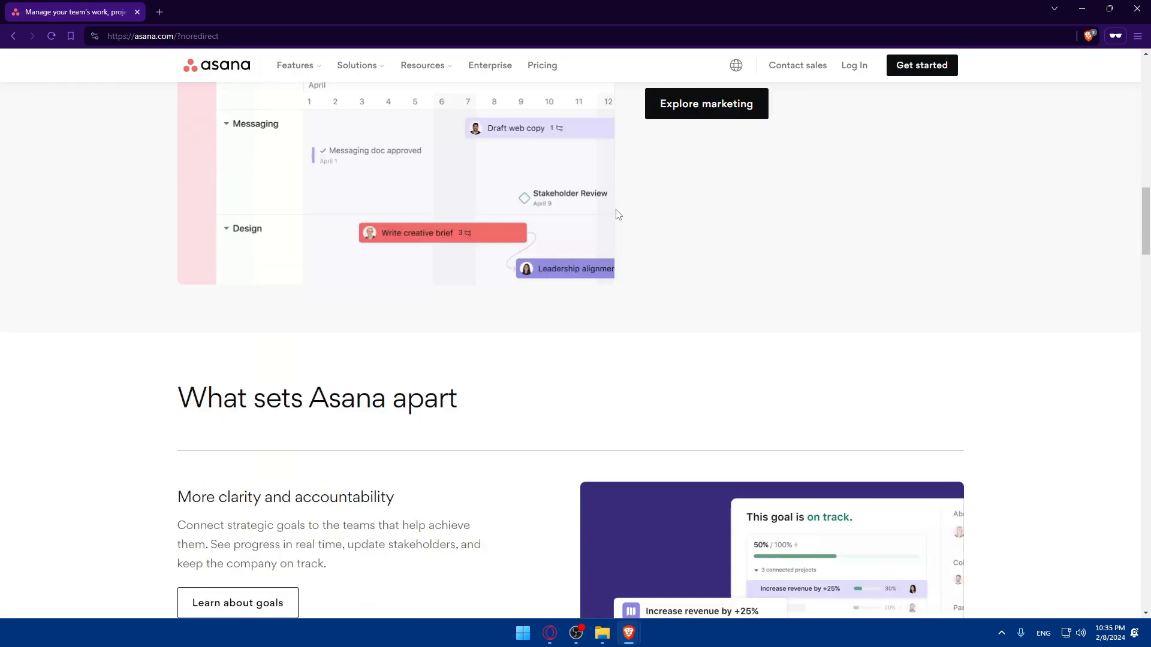
scroll("down", 3)
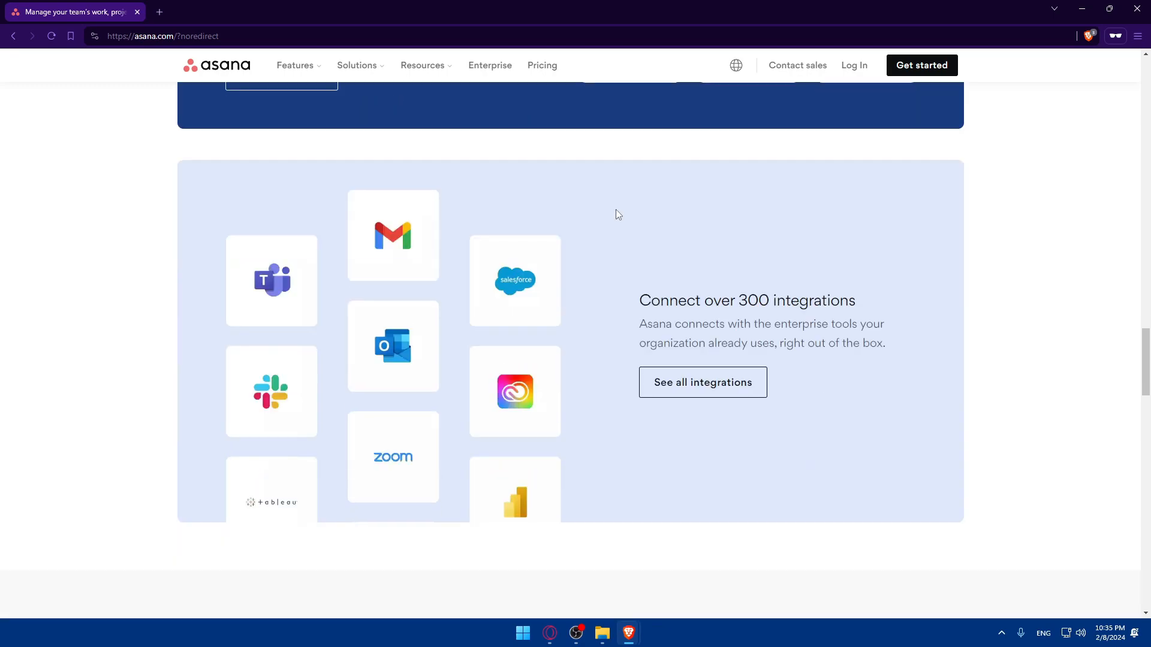
scroll("up", 3)
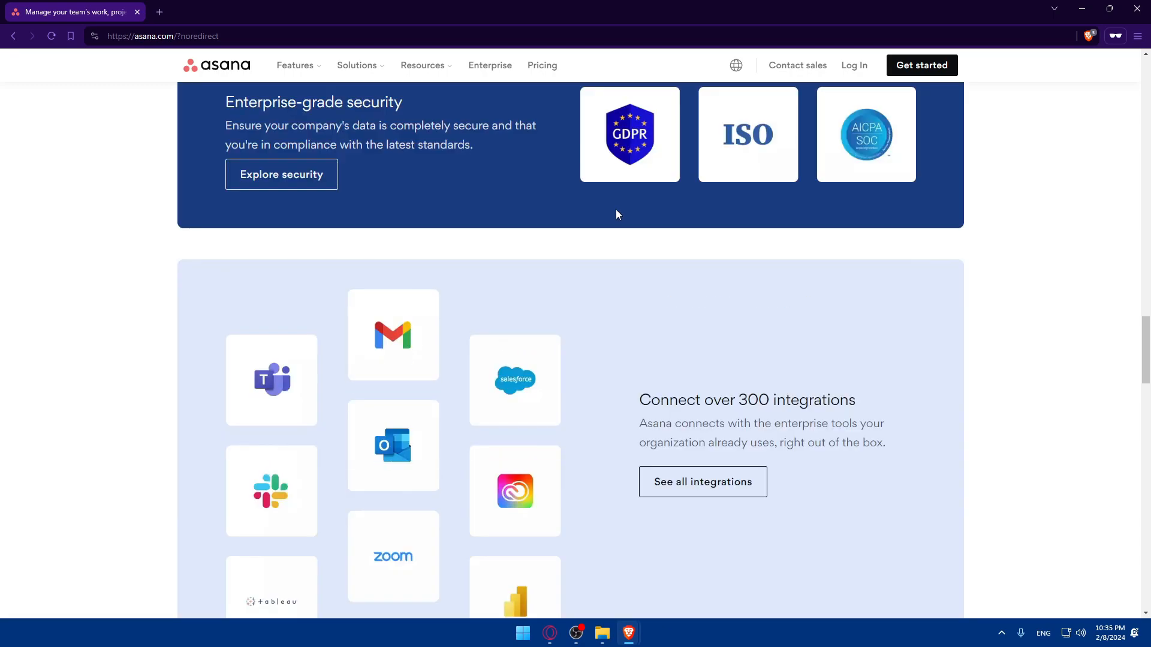
scroll("down", 3)
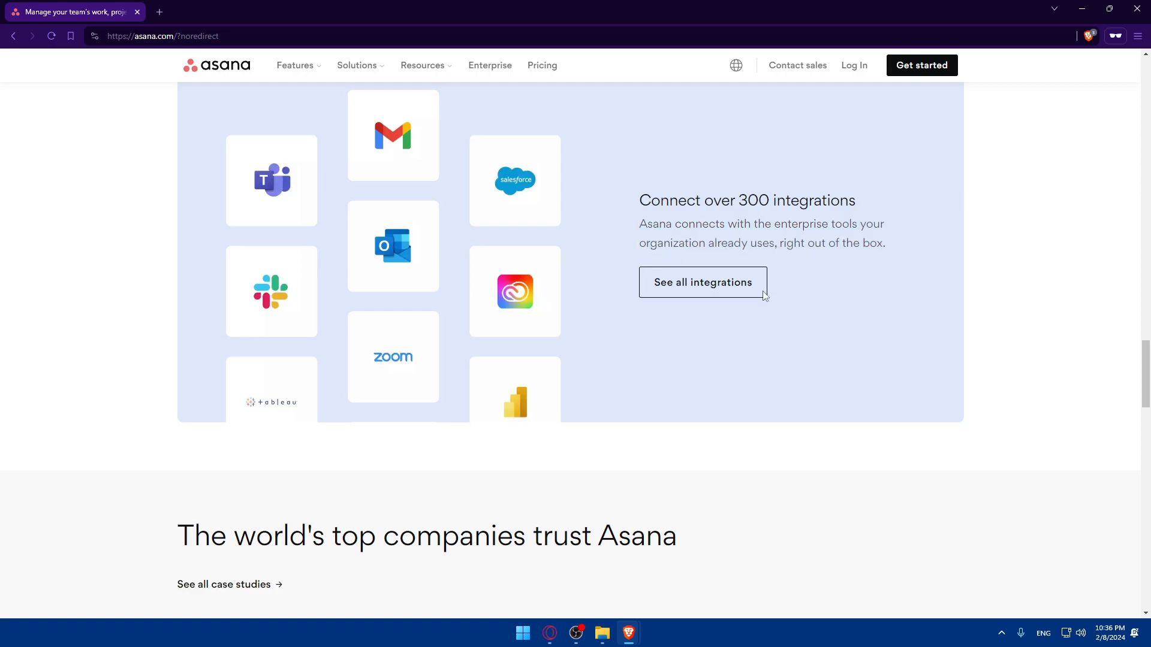
mouse_move(360, 193)
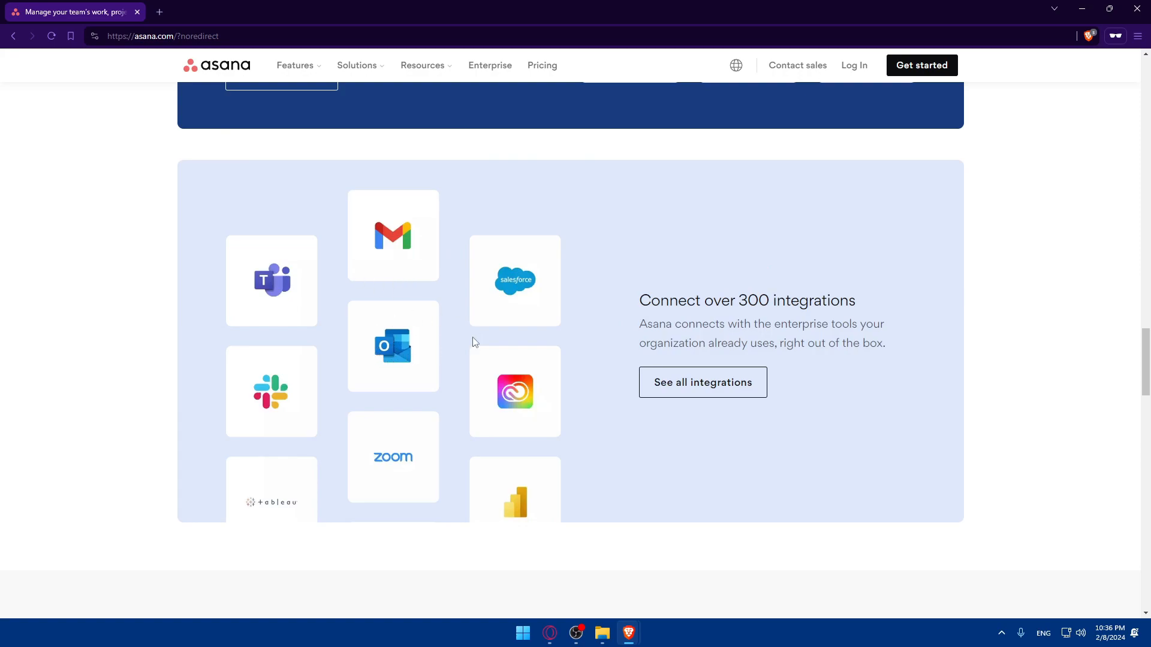
mouse_move(420, 356)
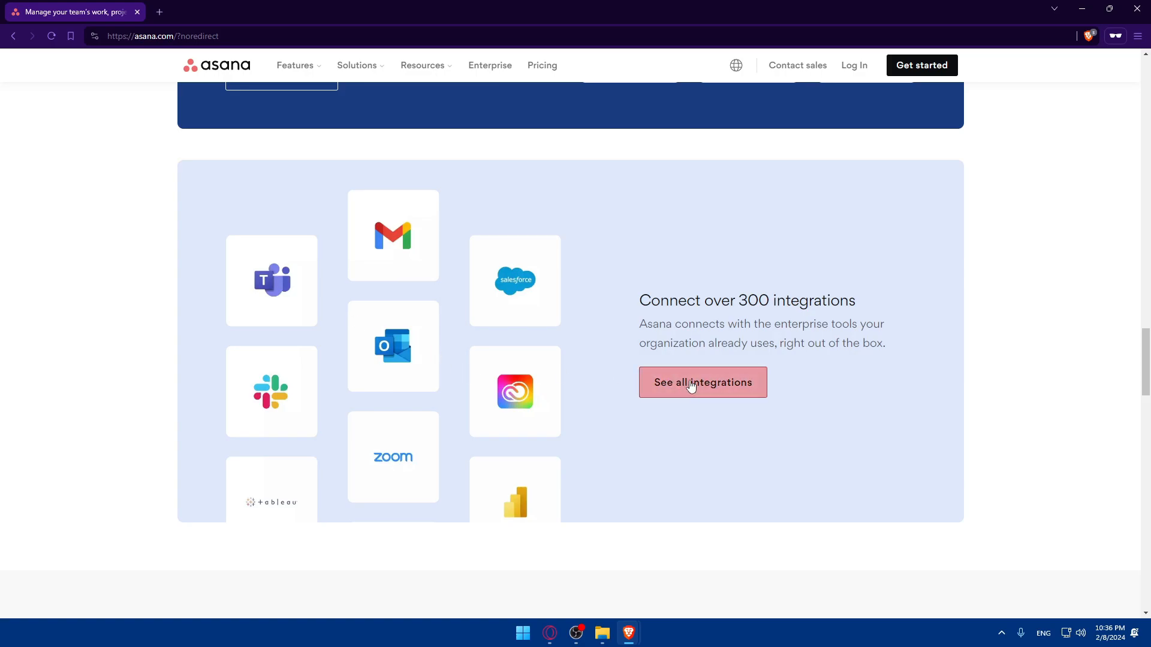
left_click(701, 382)
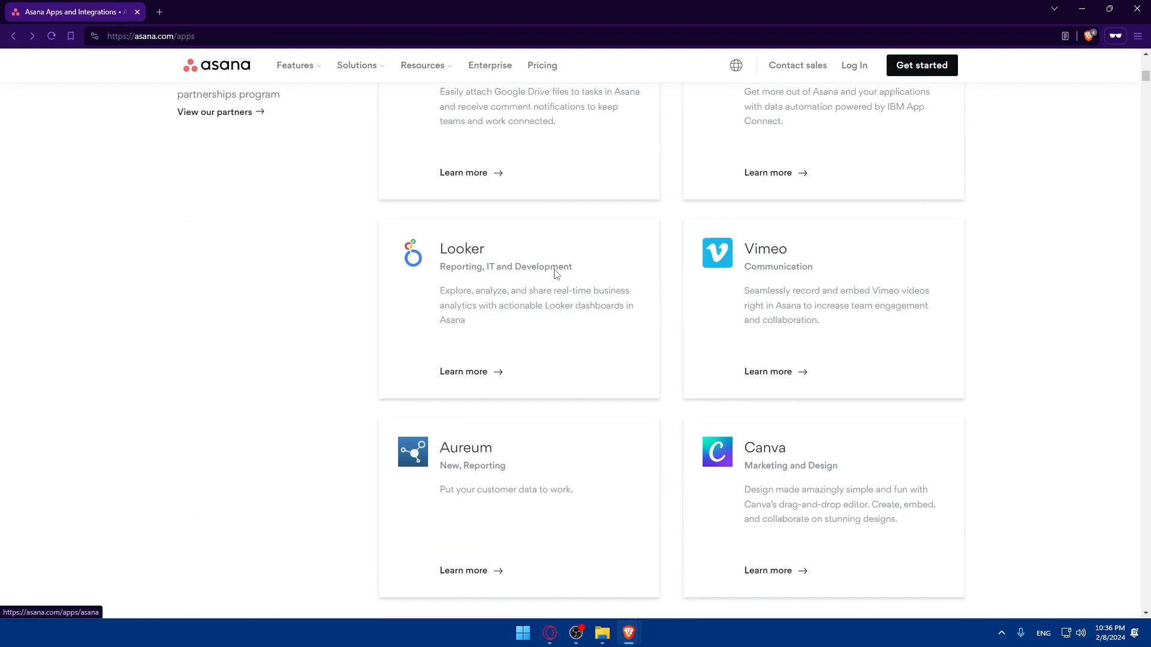
left_click(216, 64)
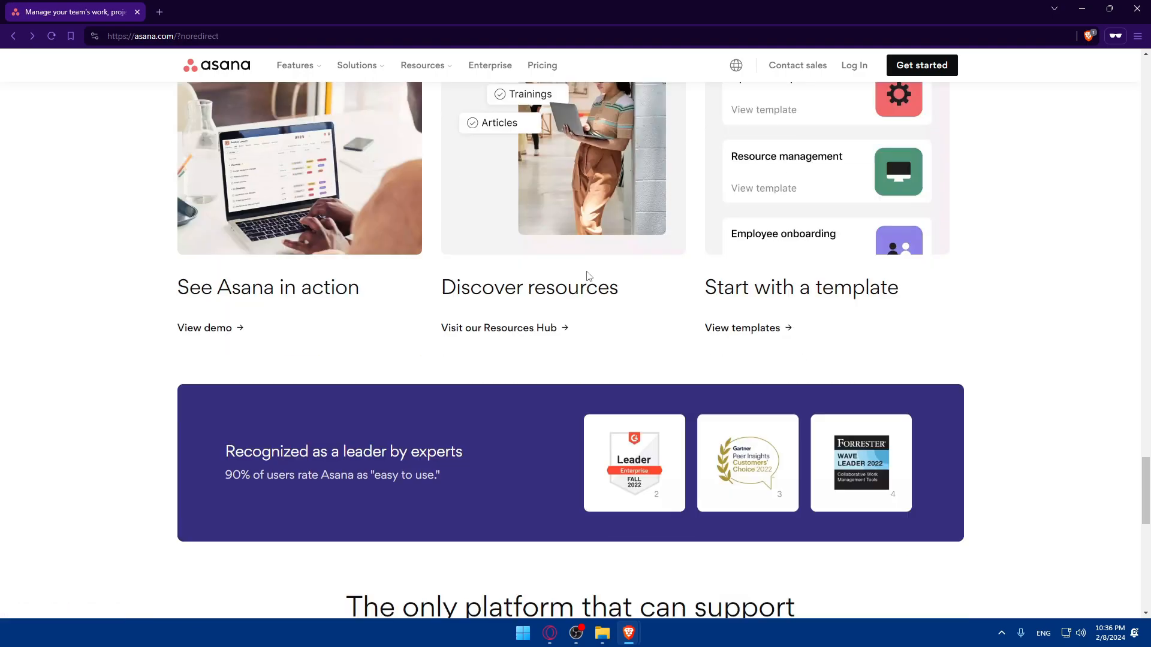
scroll("up", 3)
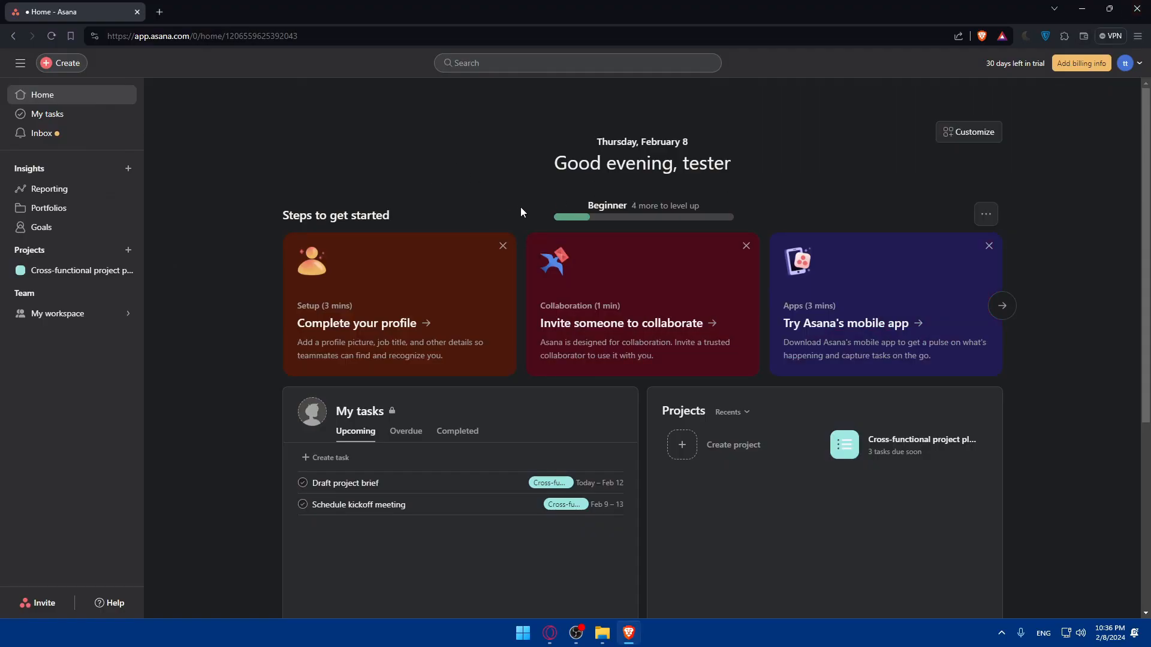
mouse_move(455, 250)
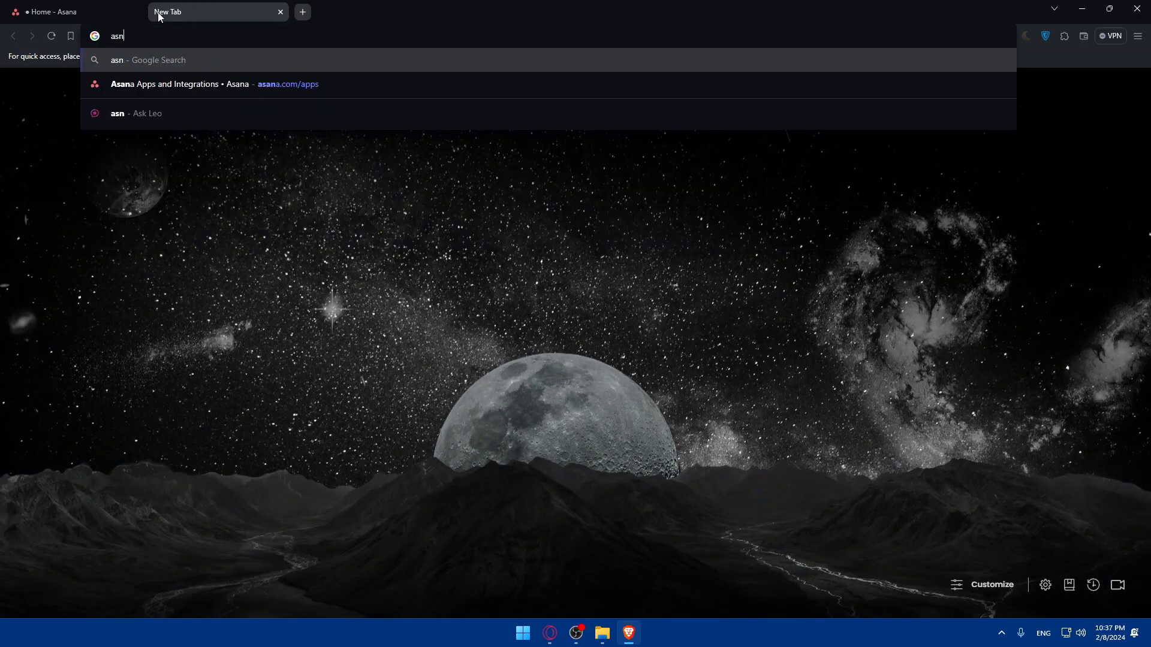
- Switch to the Asana apps and integrations tab and browse the list
type("asana.com")
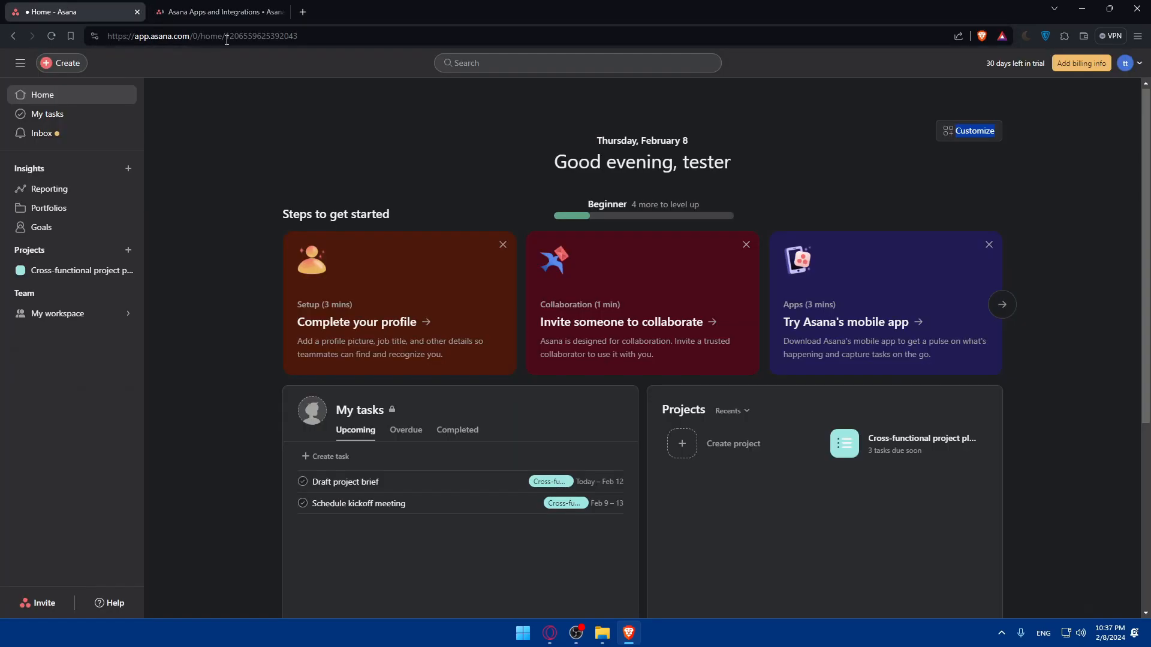
left_click(216, 12)
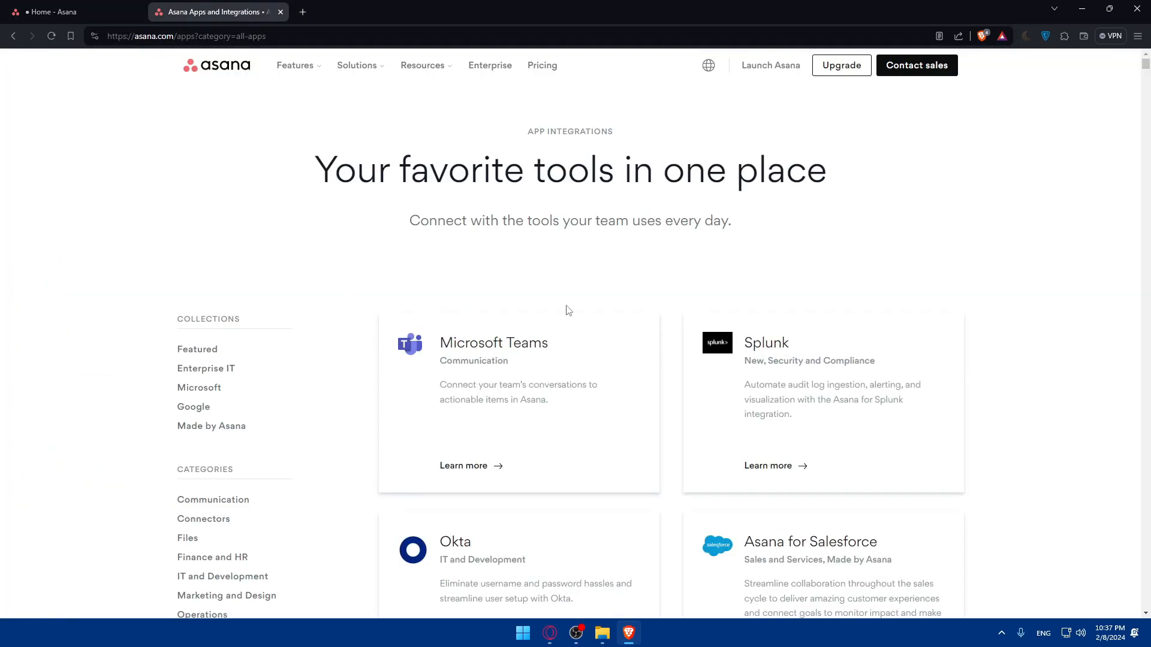
mouse_move(488, 284)
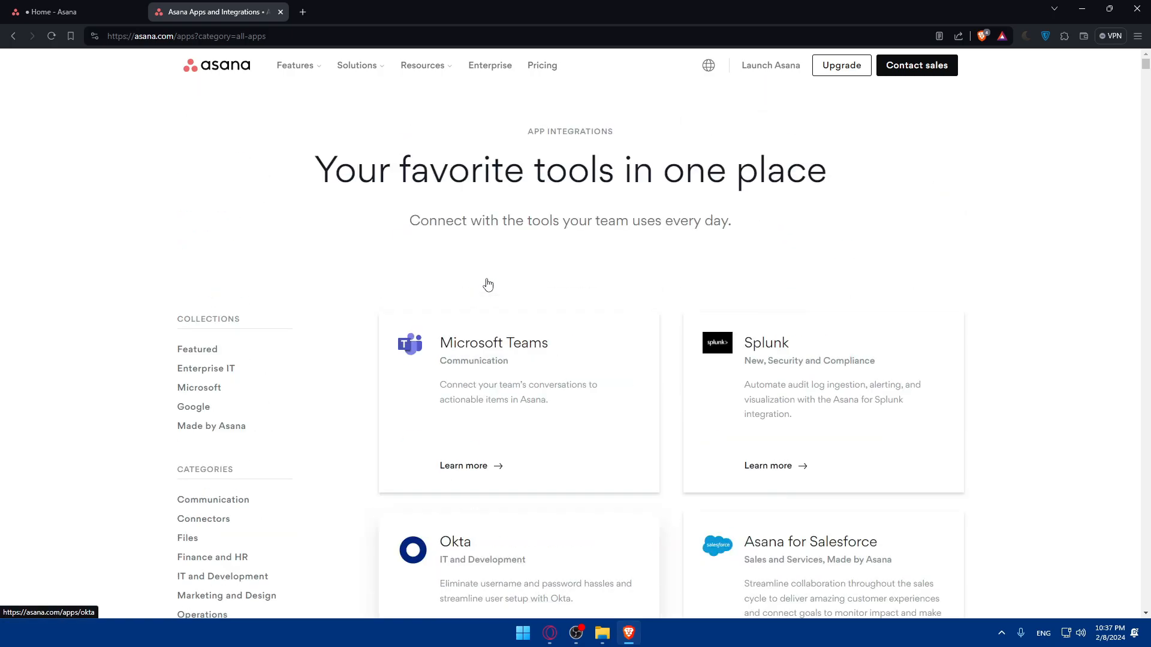
scroll("down", 3)
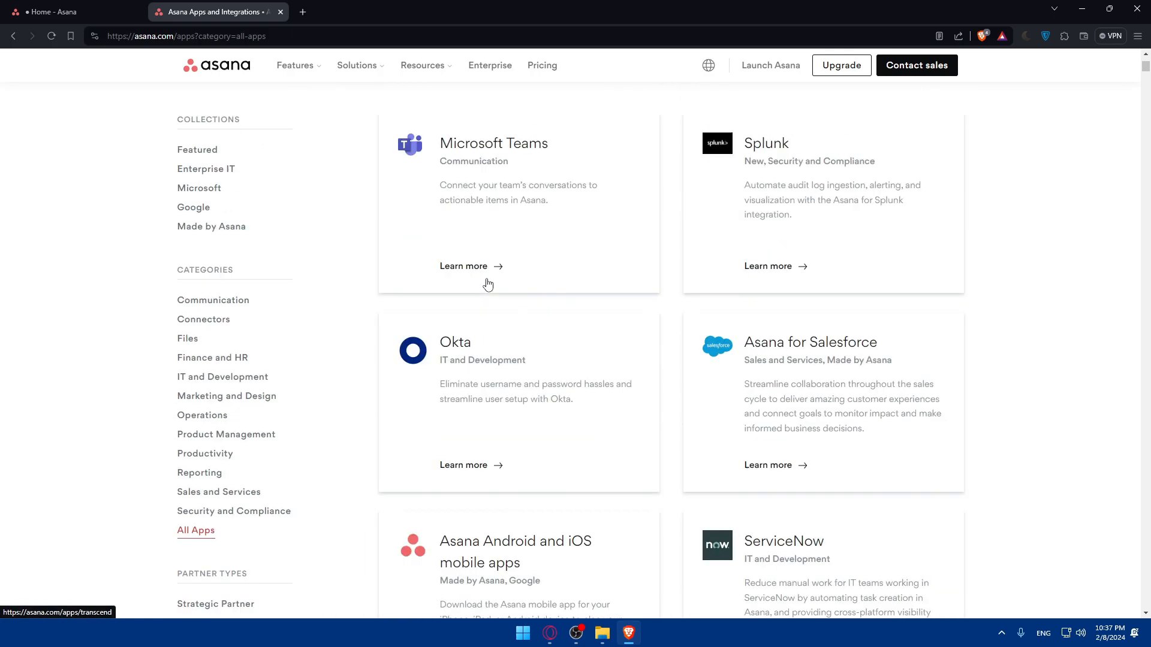
scroll("up", 3)
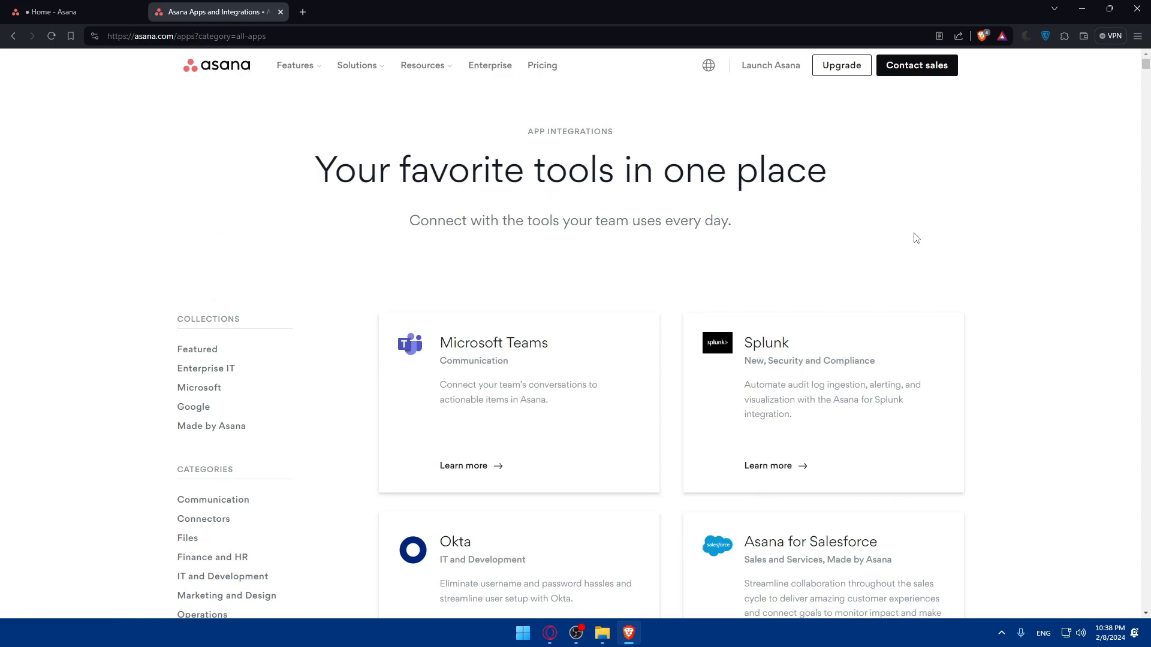
mouse_move(810, 233)
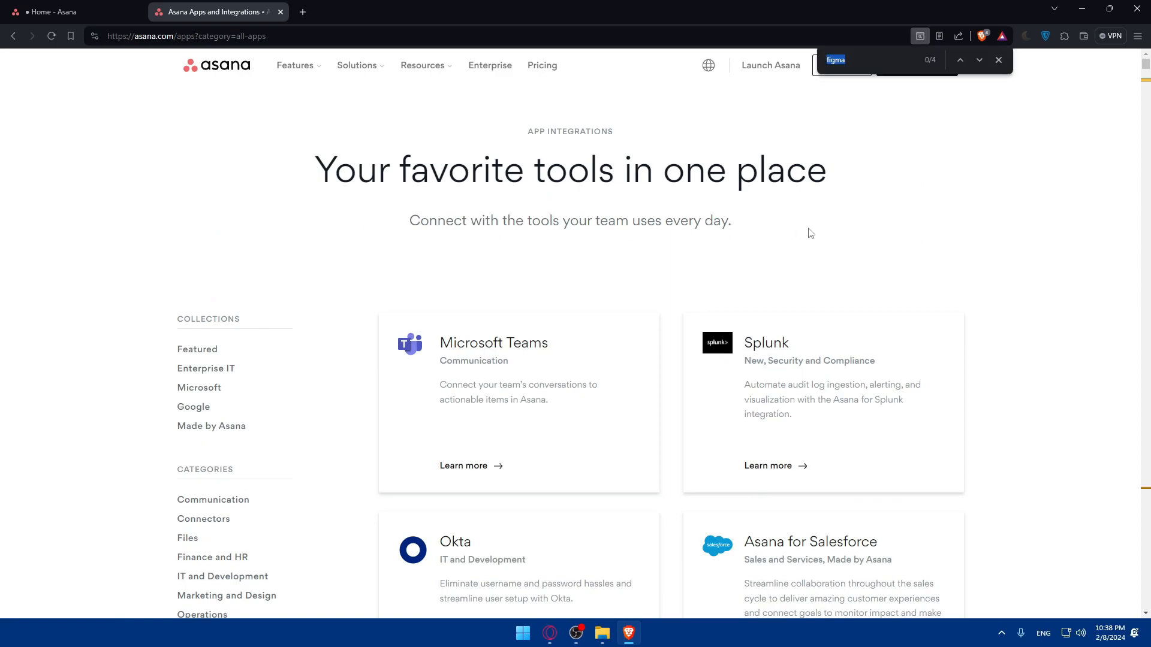
- Search the page for 'outlook', step through matches, and open the Outlook card
type("out")
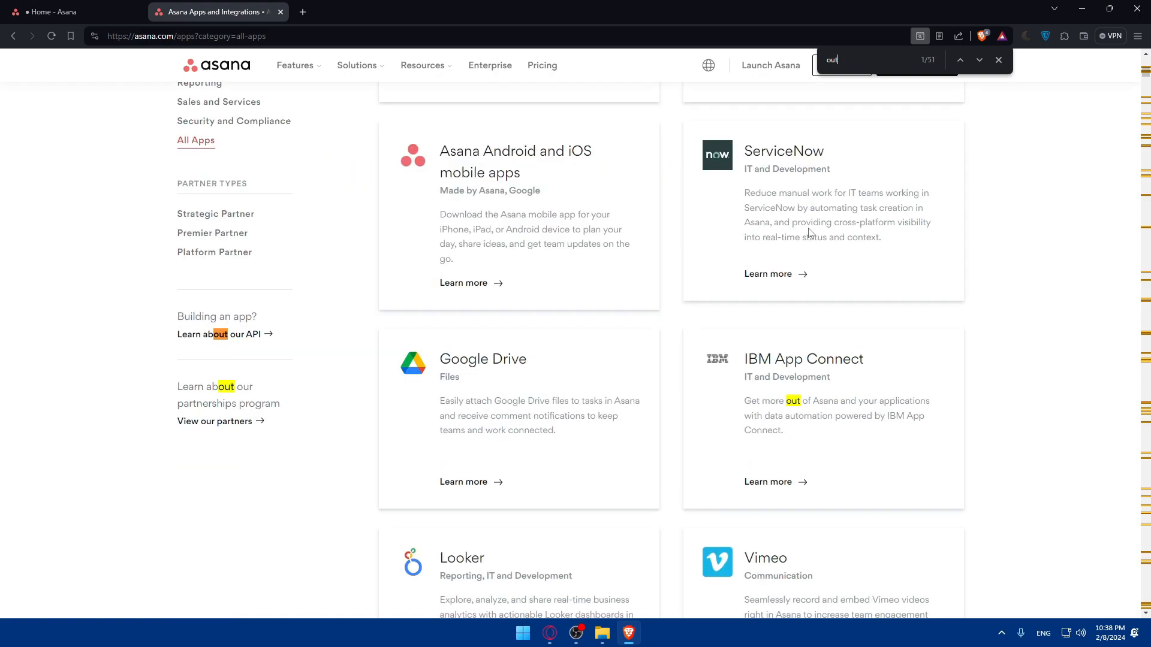
type("look")
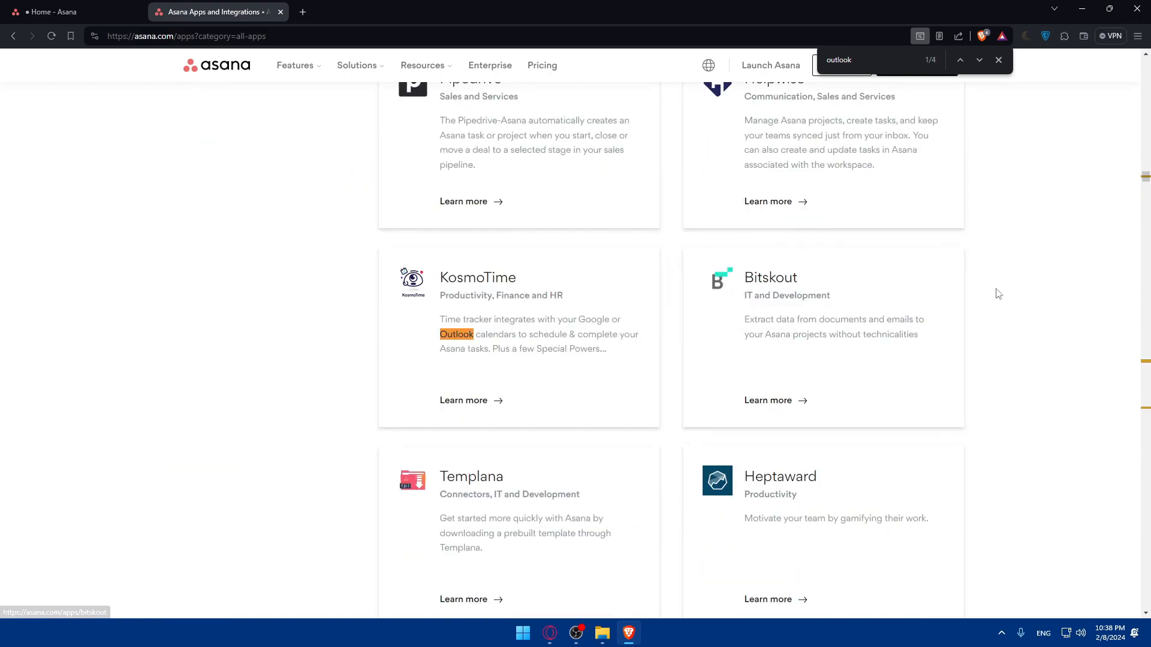
mouse_move(476, 321)
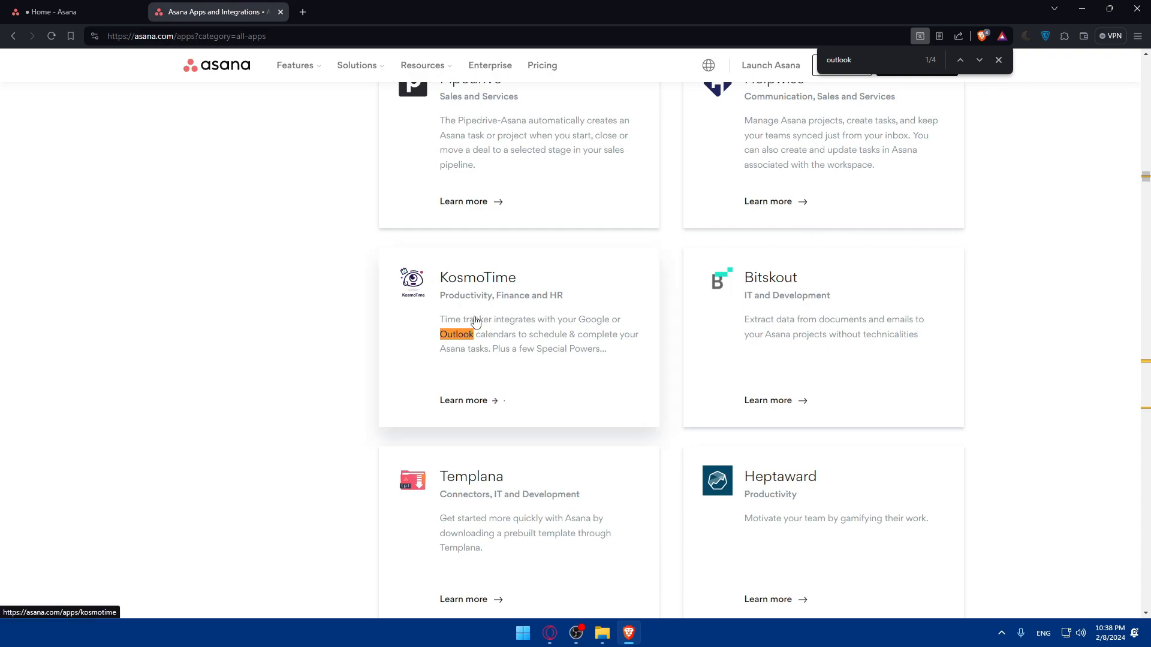
mouse_move(446, 289)
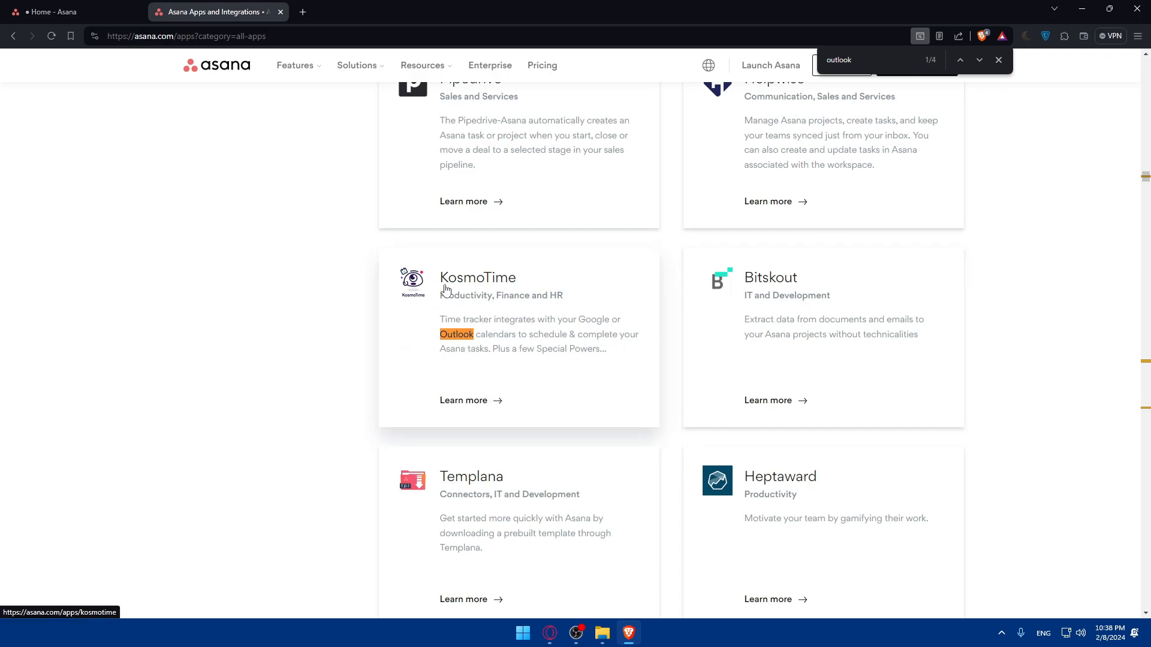
mouse_move(501, 305)
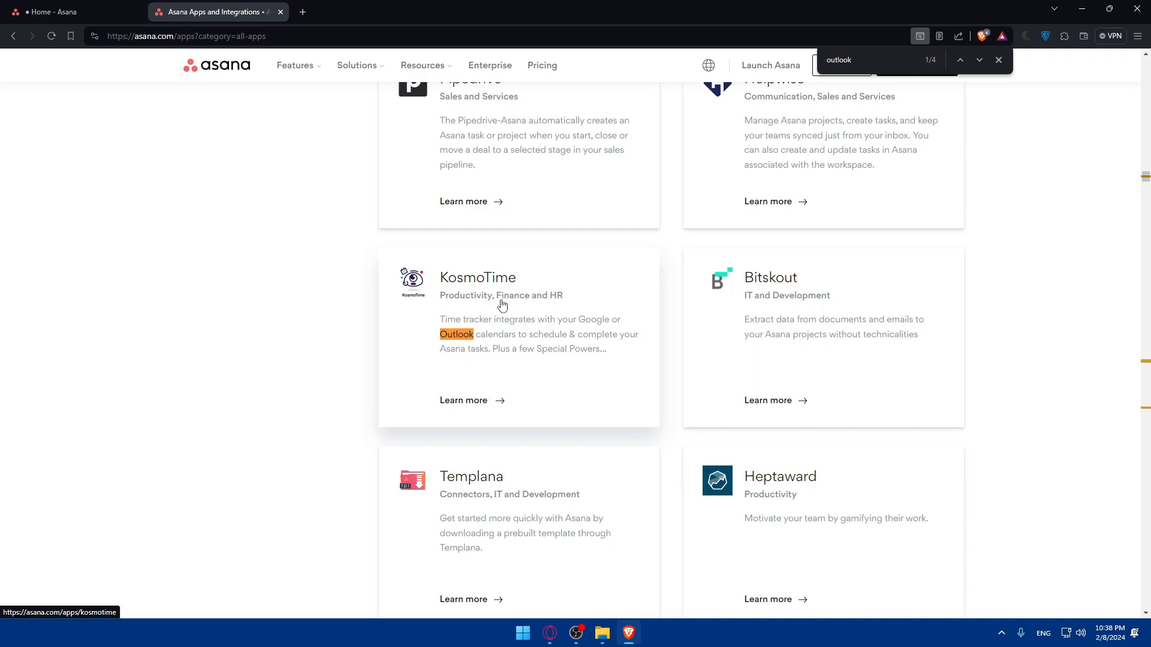
mouse_move(512, 327)
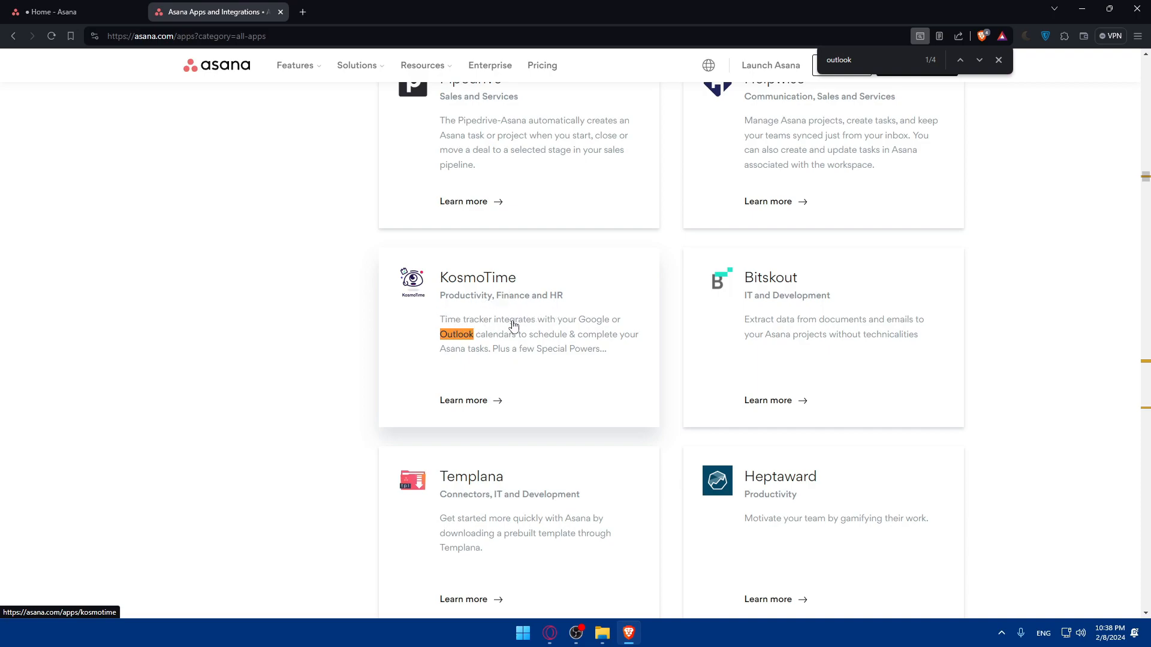
mouse_move(524, 347)
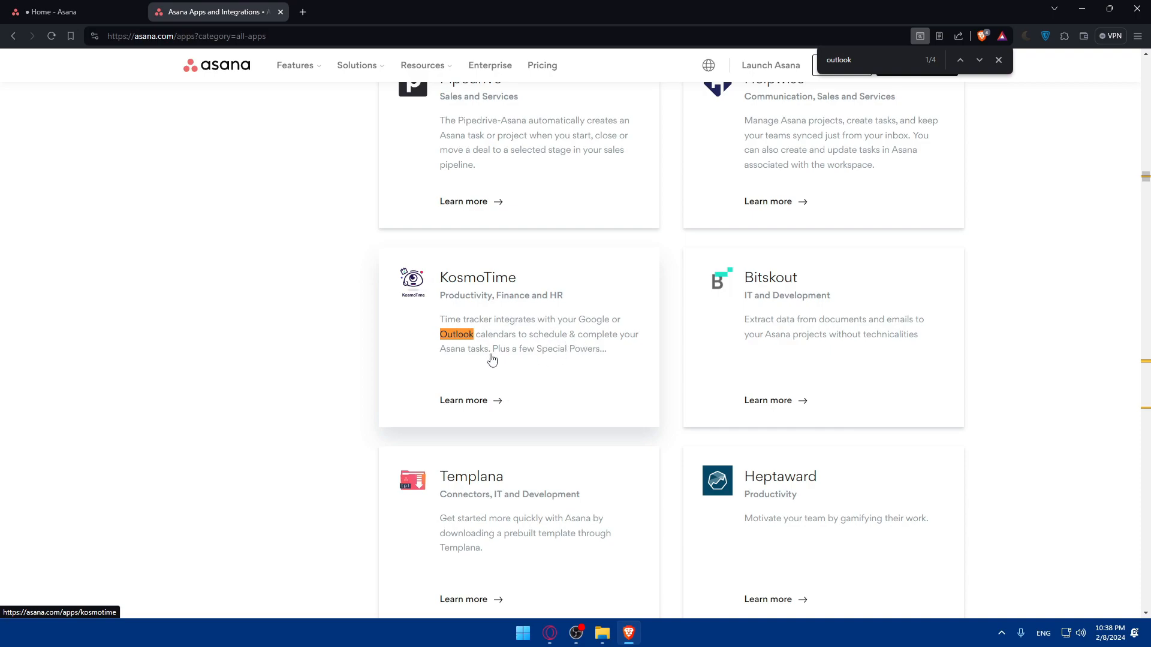
mouse_move(552, 359)
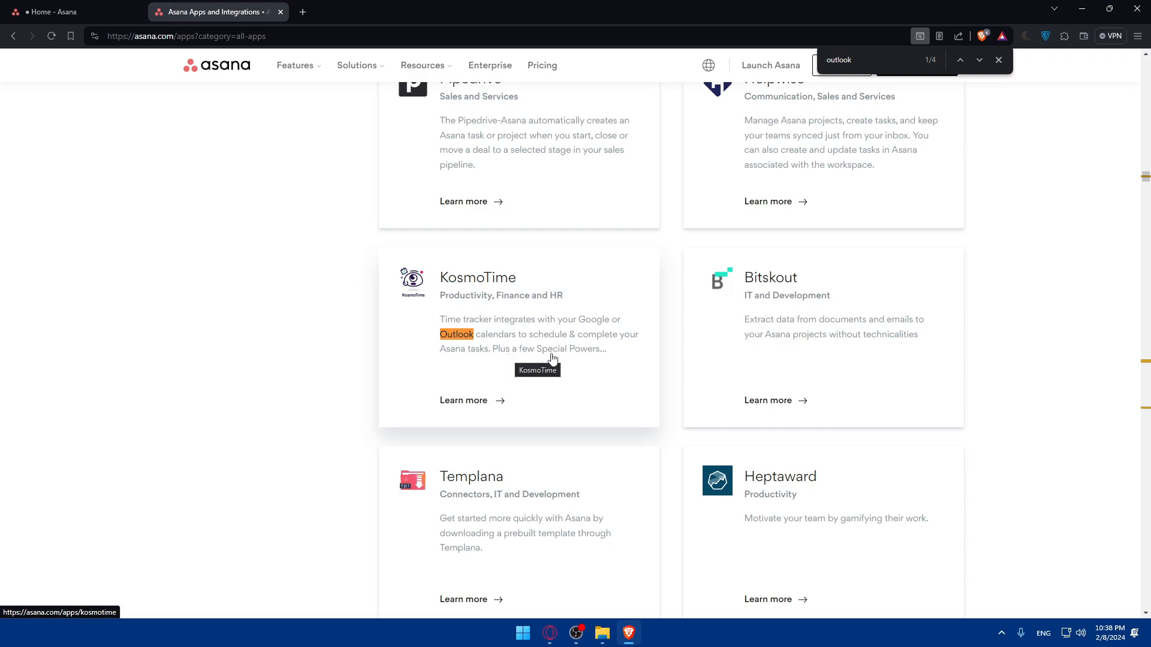
mouse_move(974, 81)
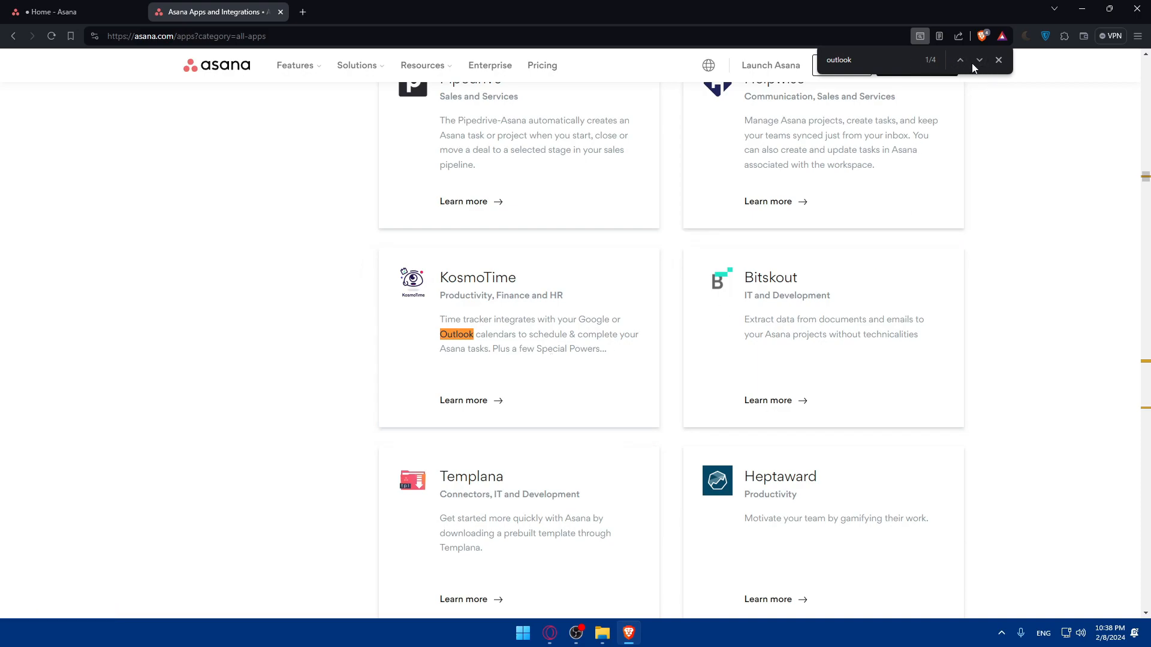
left_click(979, 60)
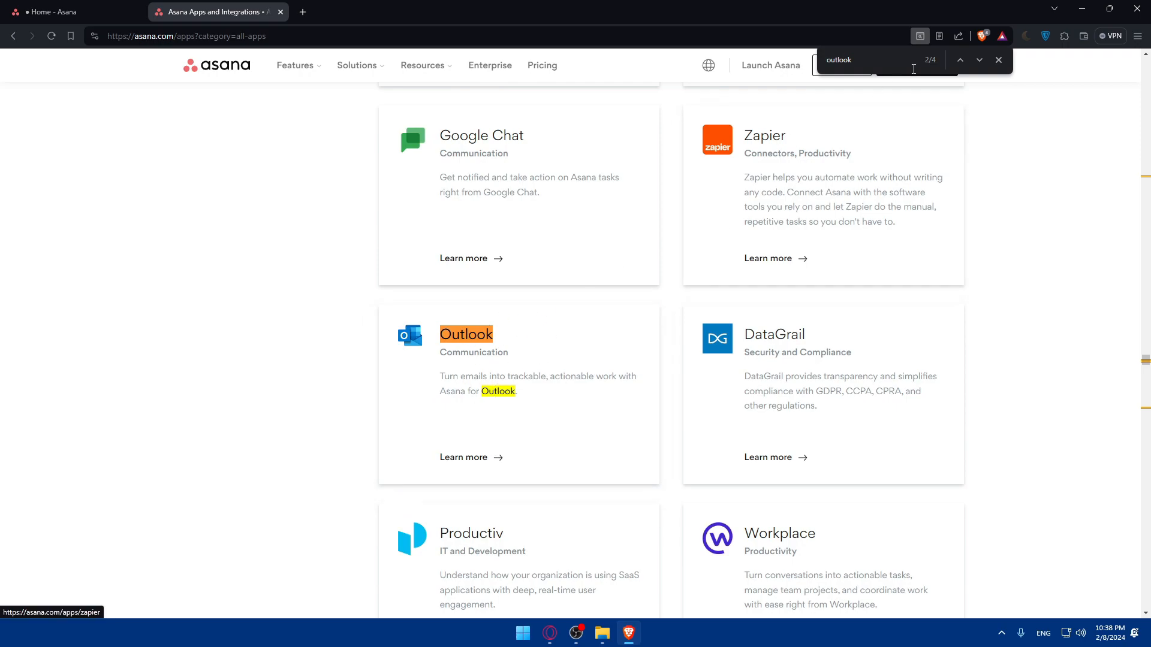
left_click(978, 60)
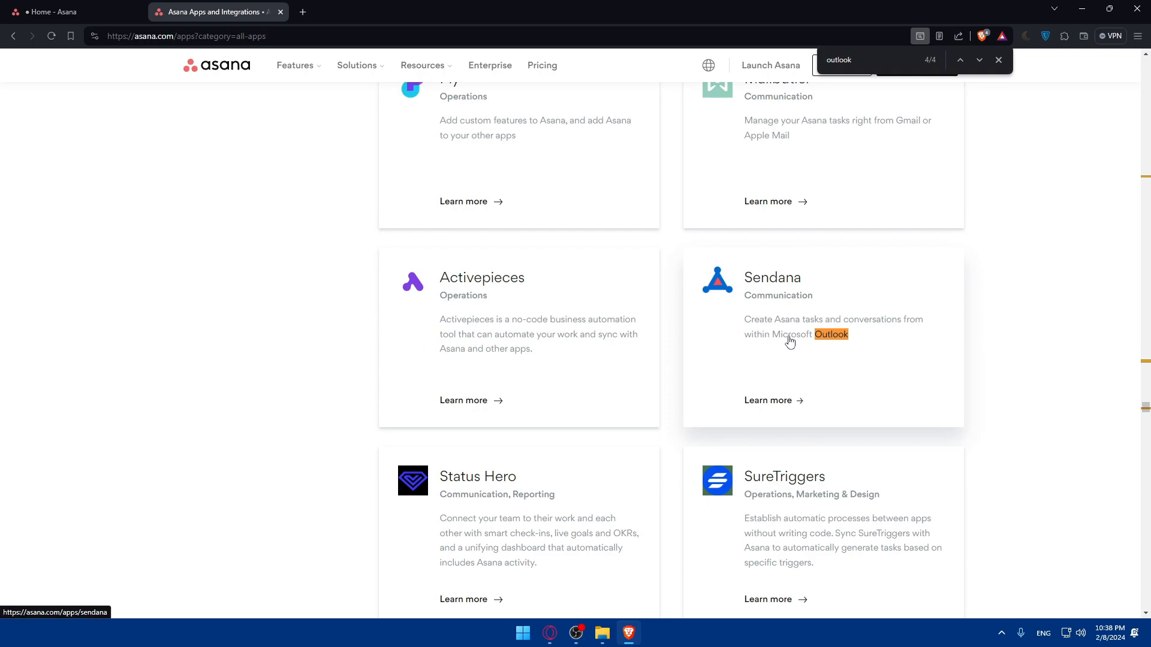
mouse_move(766, 348)
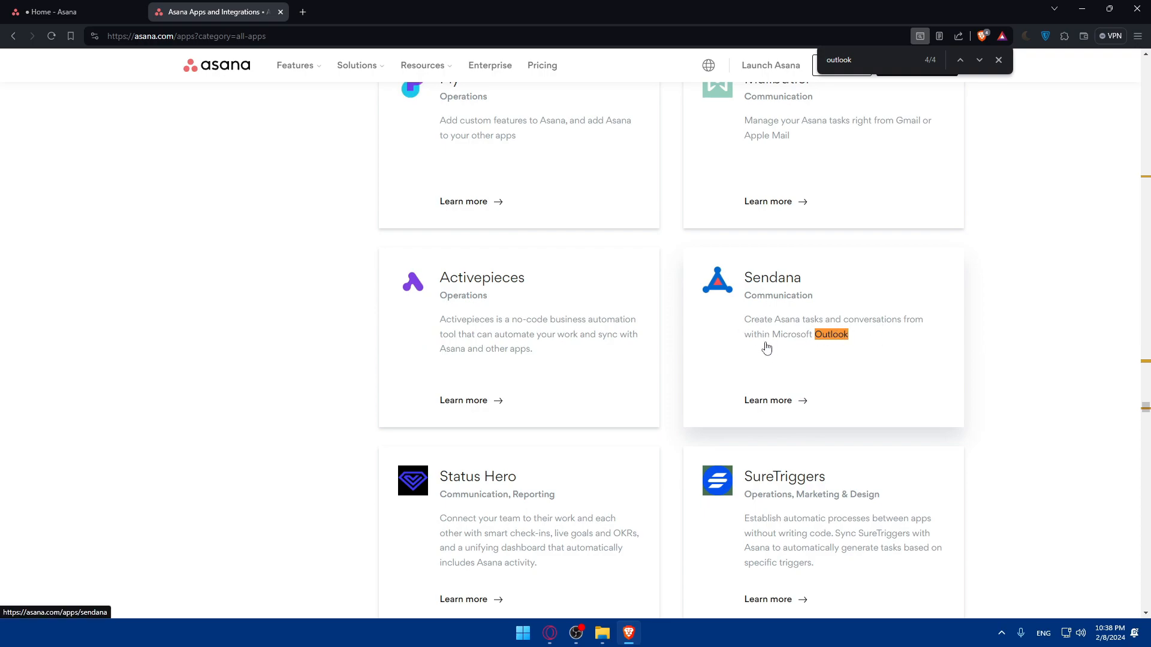
left_click(961, 60)
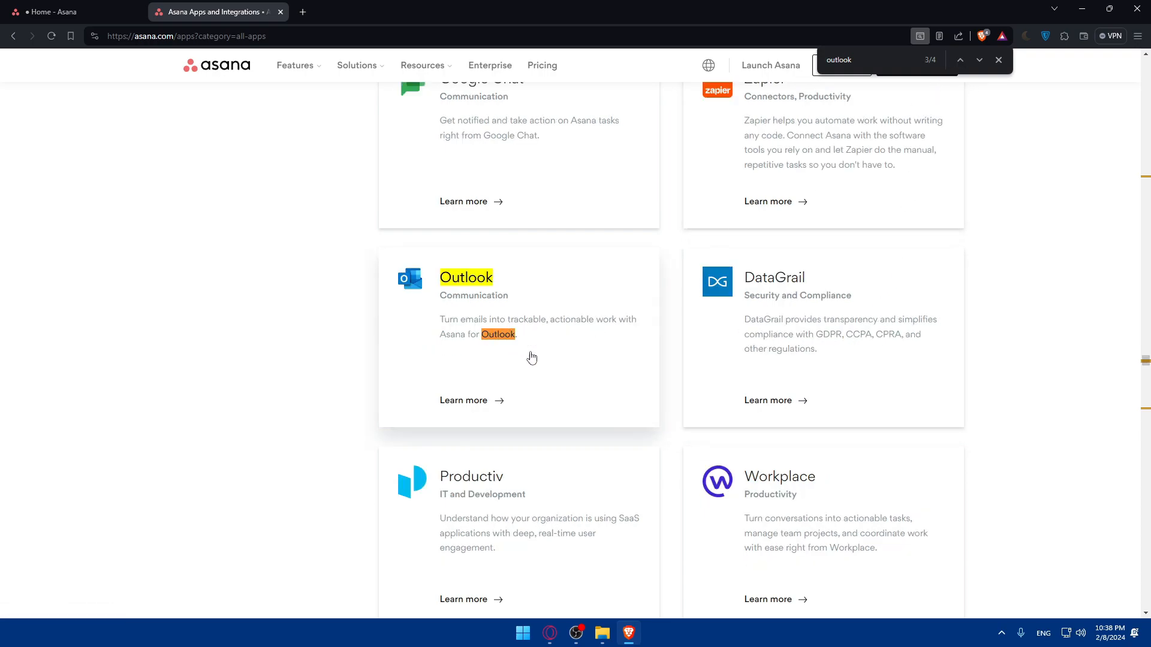
left_click(466, 277)
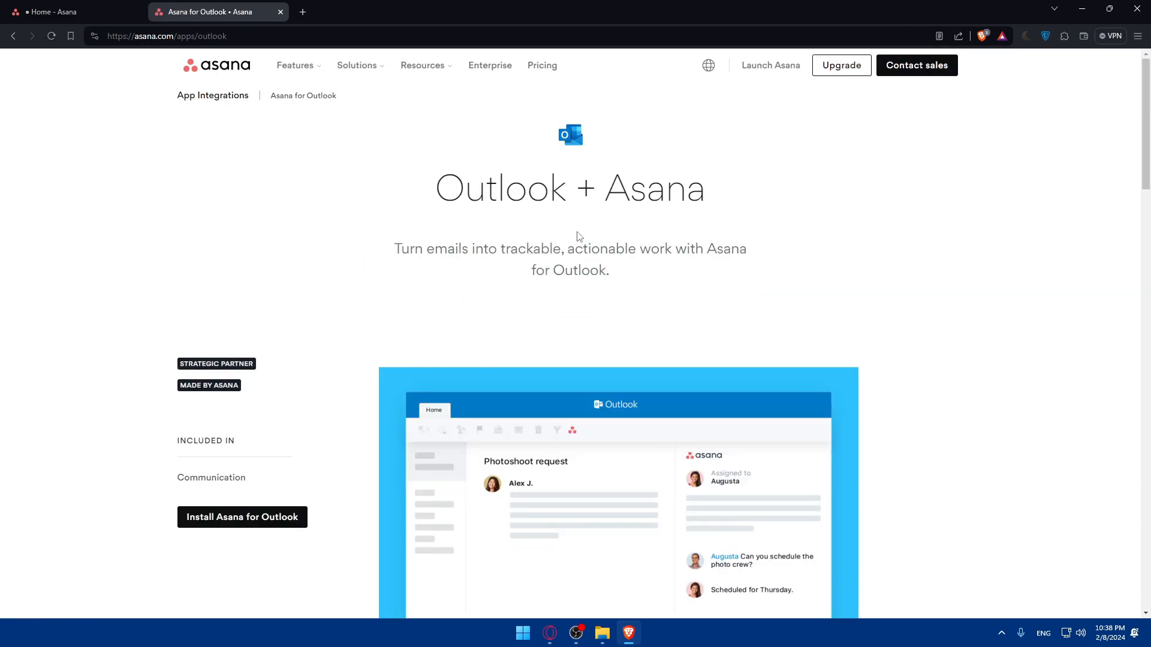
mouse_move(422, 202)
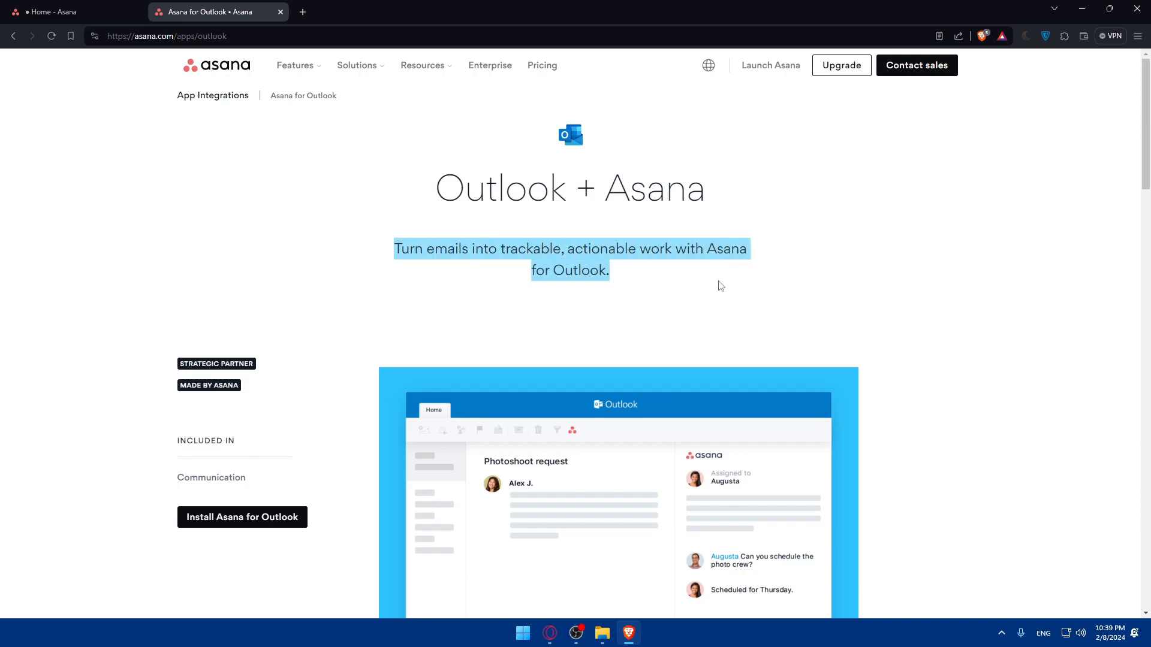
scroll("down", 3)
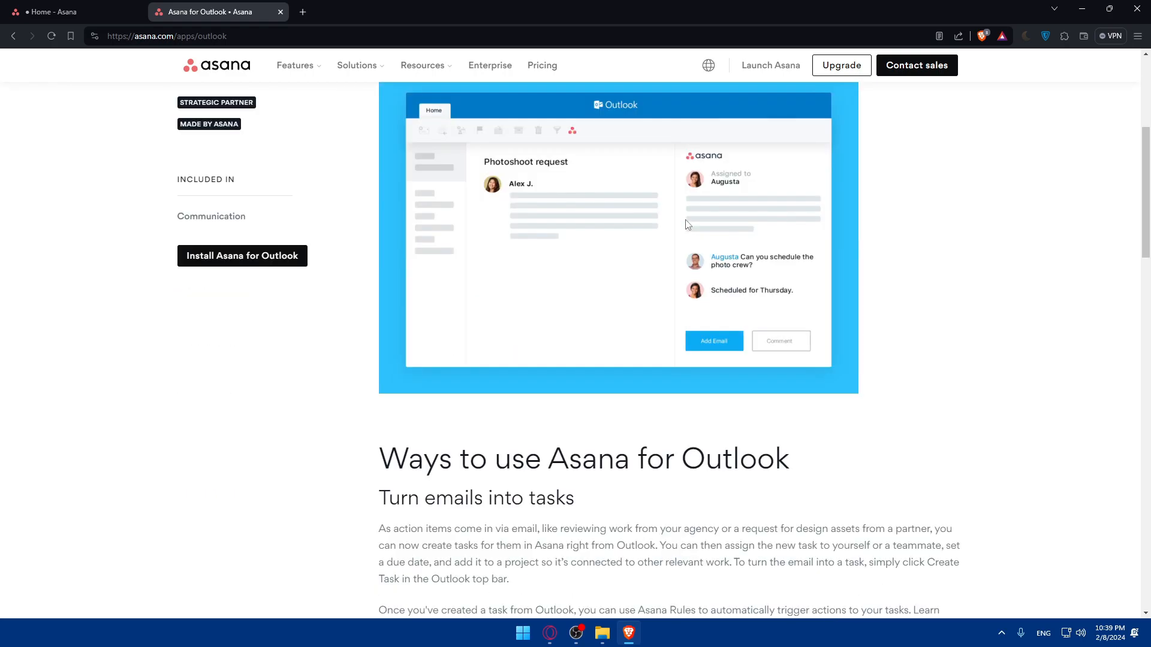
scroll("down", 3)
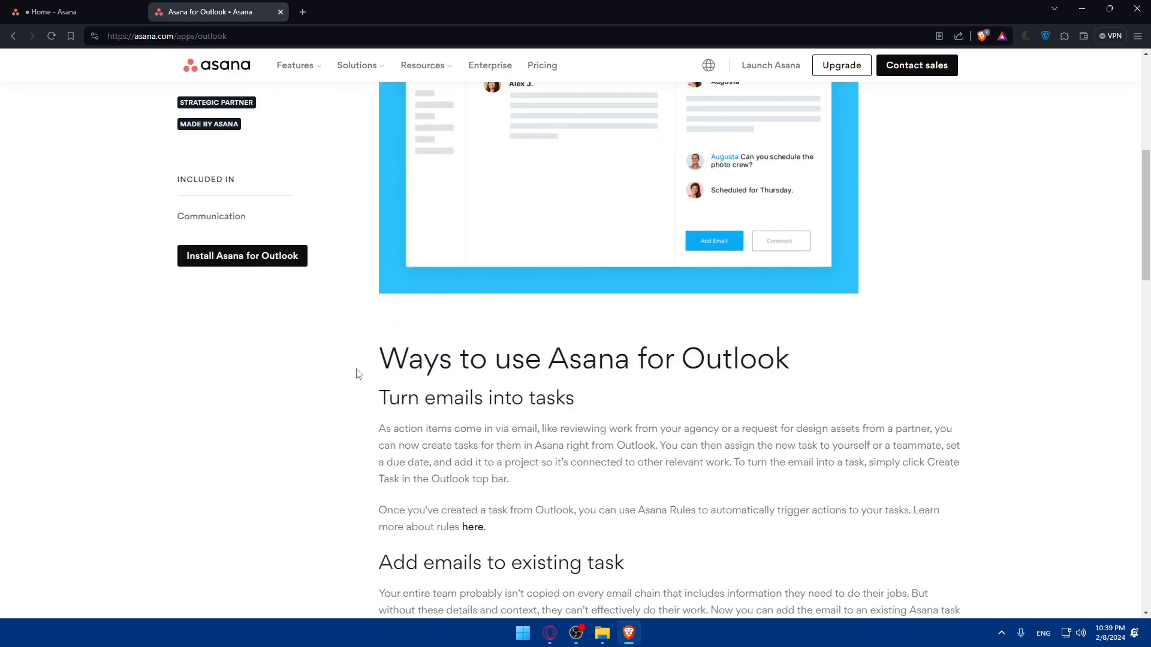
mouse_move(500, 431)
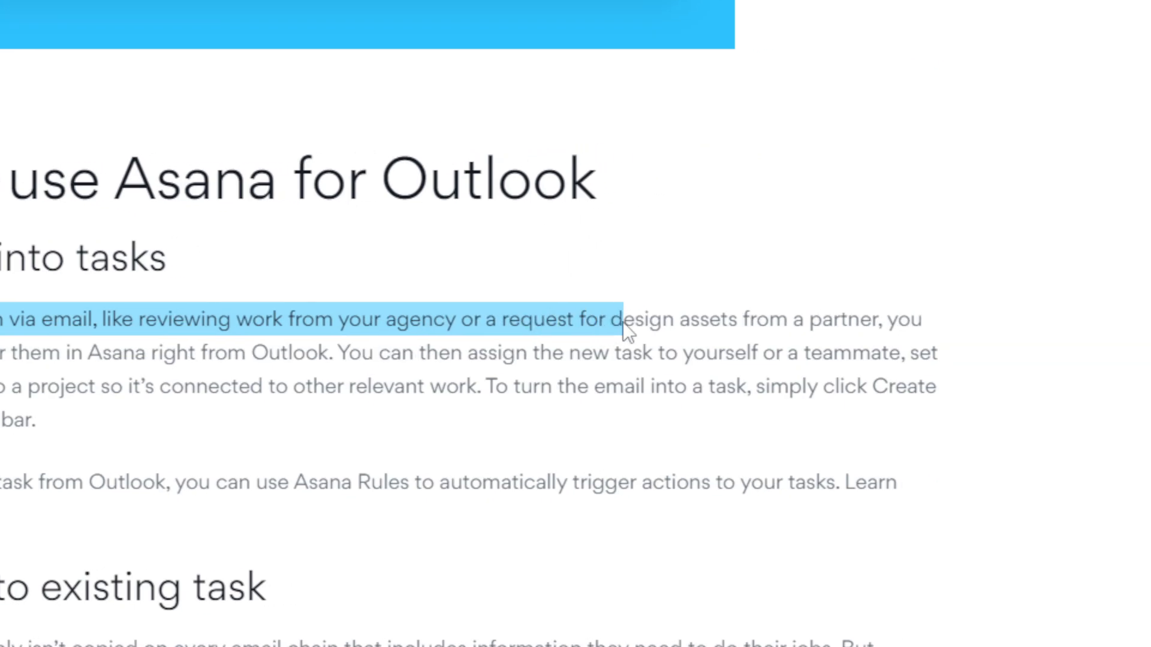
scroll("right", 3)
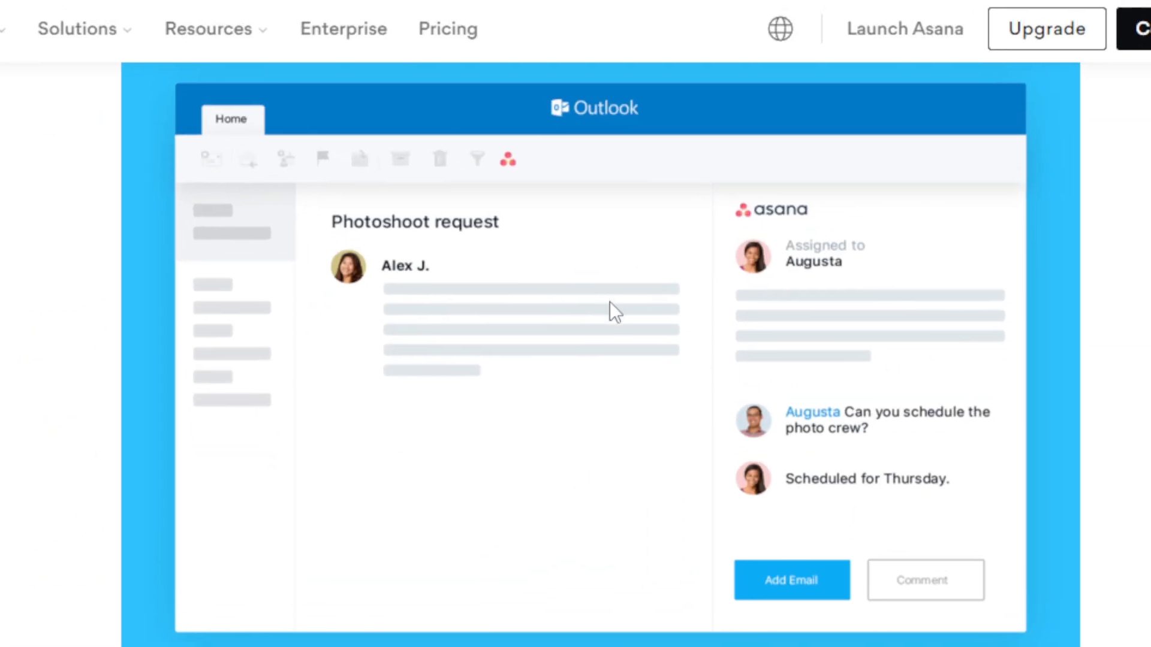
scroll("down", 3)
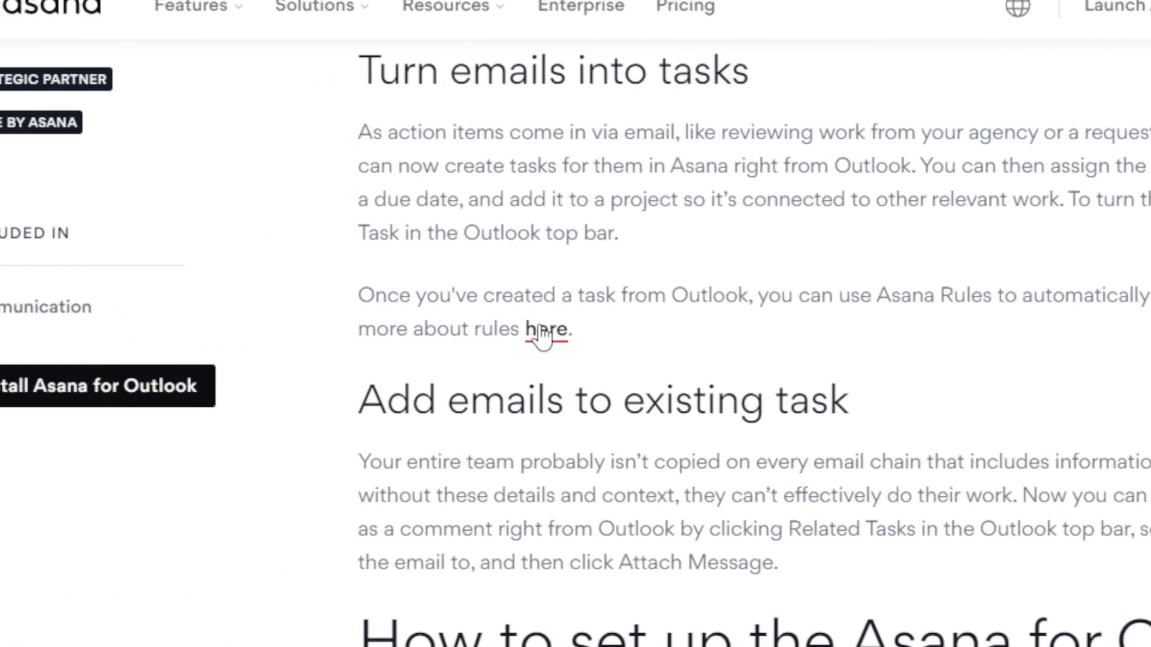
left_click(545, 327)
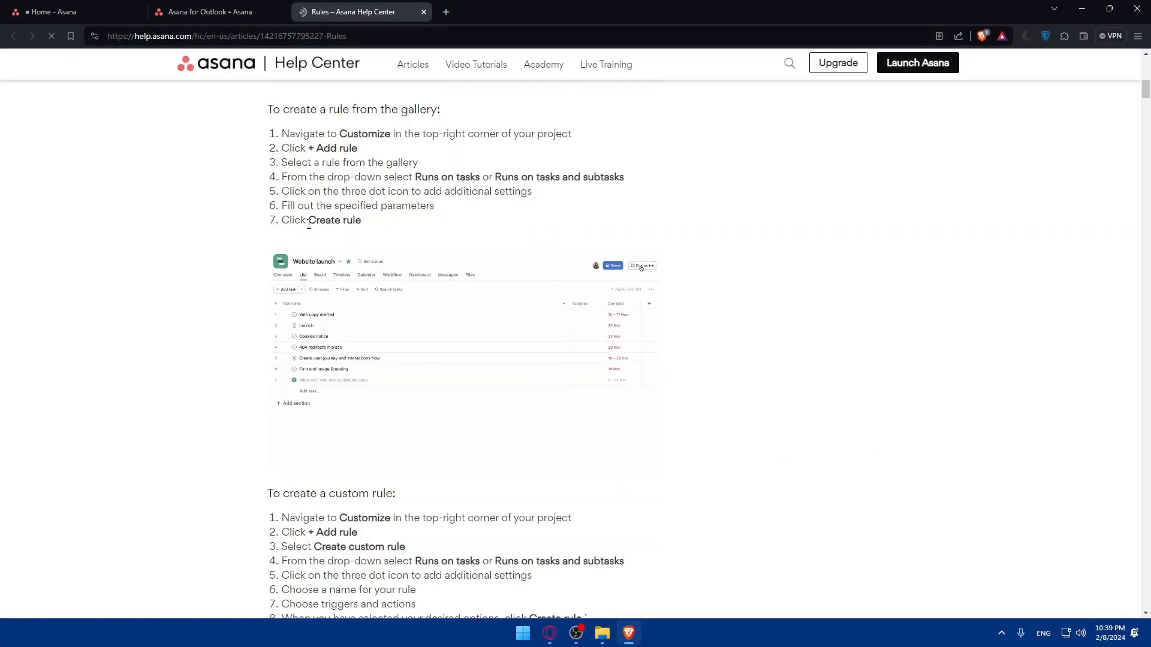
scroll("down", 3)
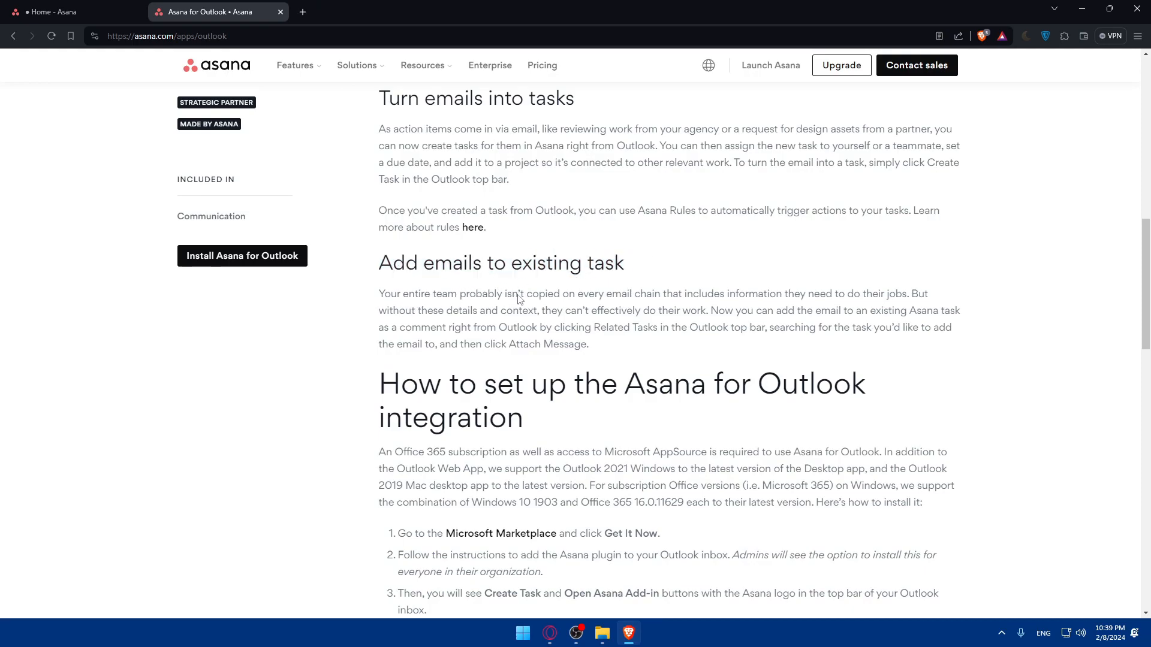
mouse_move(689, 307)
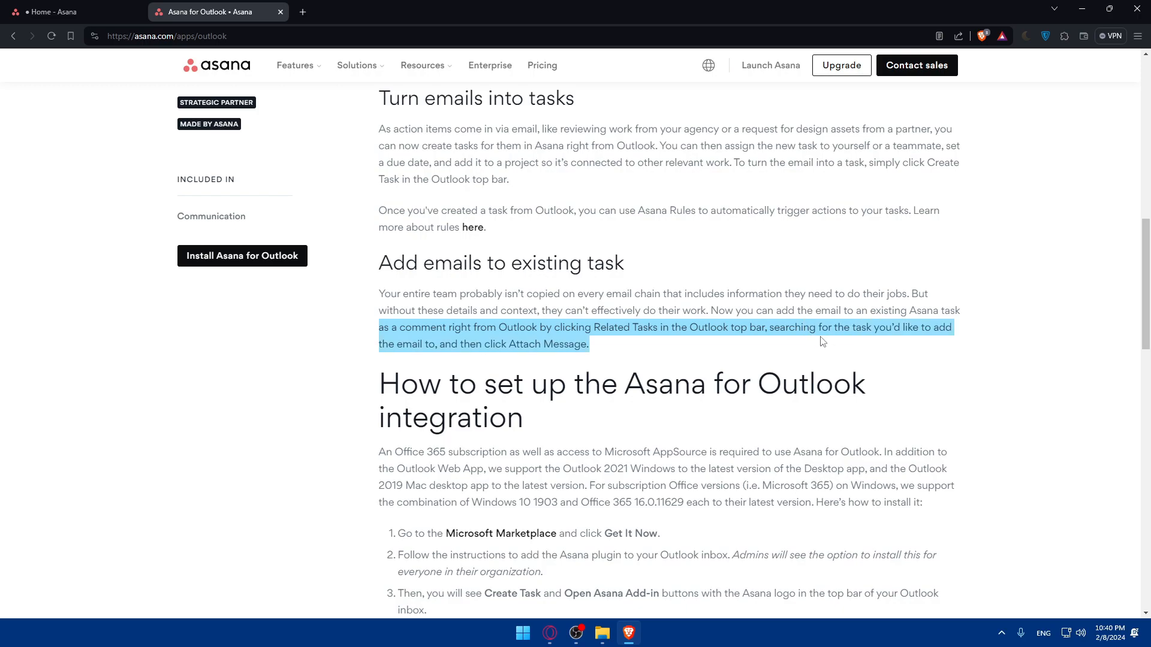
- Clear the text selection and scroll through the Asana for Outlook setup steps
left_click(534, 359)
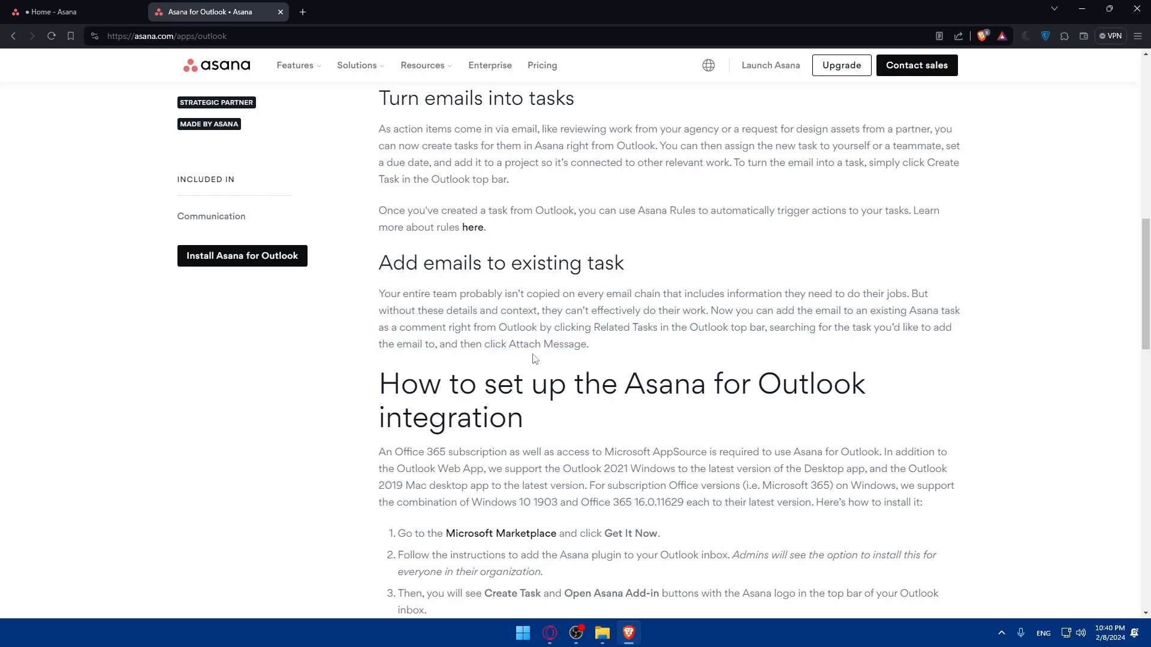
mouse_move(444, 351)
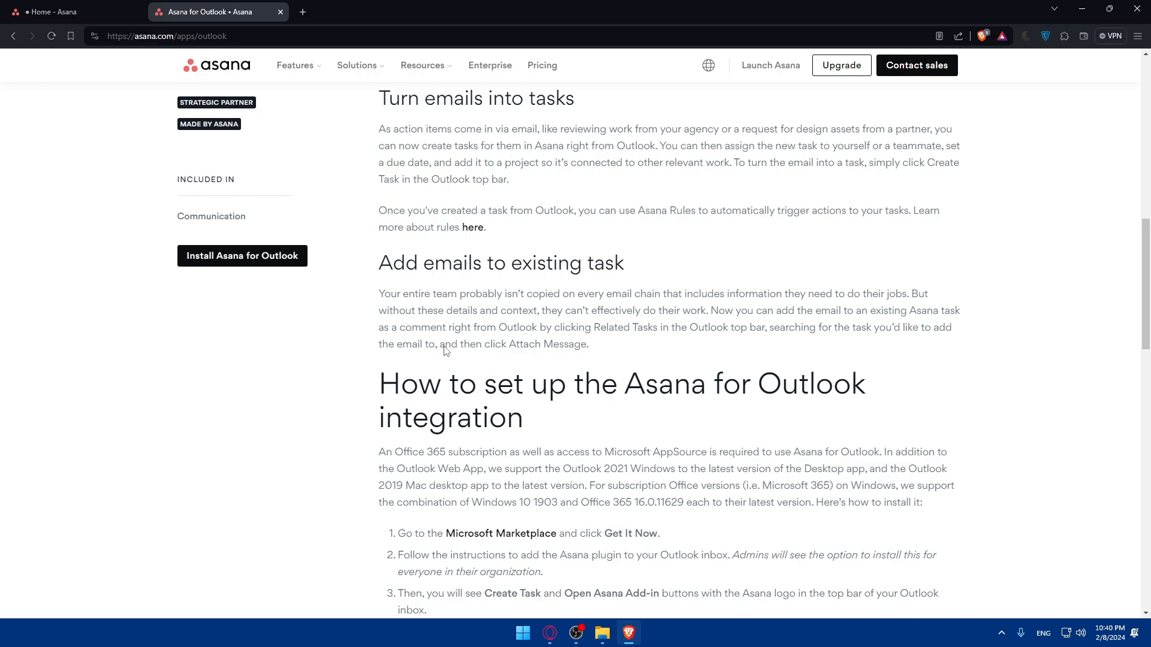
scroll("down", 3)
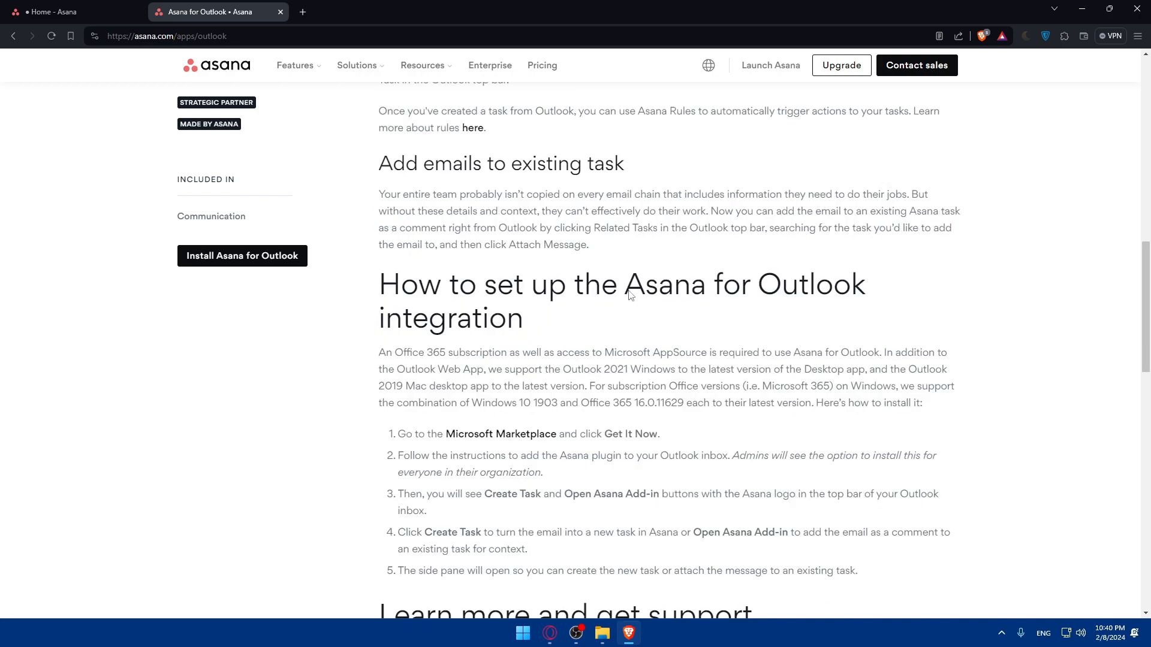
scroll("down", 3)
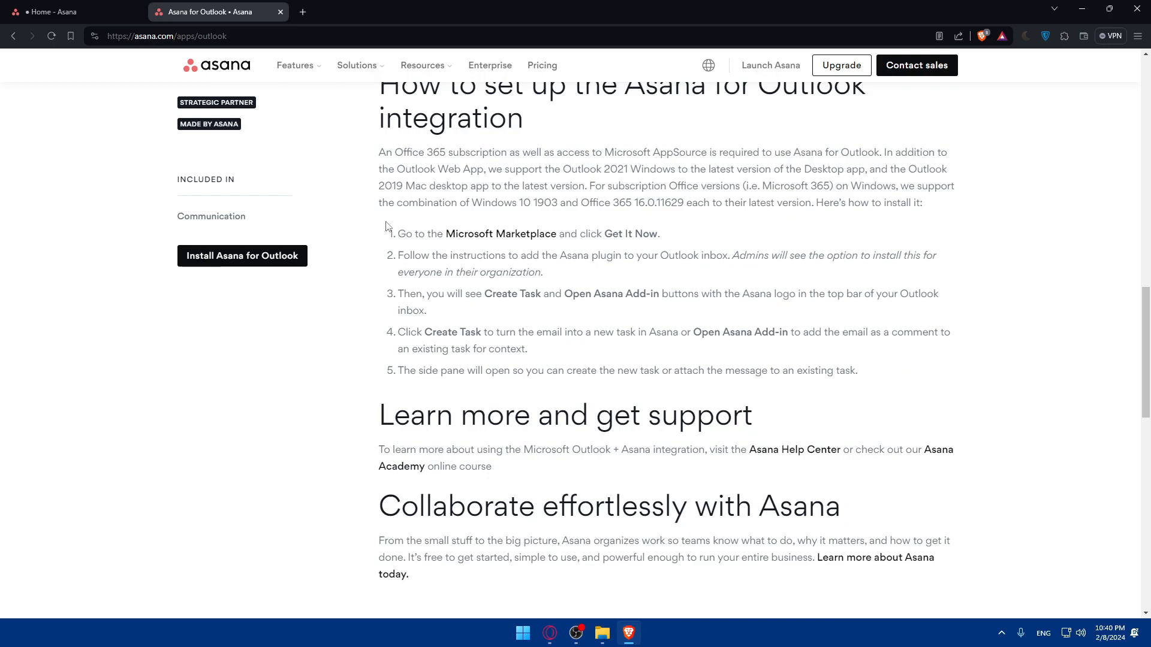
scroll("up", 3)
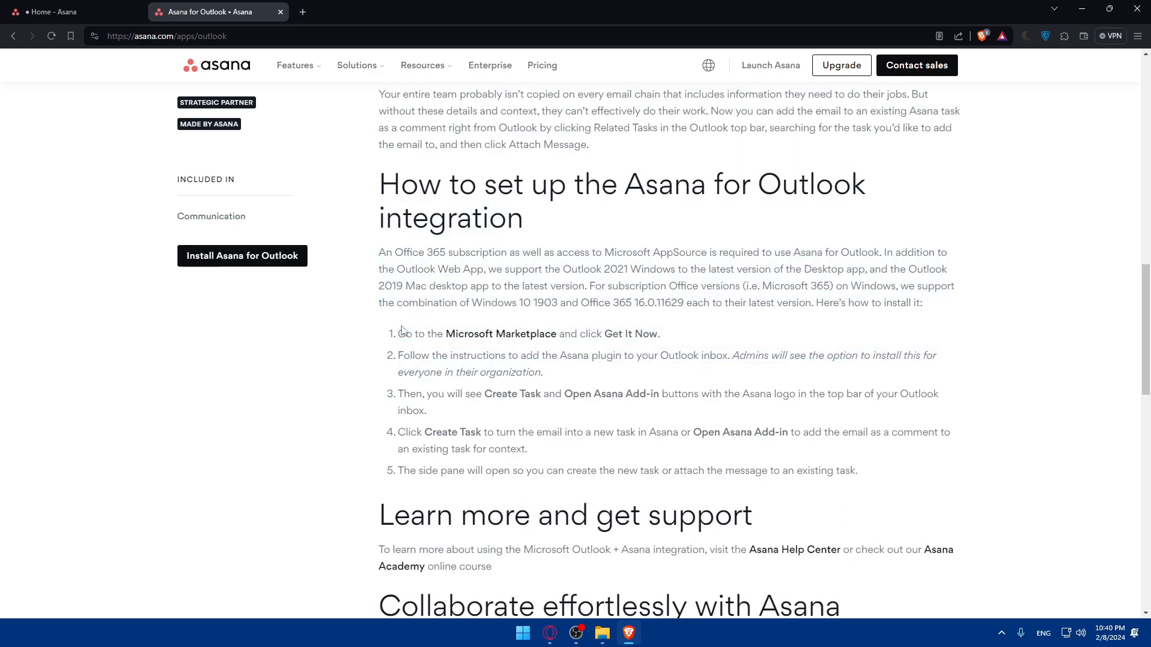
mouse_move(419, 367)
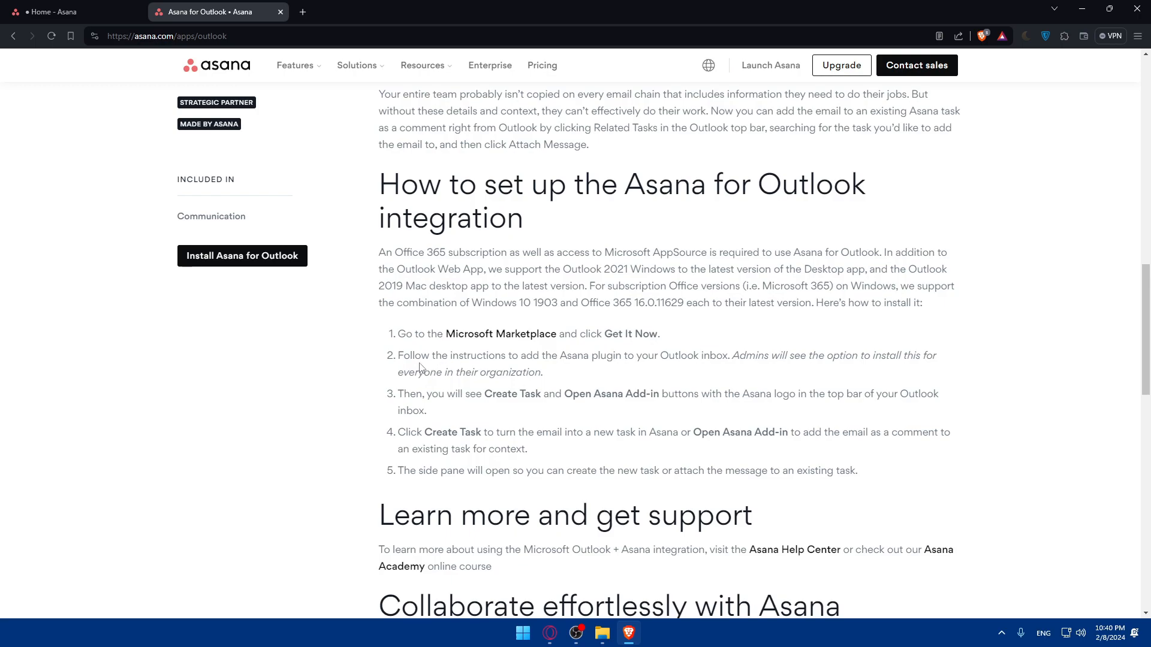
scroll("up", 3)
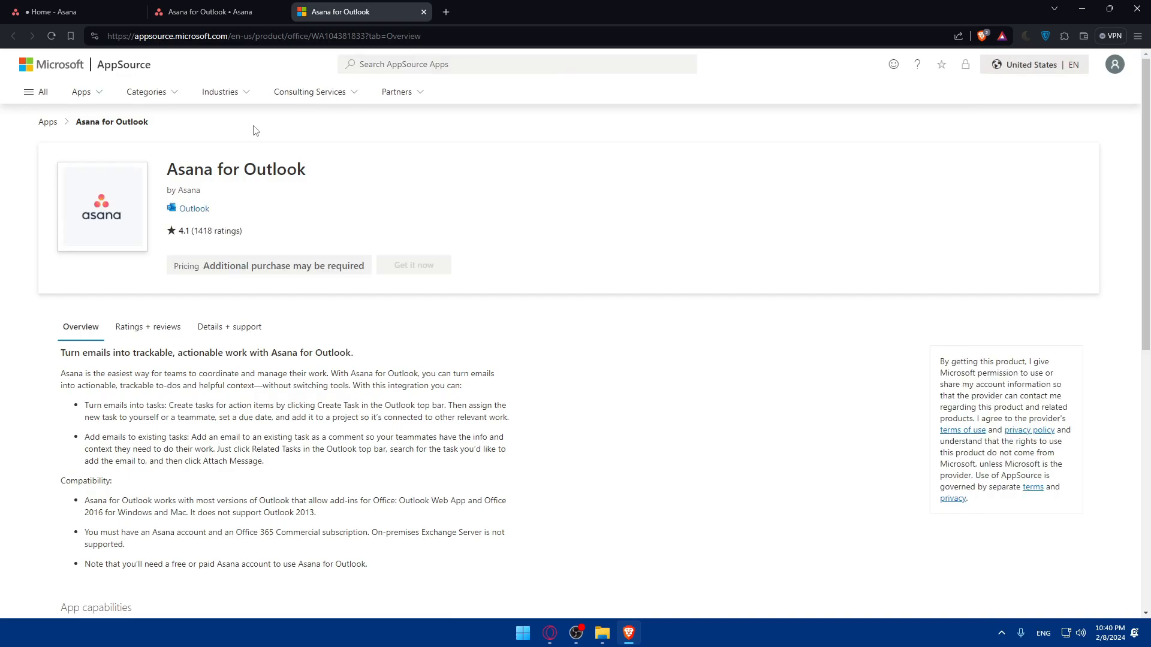
- Reopen the Microsoft Marketplace listing from the Asana for Outlook setup tab
left_click(205, 12)
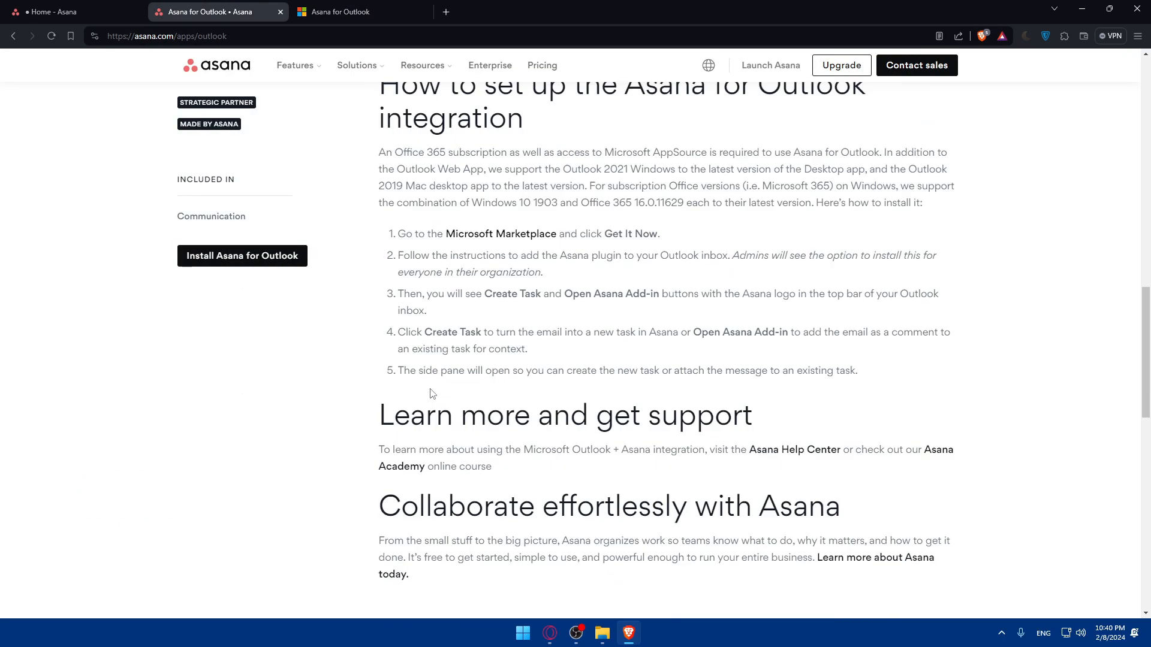
scroll("up", 3)
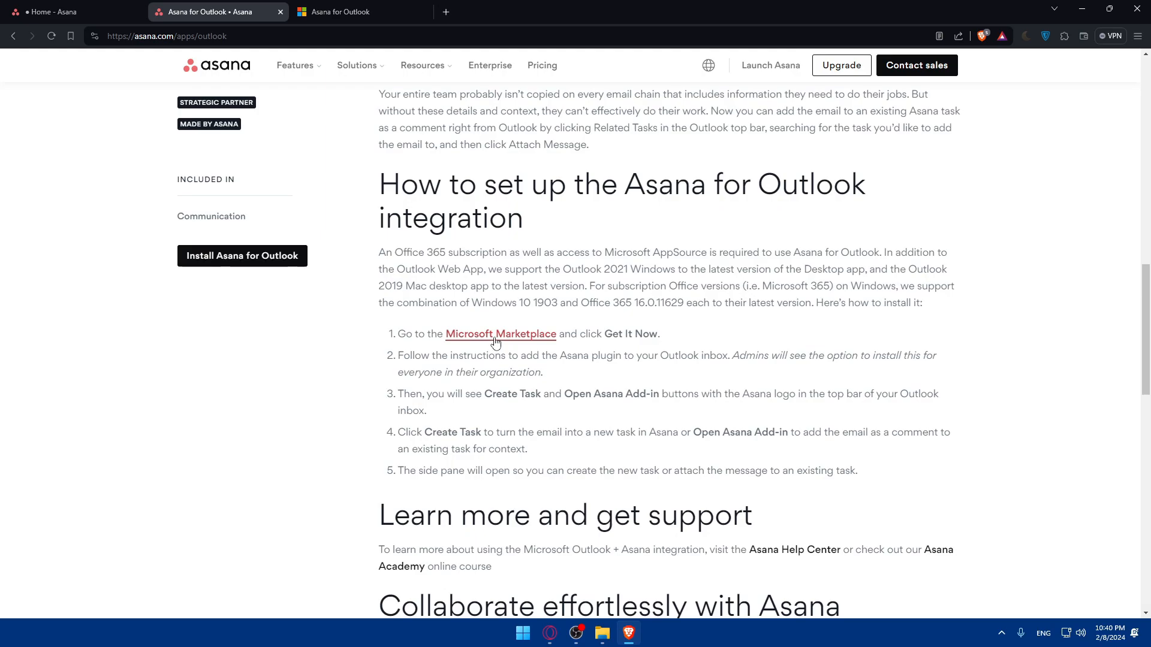
left_click(500, 333)
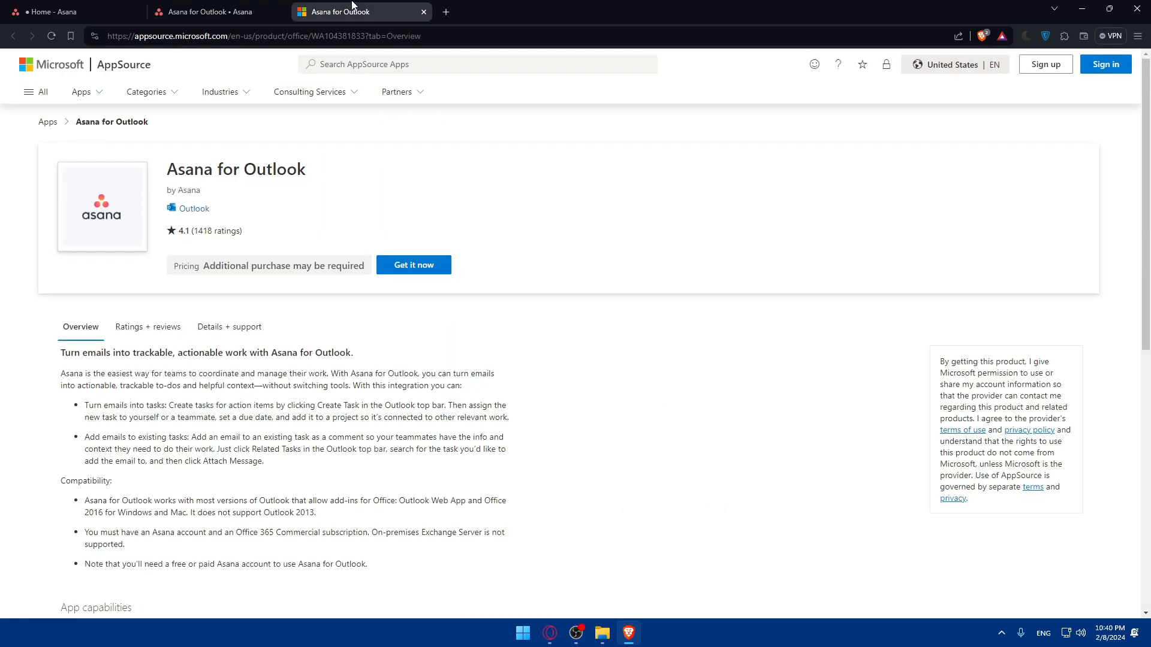
mouse_move(413, 265)
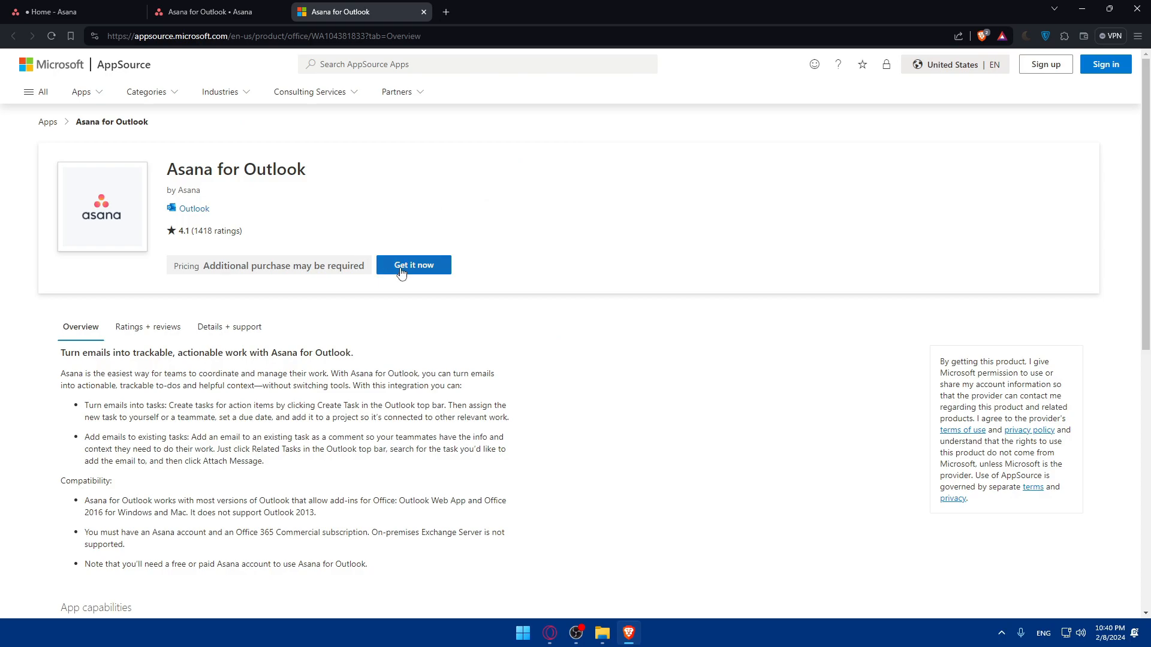
mouse_move(173, 273)
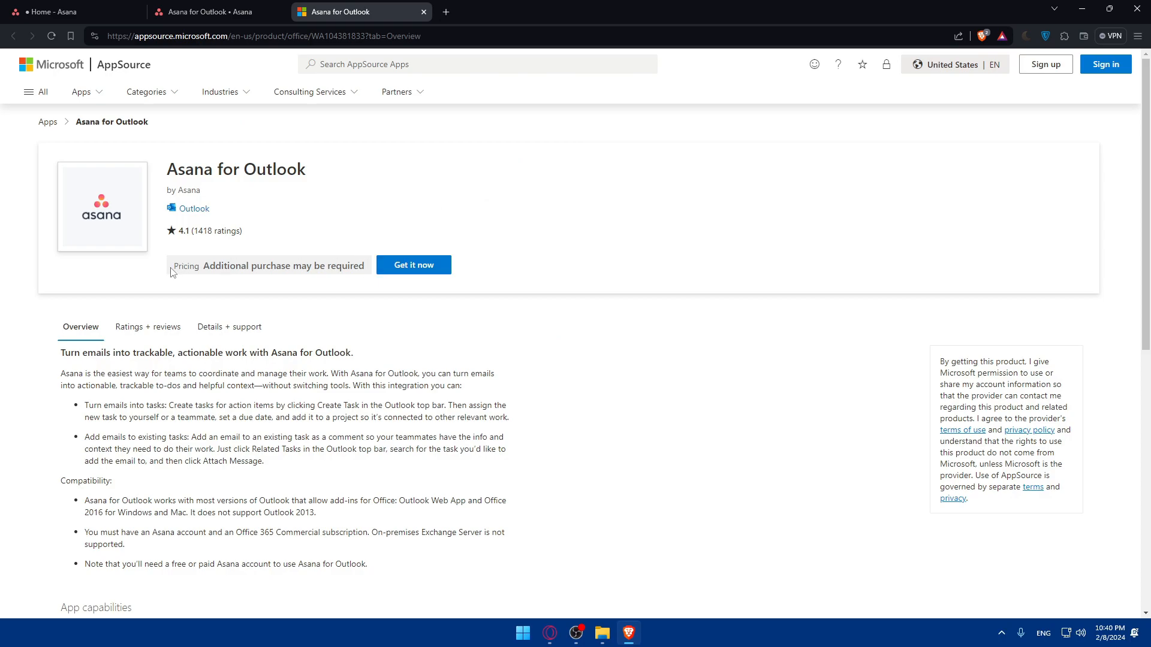
mouse_move(371, 275)
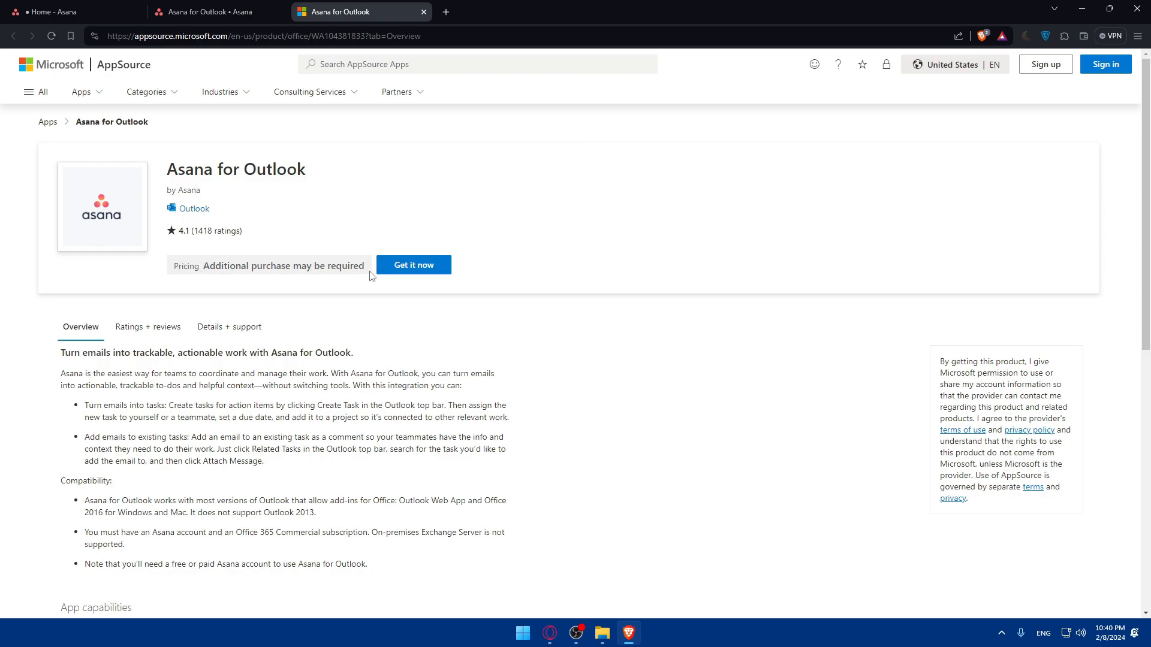
- Browse Ratings + reviews and Details + support, then dismiss the Get it now sign-in prompt
scroll("down", 3)
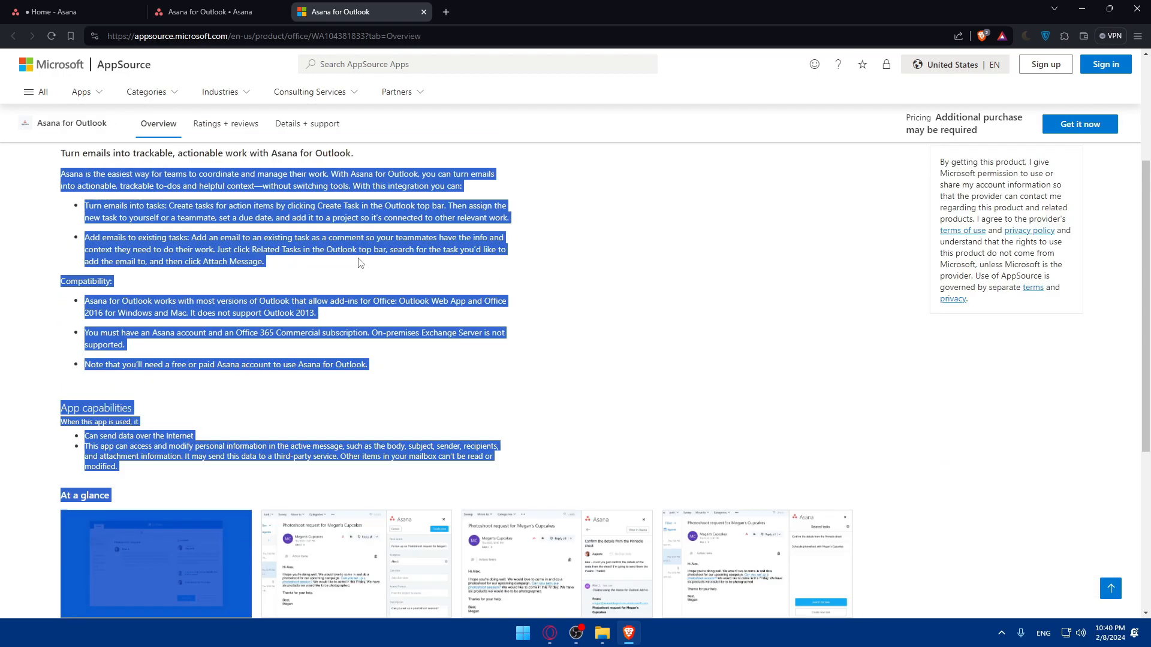
left_click(226, 124)
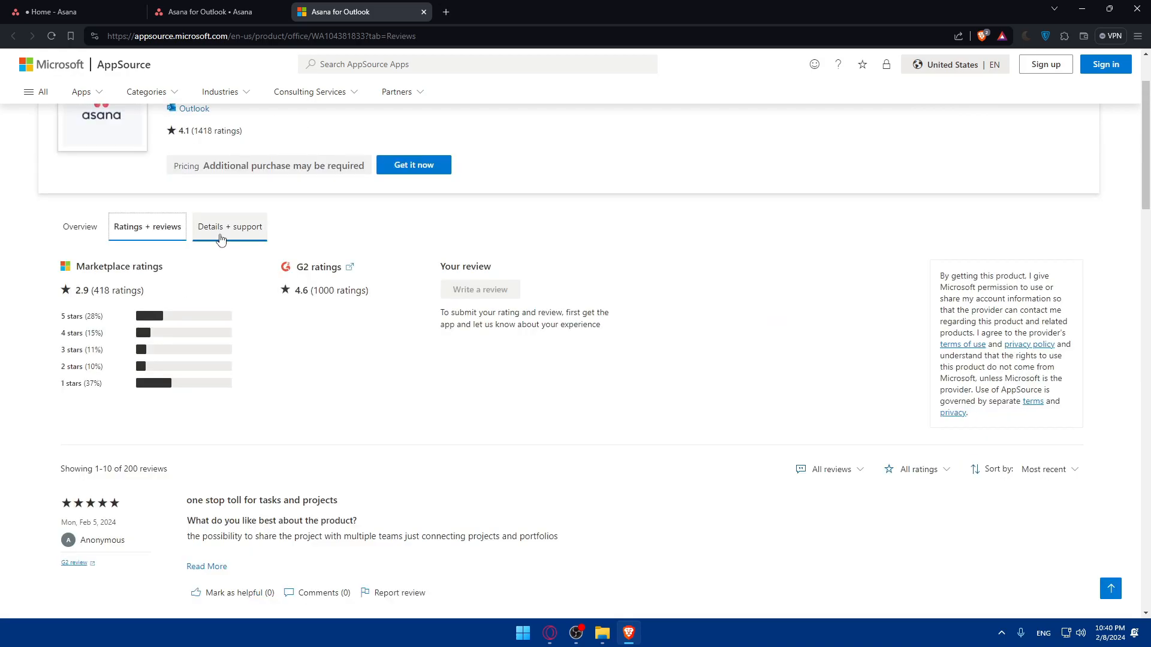
scroll("down", 3)
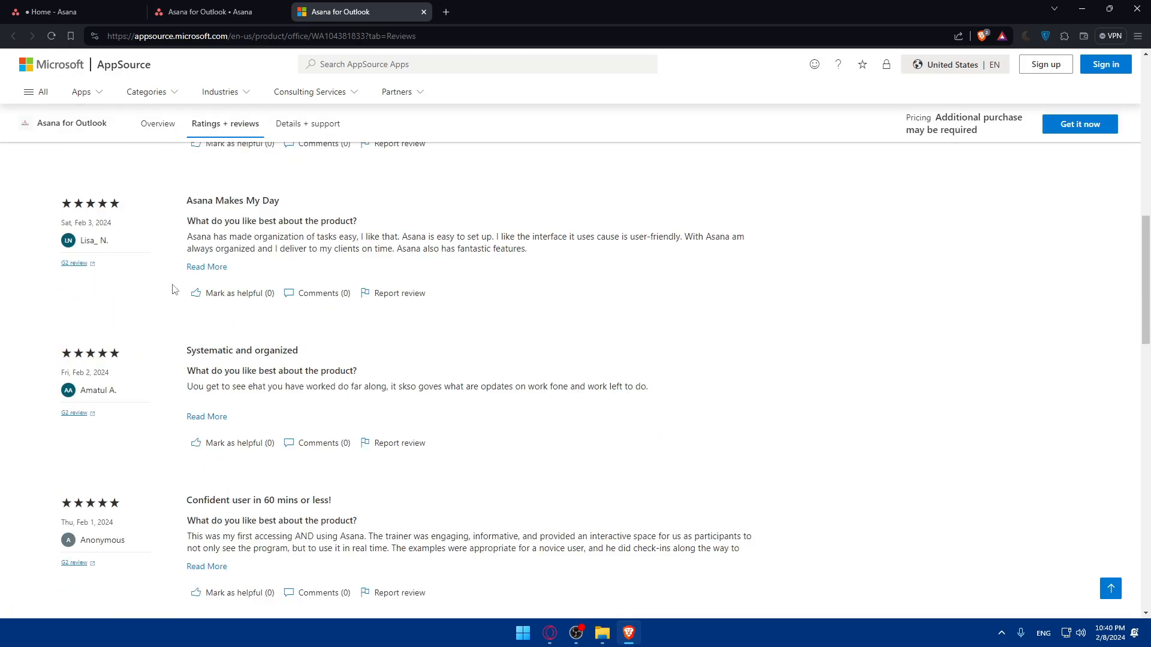
left_click(307, 123)
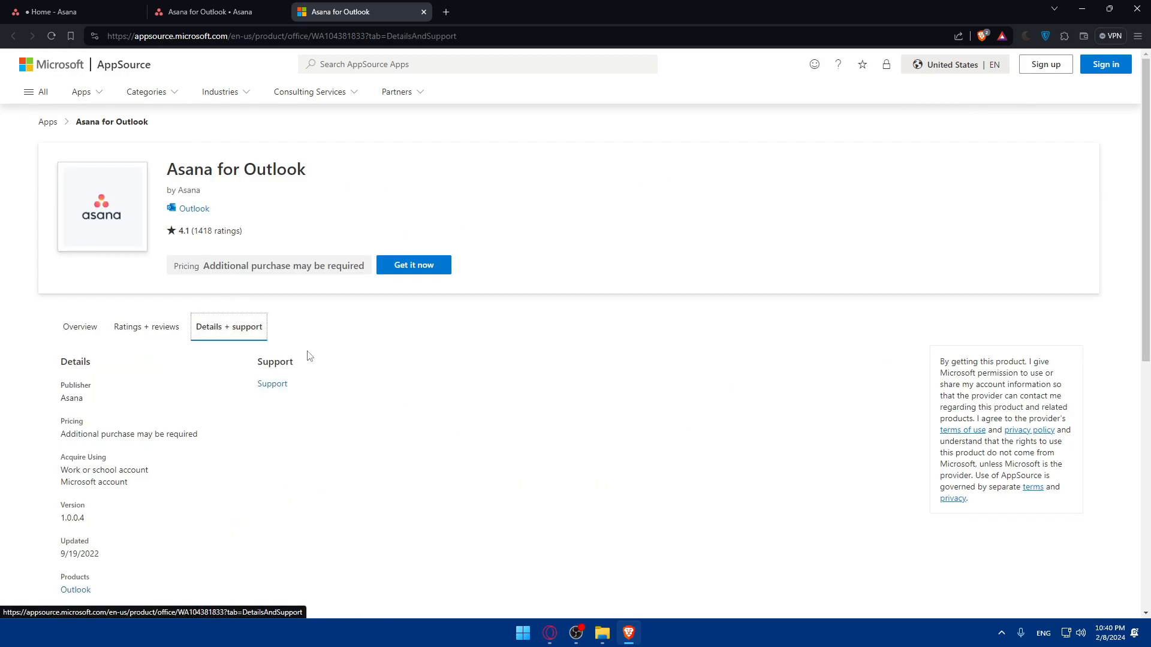
left_click(413, 265)
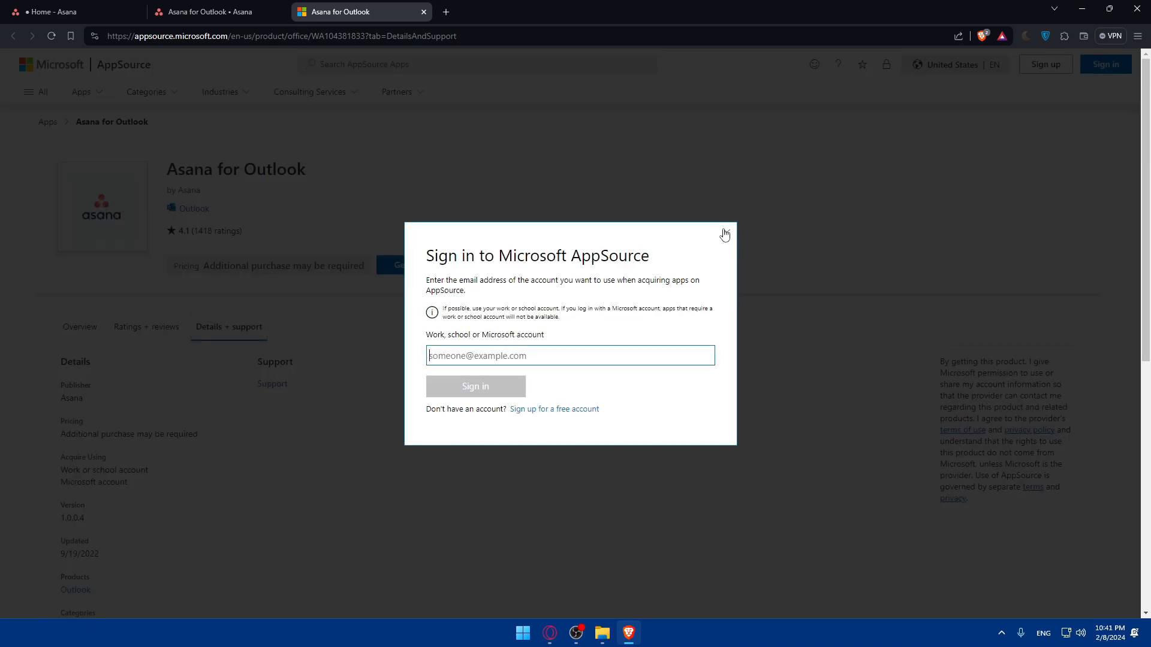
left_click(725, 234)
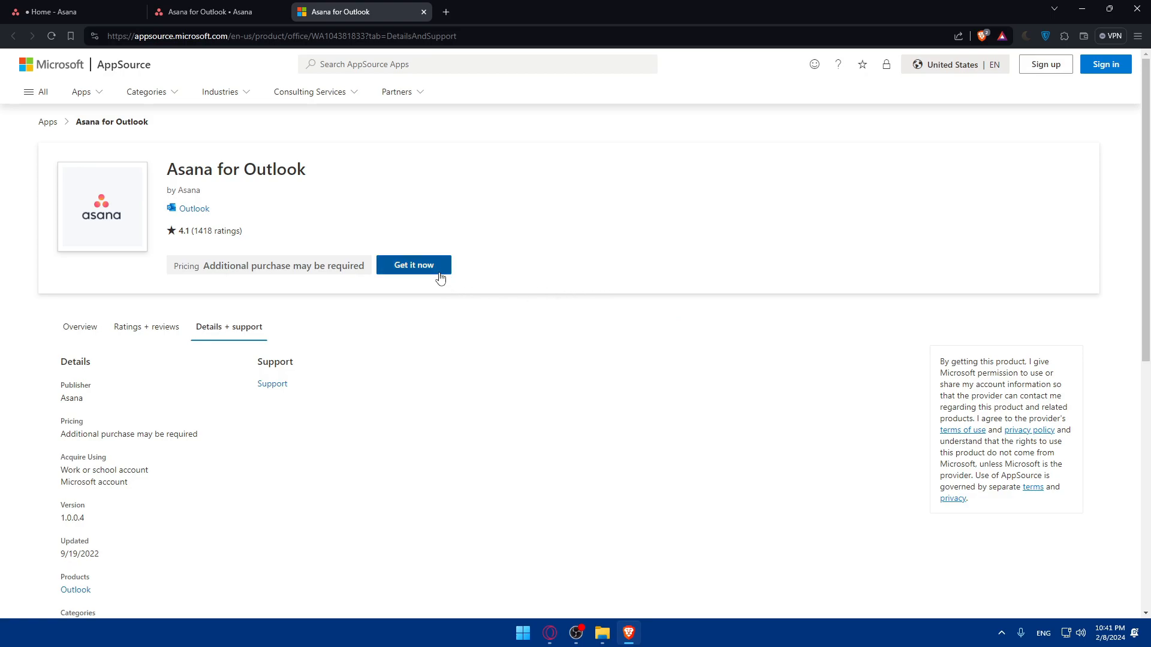
left_click(413, 265)
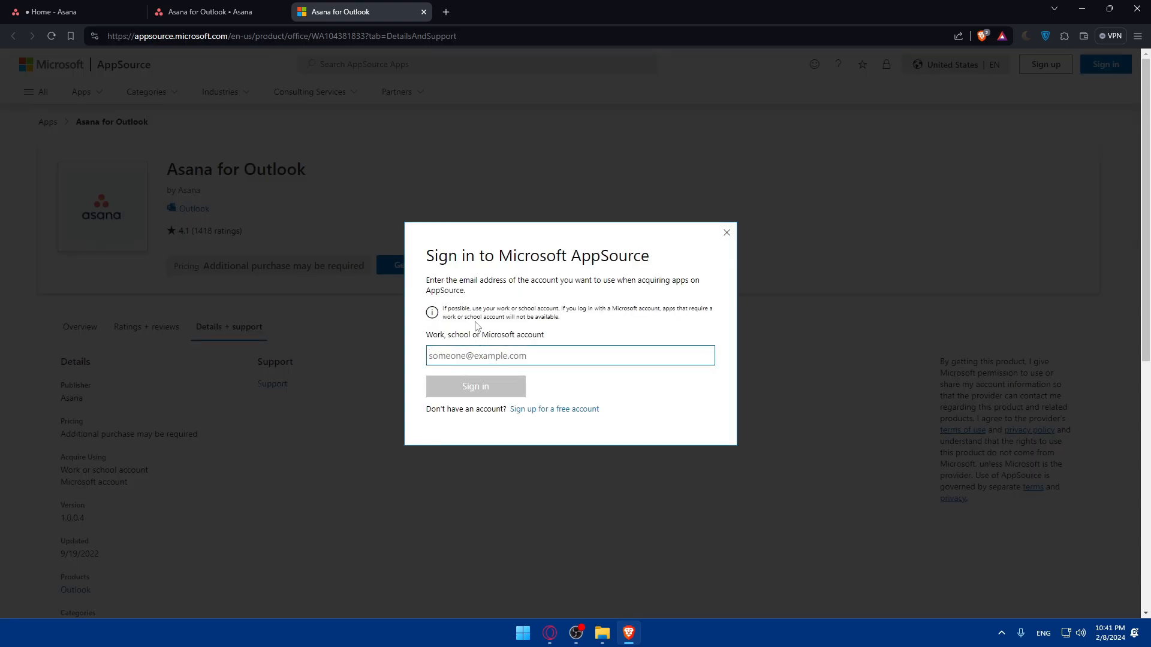
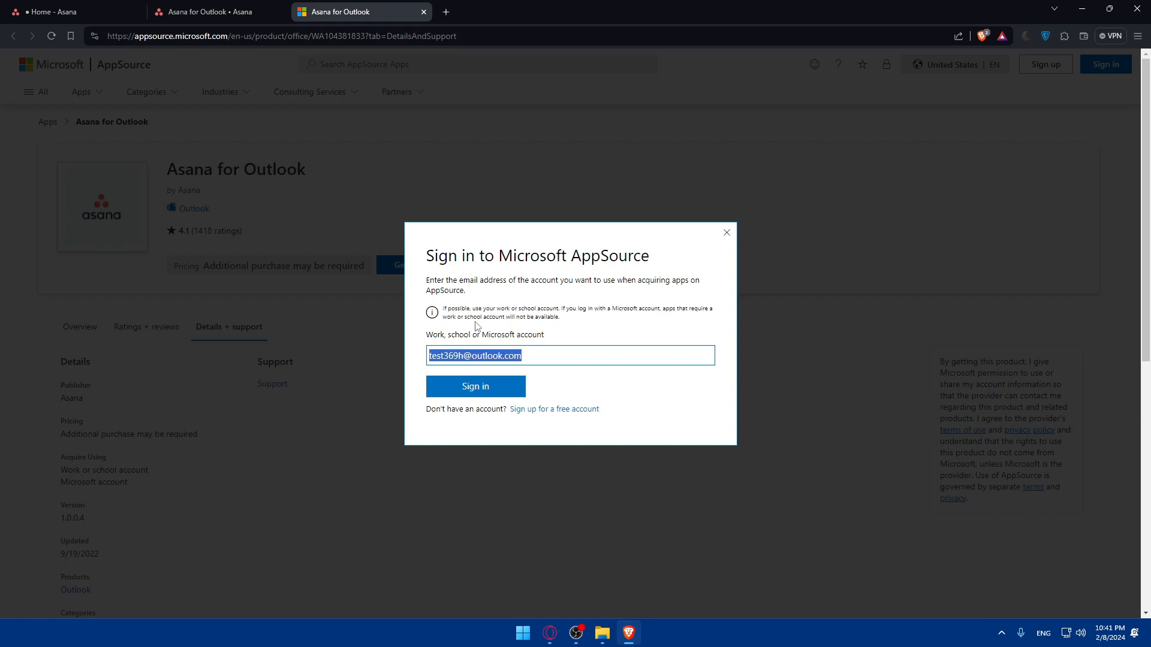
type("How To Connect Asana To Outlook 2024!")
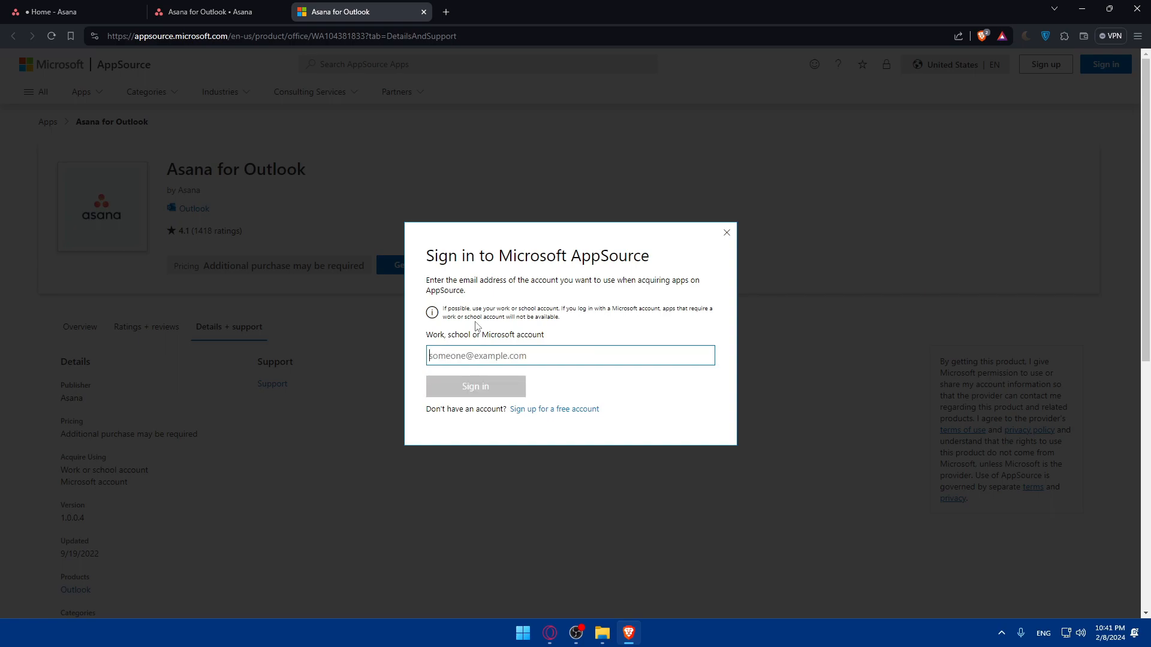
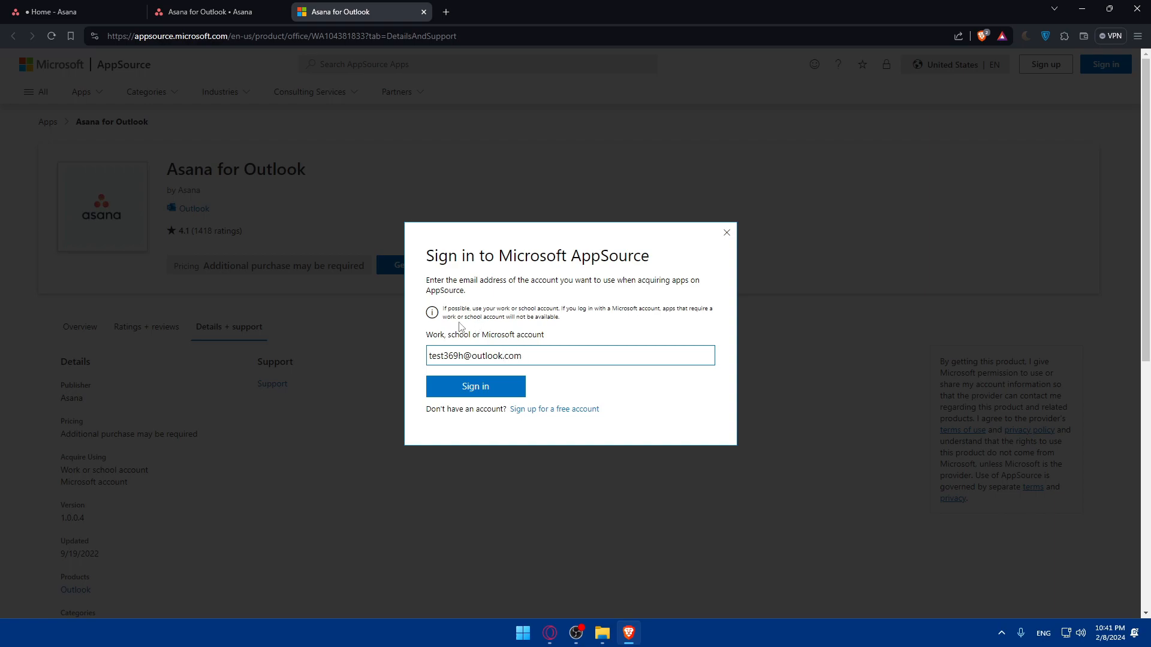
left_click(475, 386)
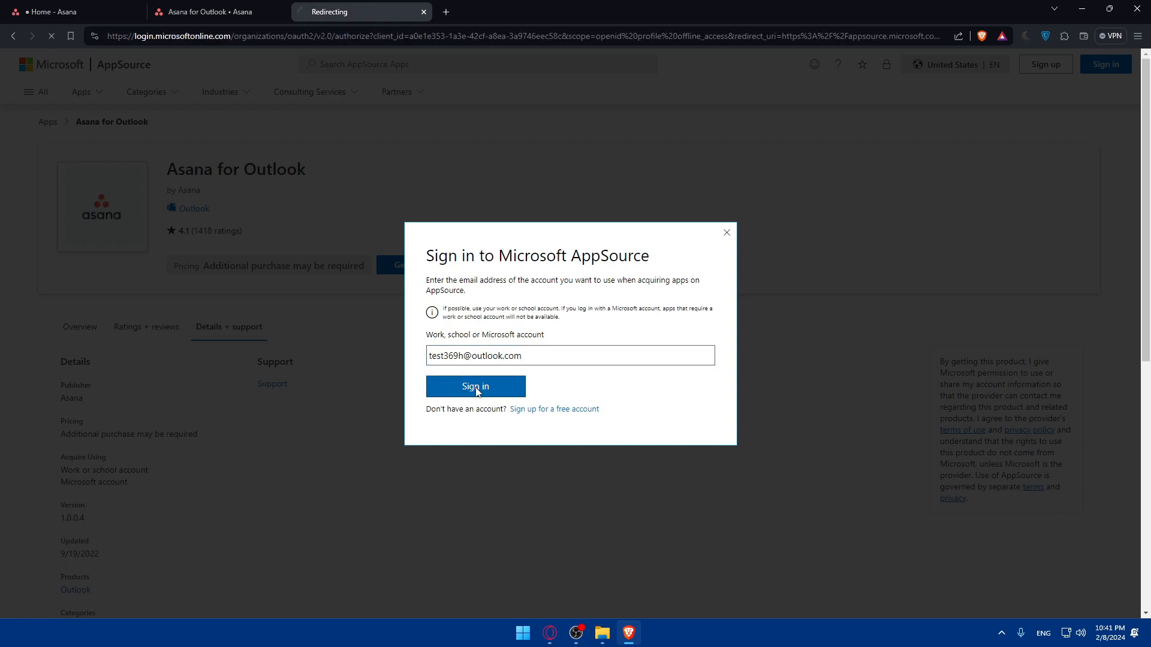
- Choose United States as the country/region and submit the Get it now form
left_click(474, 386)
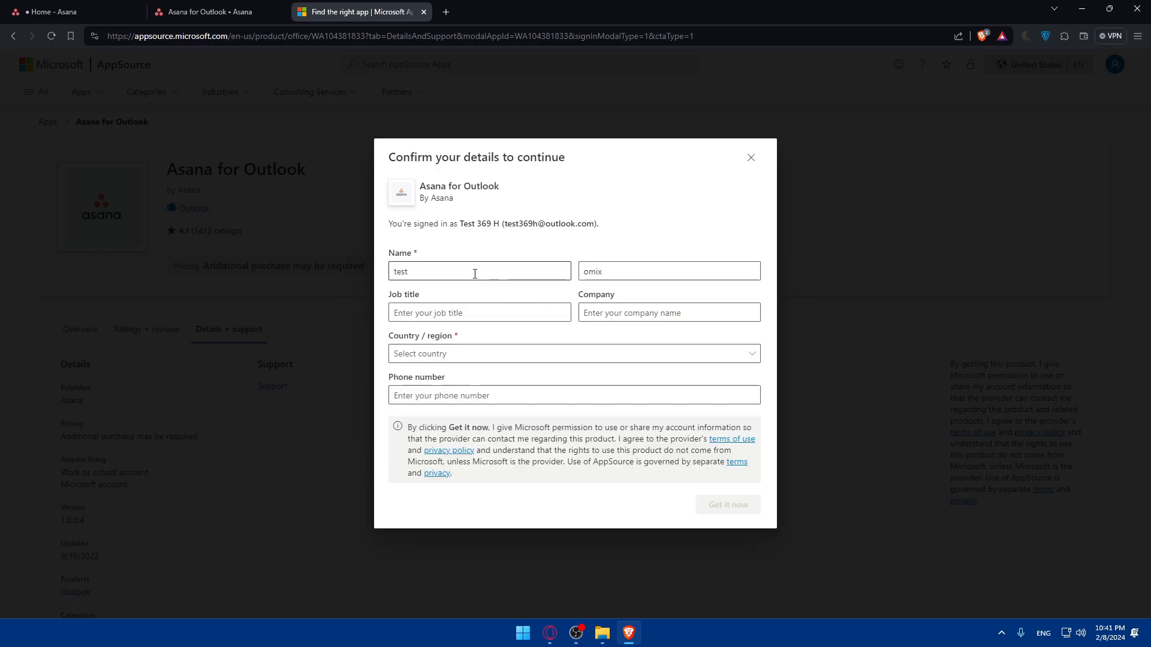
left_click(573, 353)
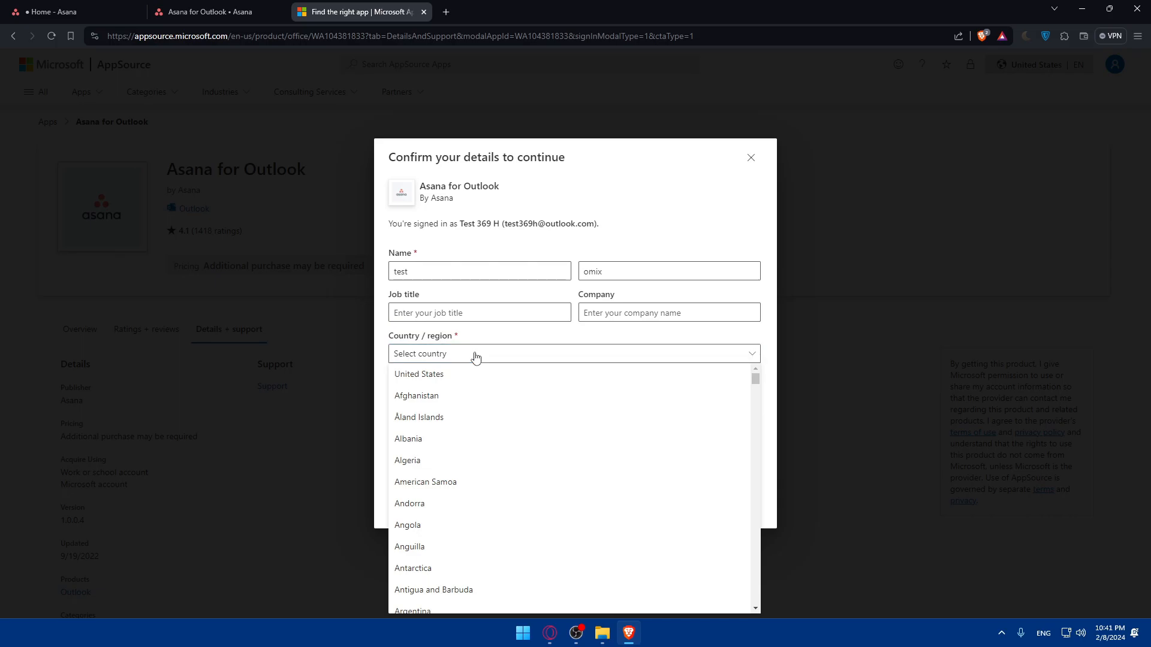
left_click(419, 373)
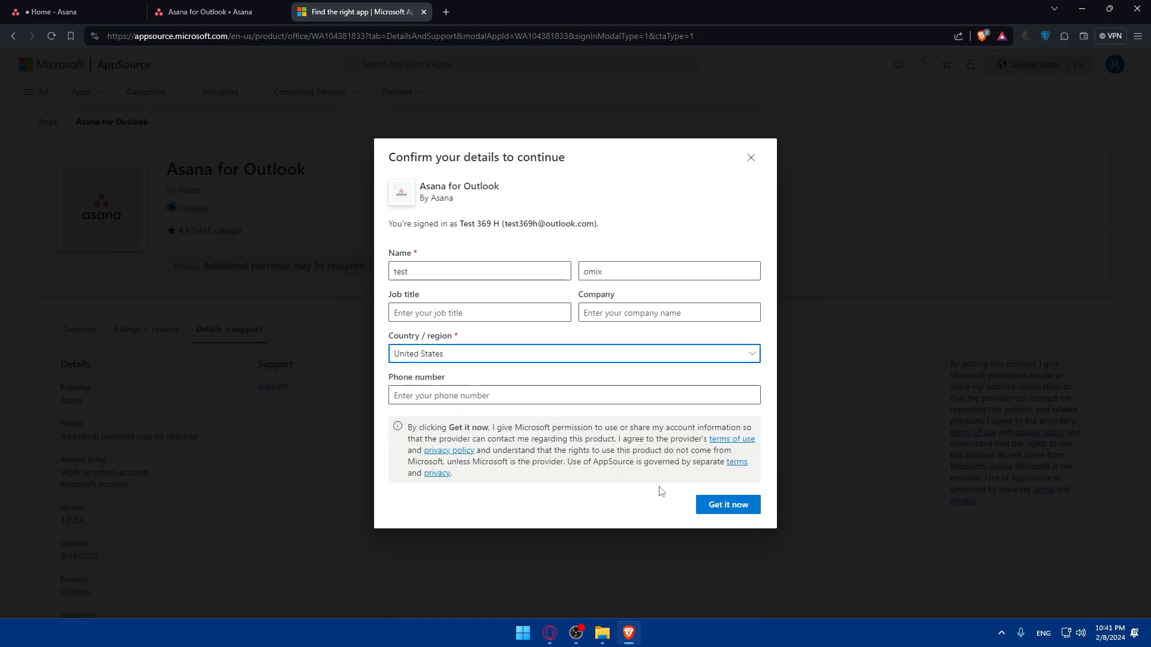
left_click(726, 504)
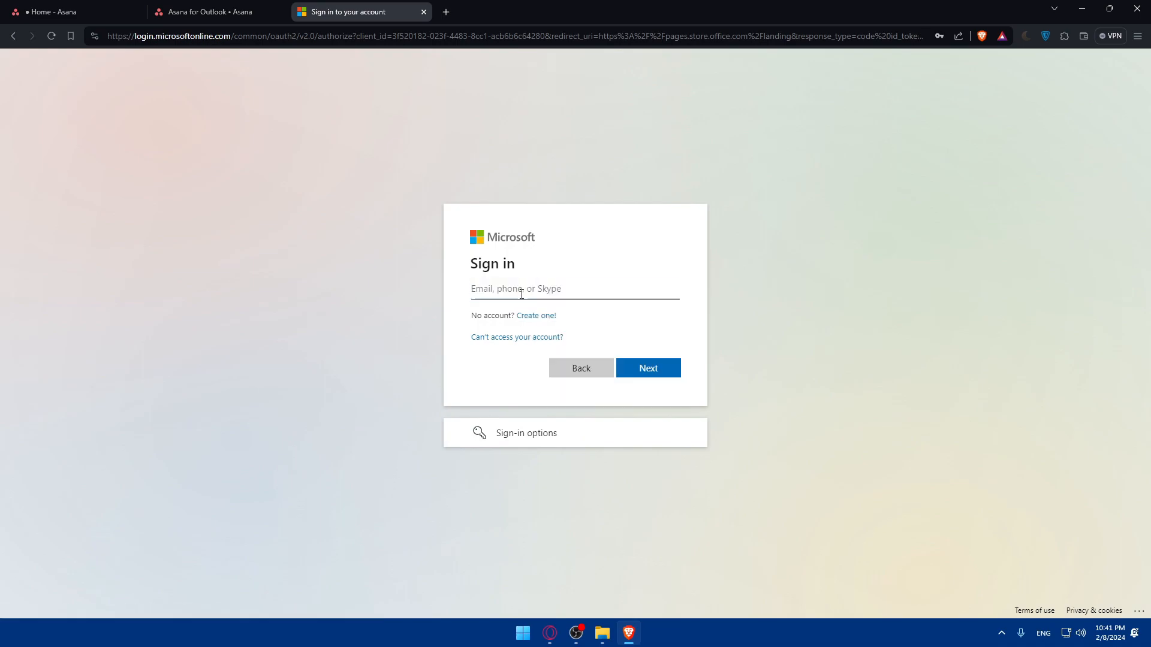
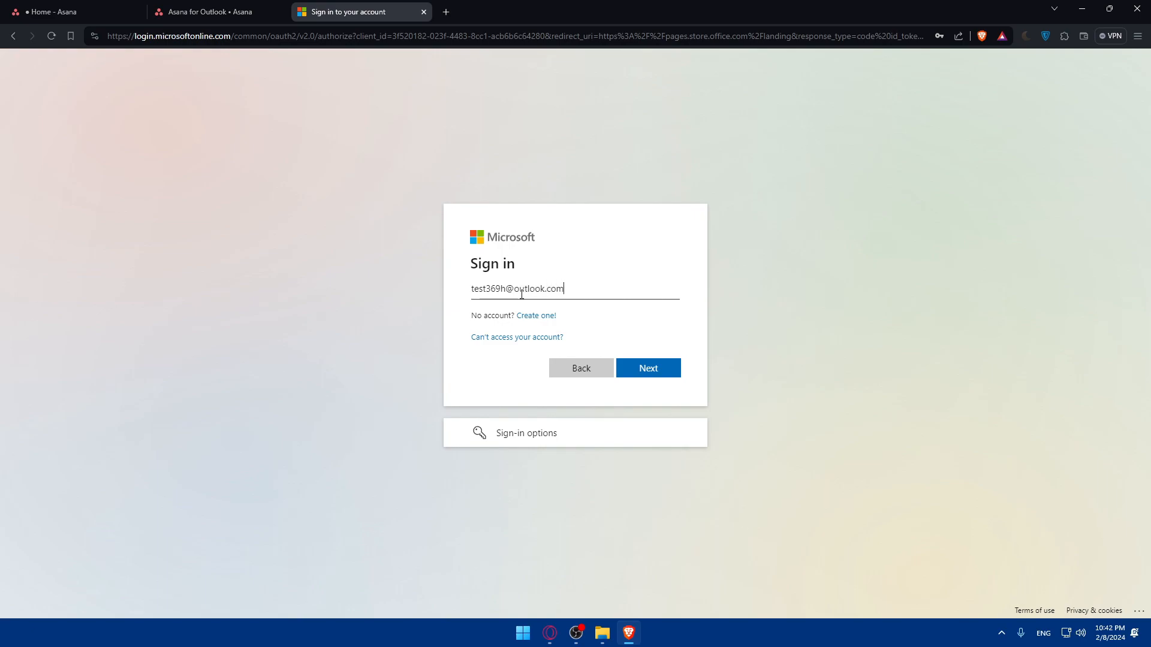
- Enter the Outlook account email on Microsoft sign-in and continue with Next
left_click(648, 367)
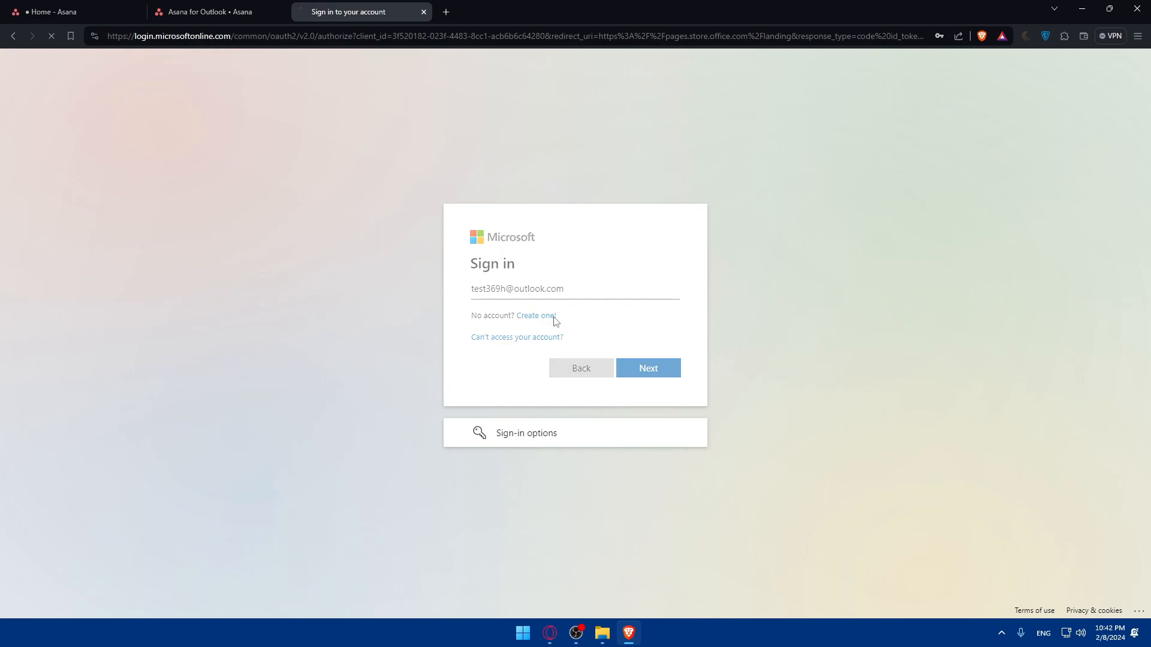
left_click(647, 368)
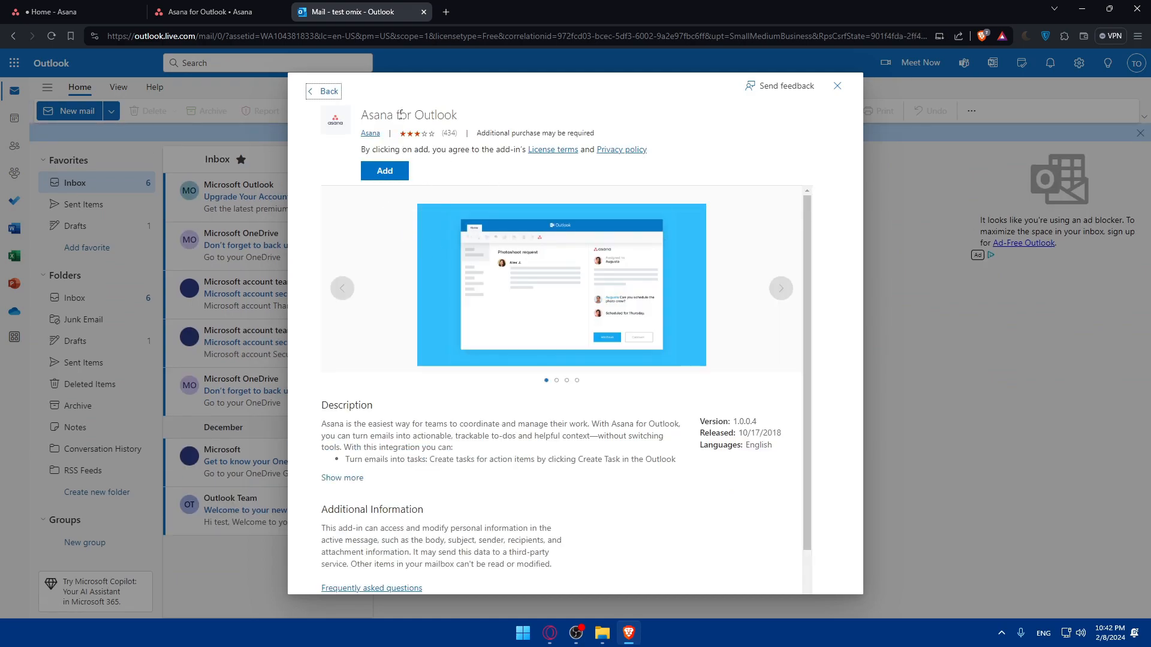
- Add Asana for Outlook, view and close the Get started tips twice, then close the pane
left_click(384, 171)
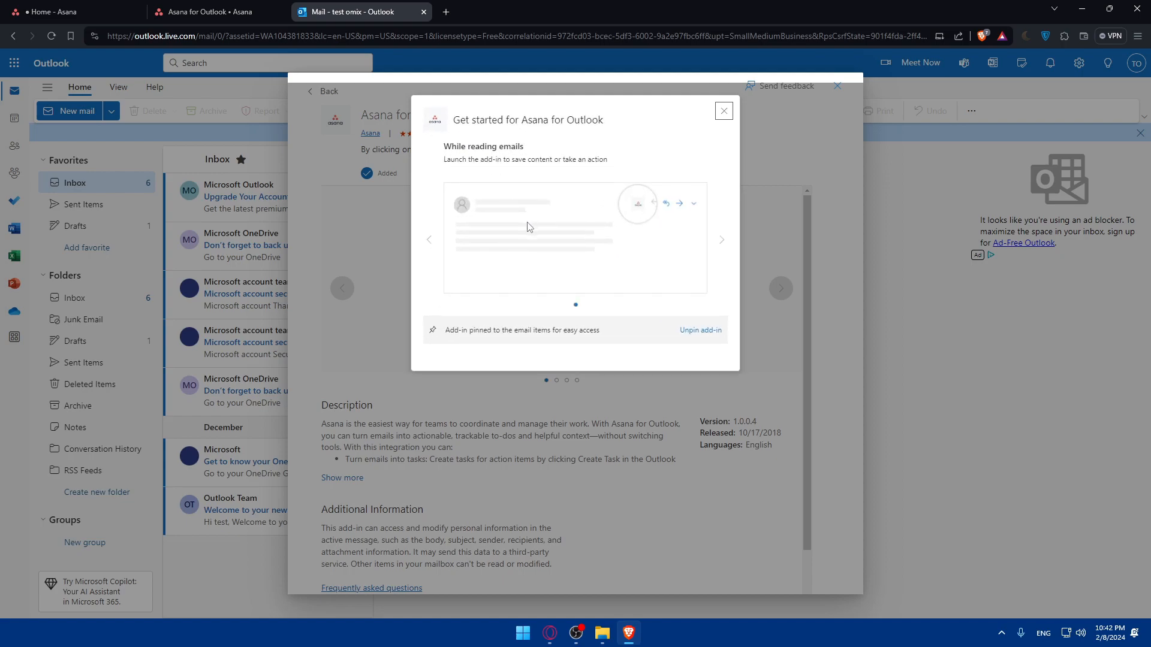
mouse_move(724, 241)
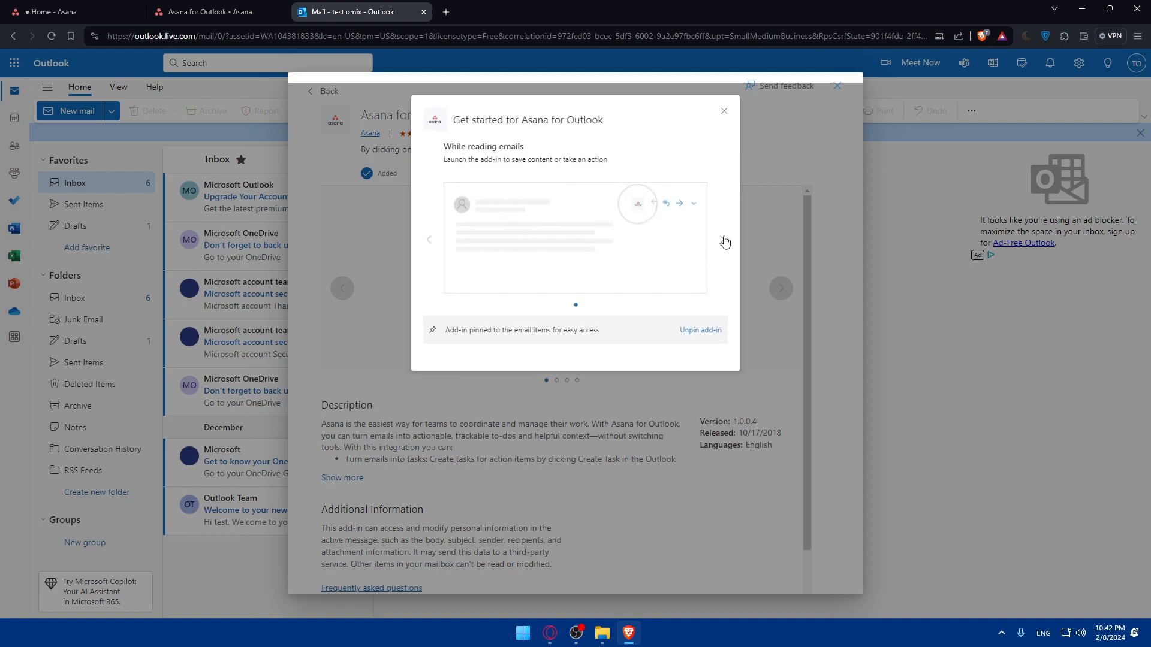
mouse_move(690, 317)
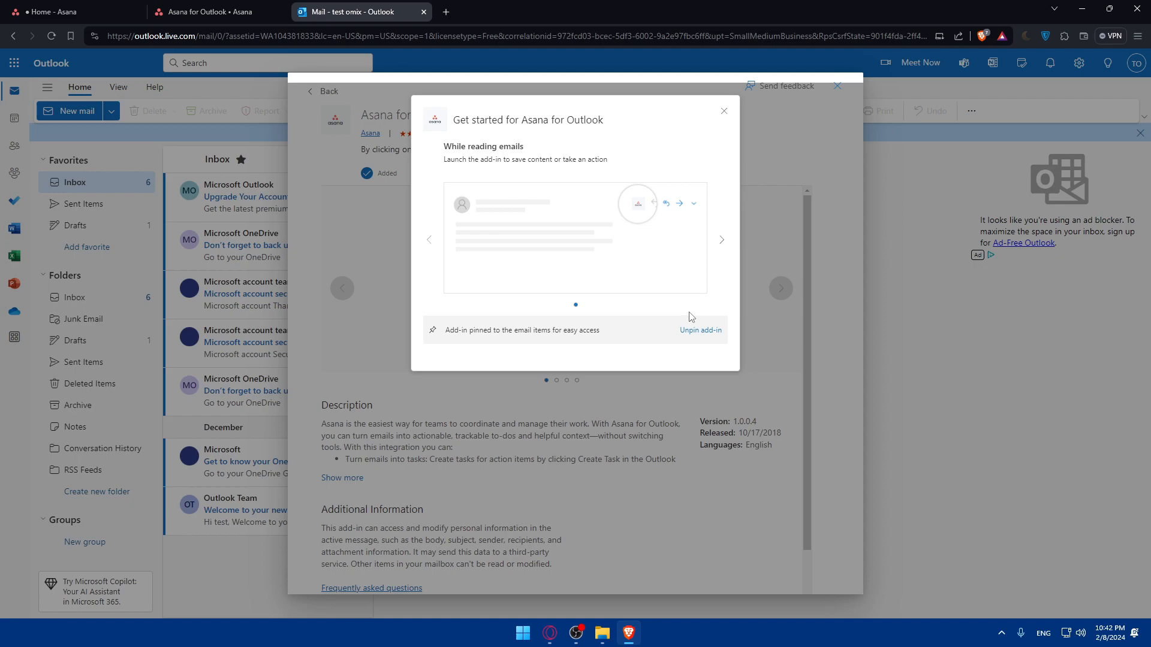
mouse_move(699, 329)
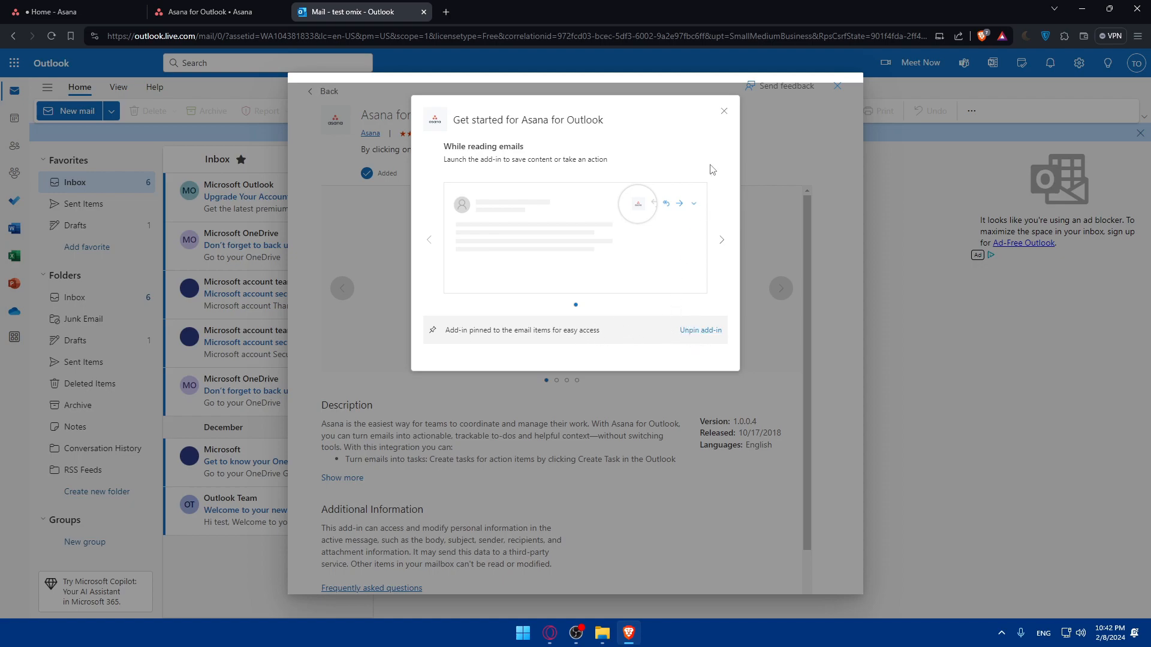
mouse_move(646, 210)
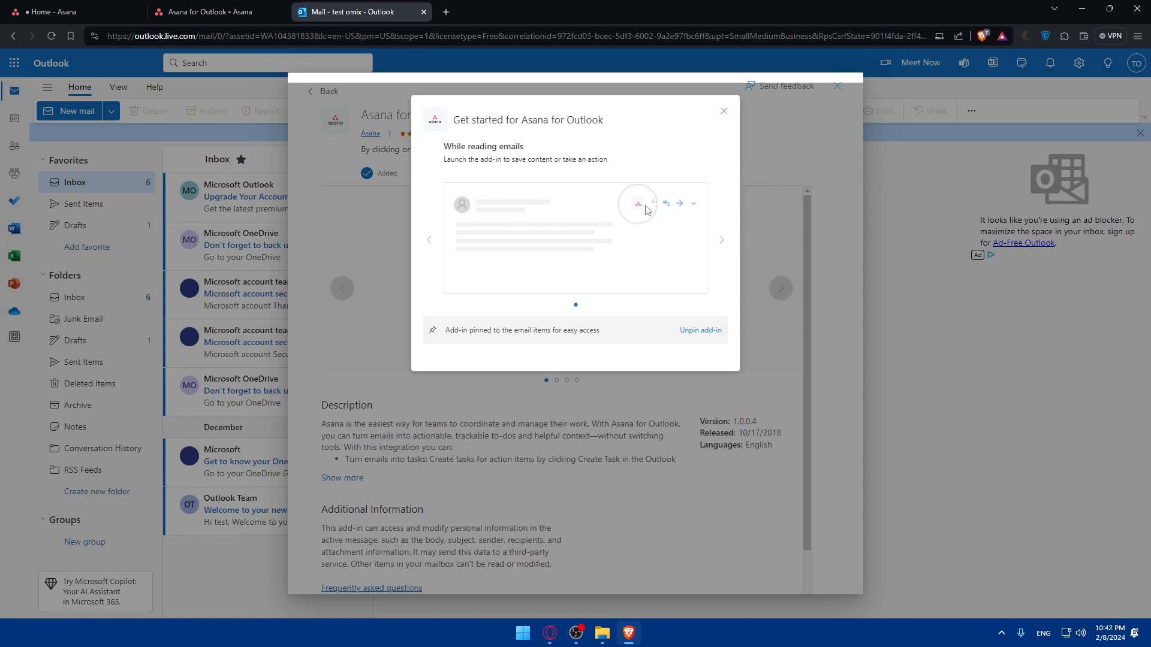
mouse_move(716, 110)
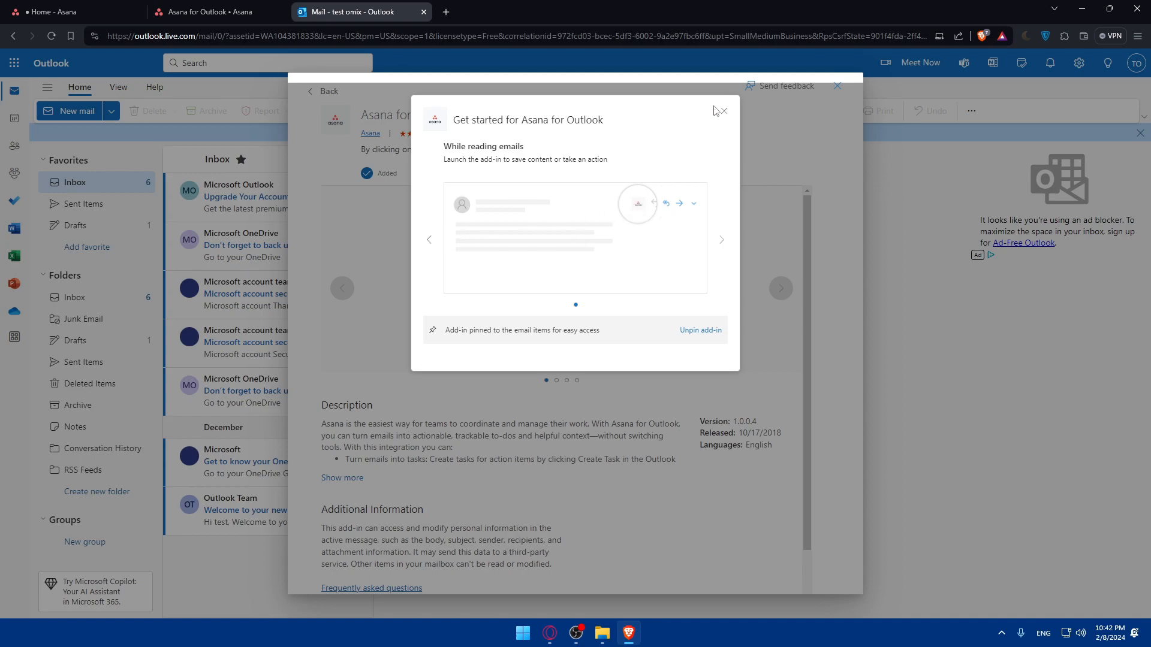
left_click(721, 111)
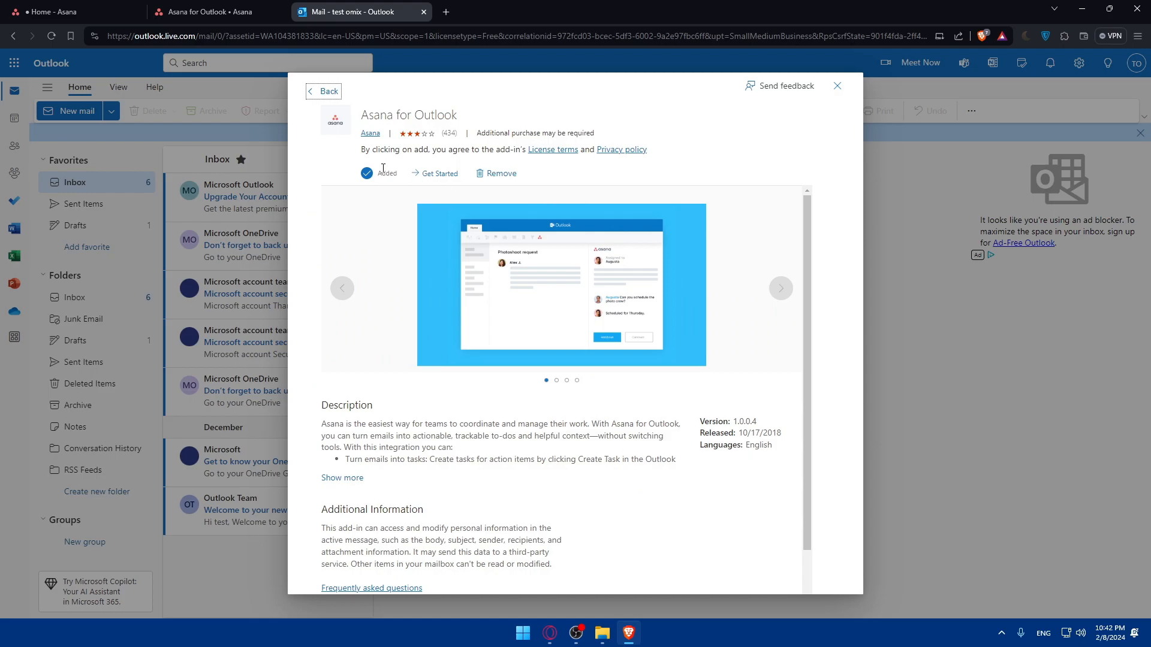
left_click(438, 173)
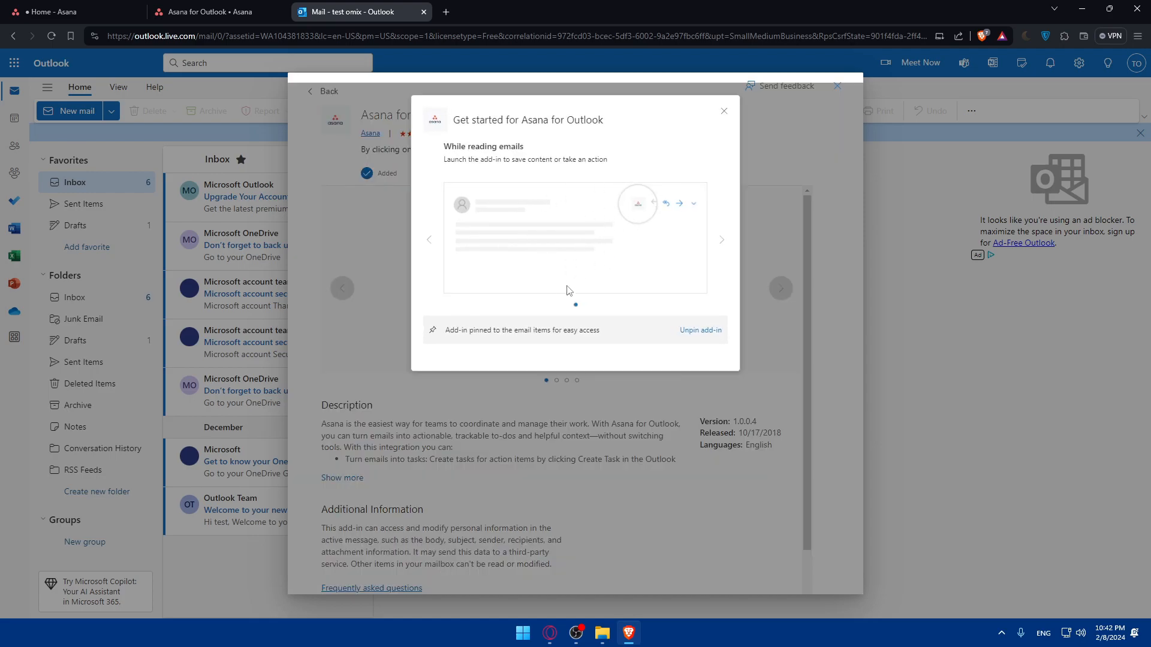
left_click(723, 111)
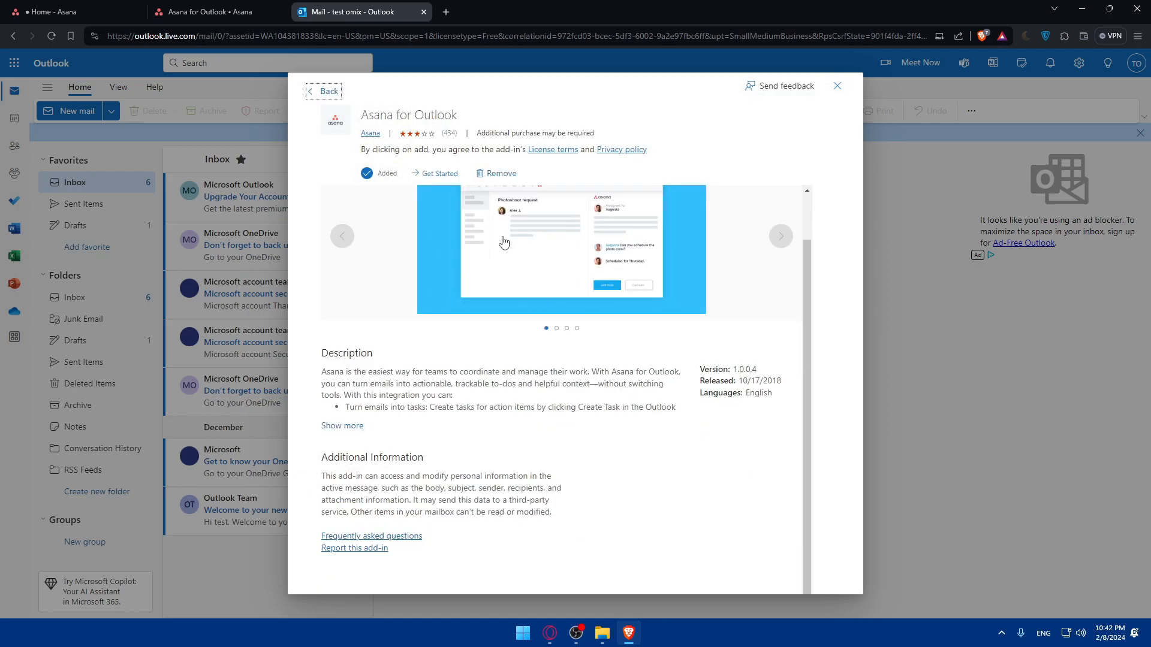
left_click(837, 85)
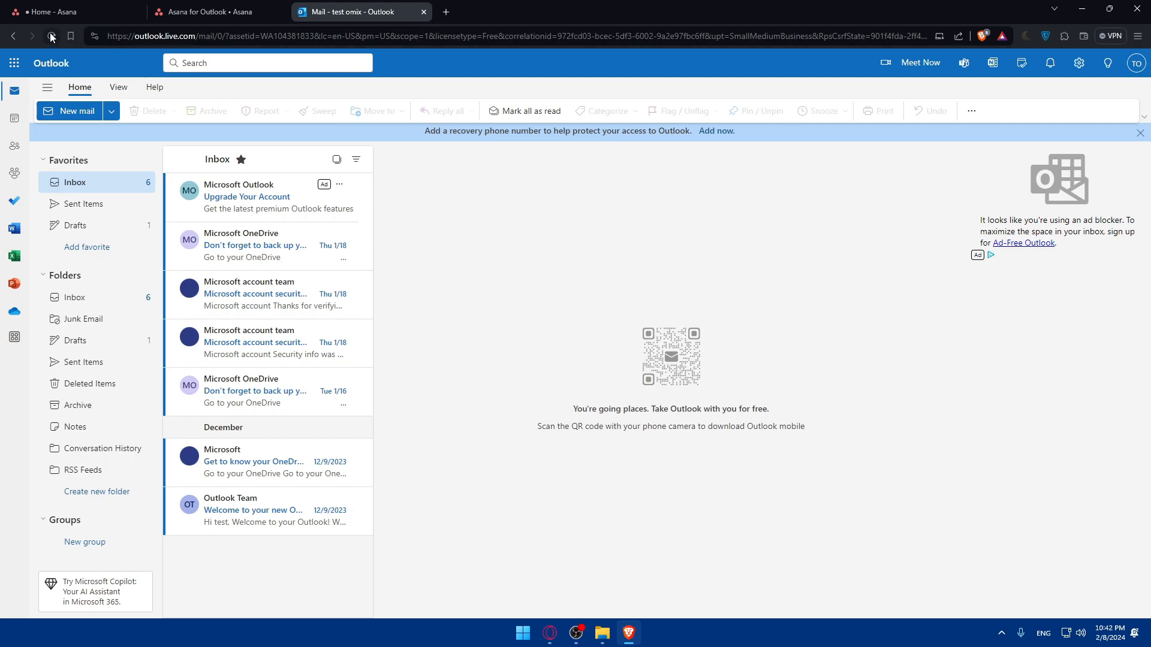
- Reopen the Asana add-in page via Apps in Outlook, then switch to the Home - Asana tab
left_click(50, 36)
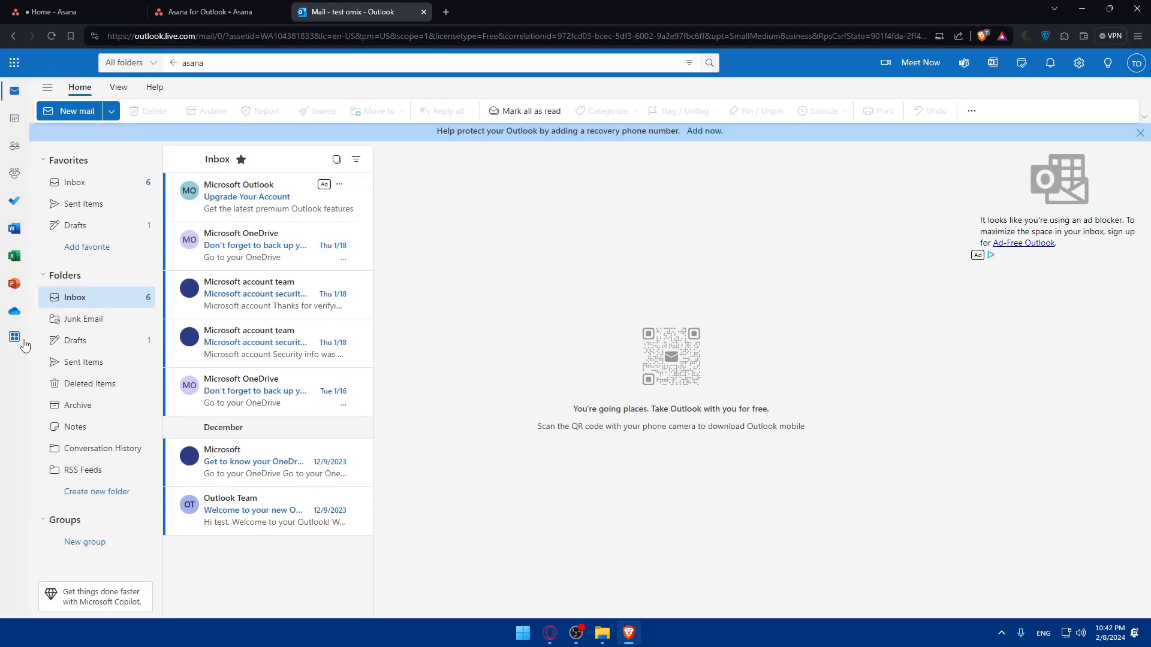
left_click(14, 337)
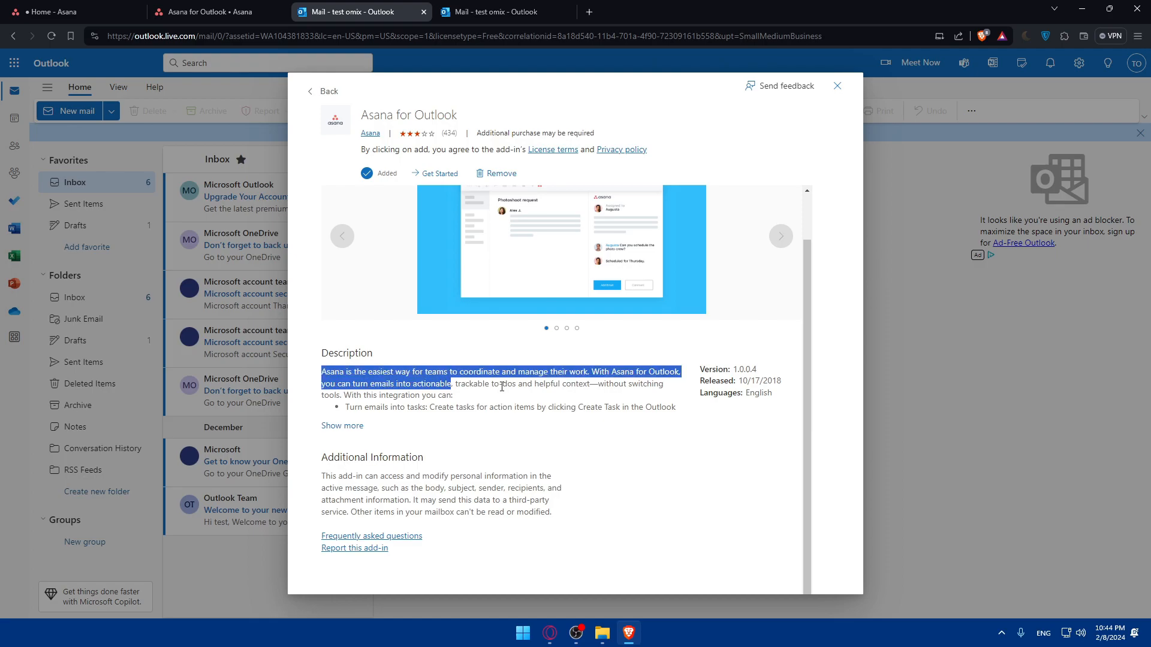
left_click(342, 425)
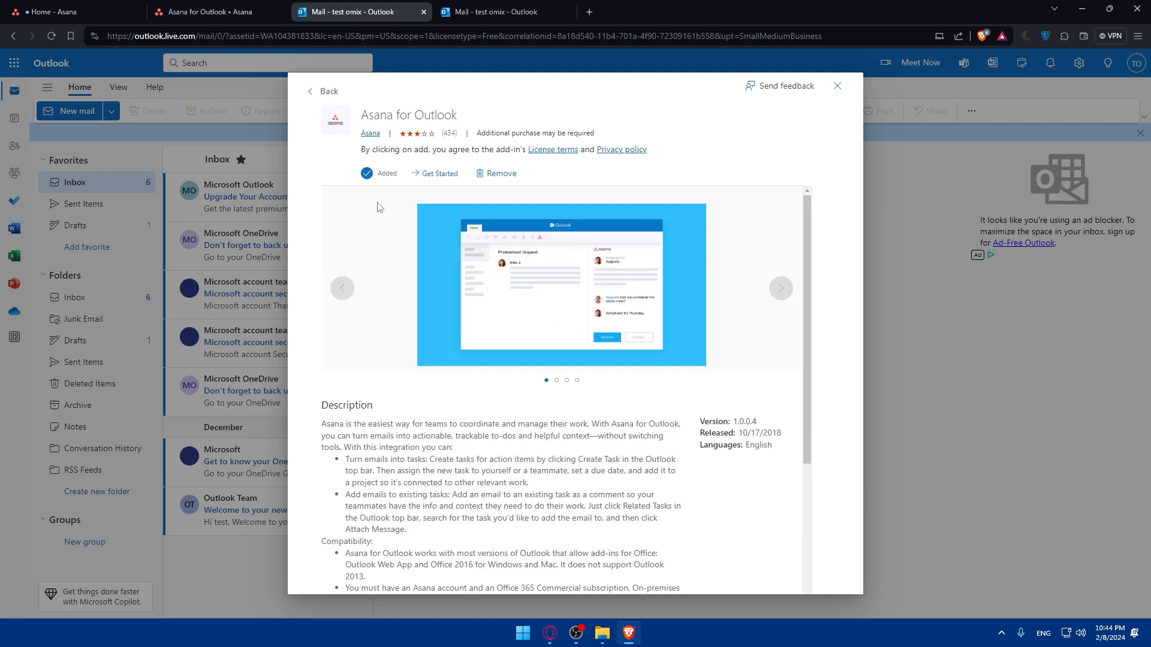
mouse_move(705, 141)
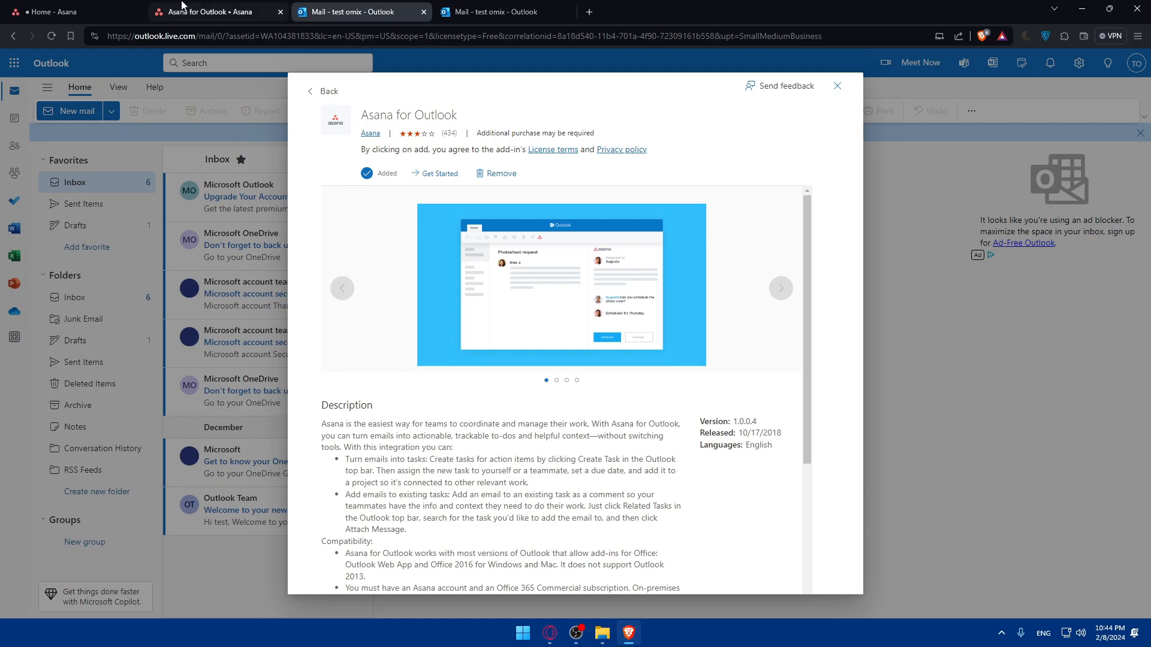
left_click(66, 12)
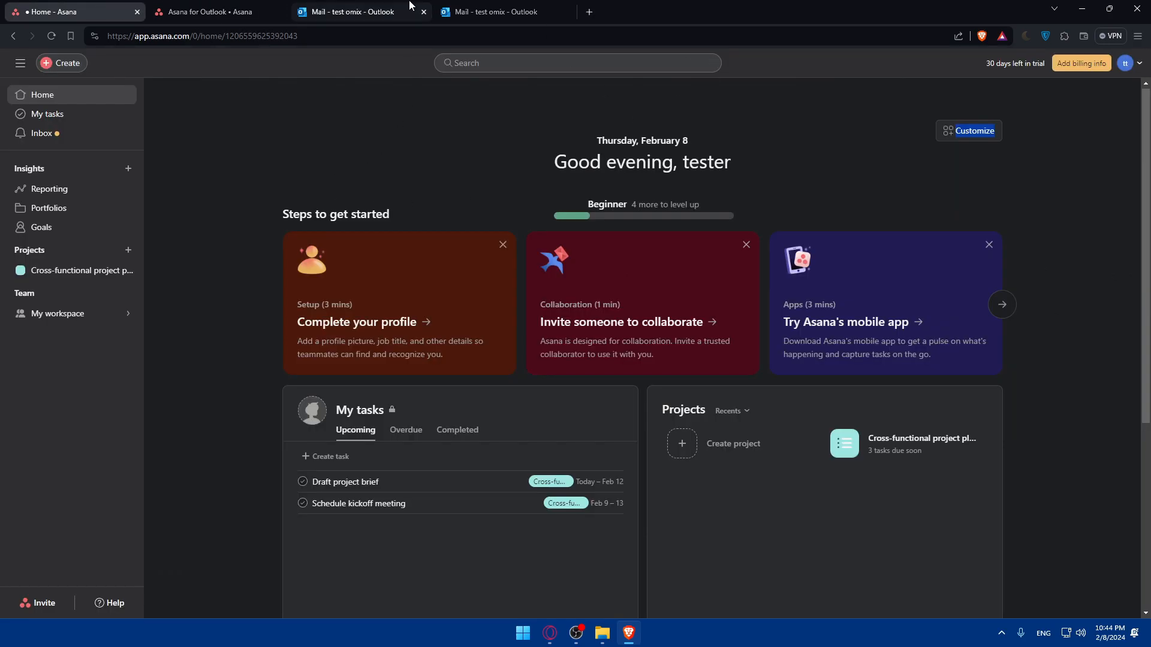
- Switch back to Outlook, return to the Add-Ins for Outlook list, and close it to the inbox
left_click(359, 10)
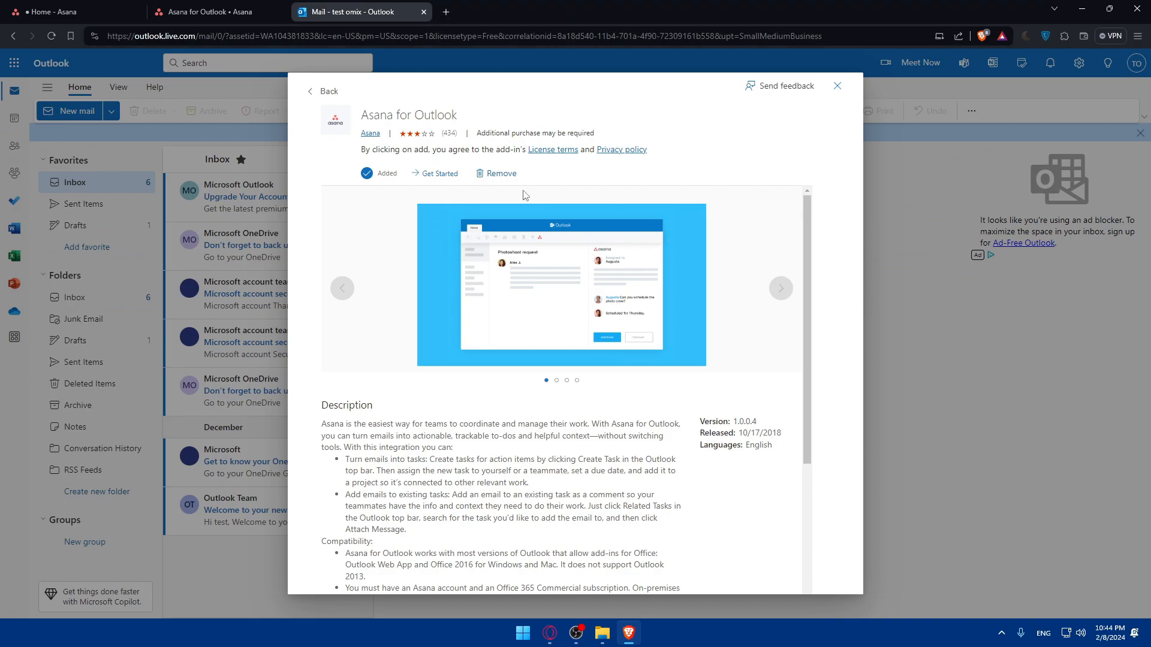
left_click(326, 91)
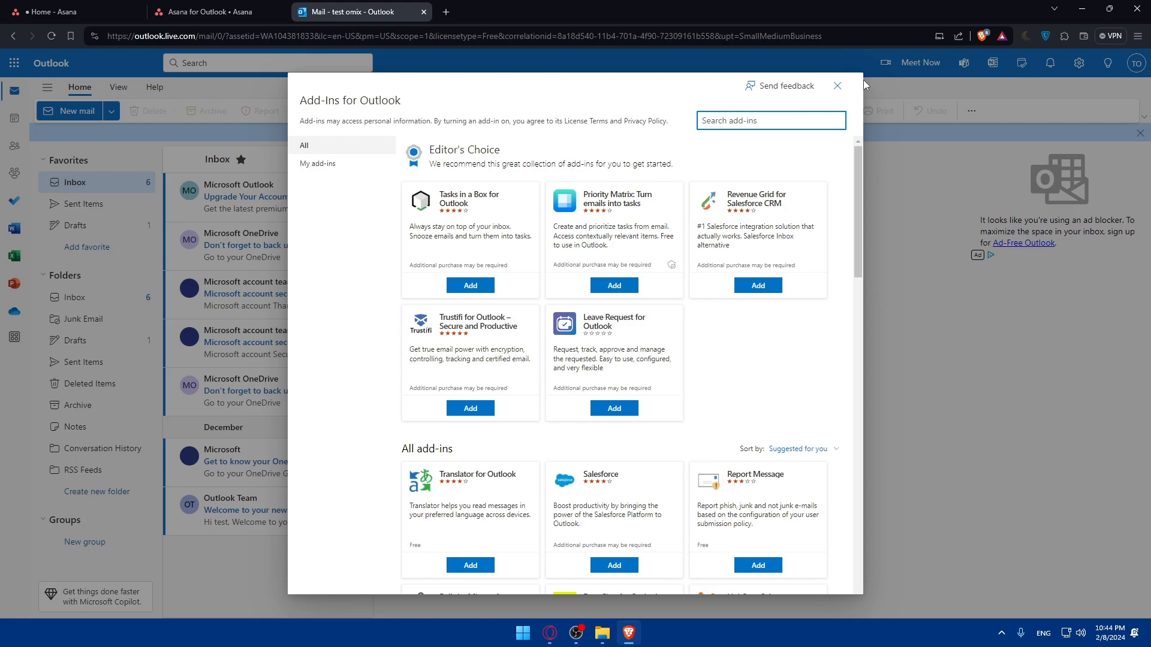
left_click(837, 85)
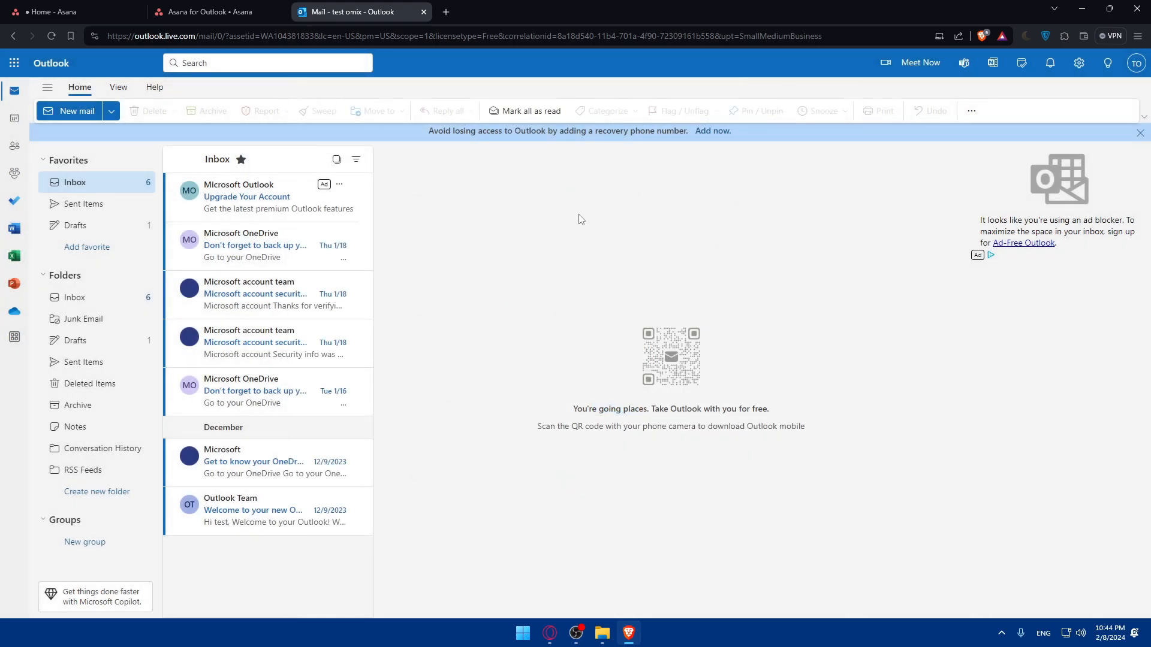